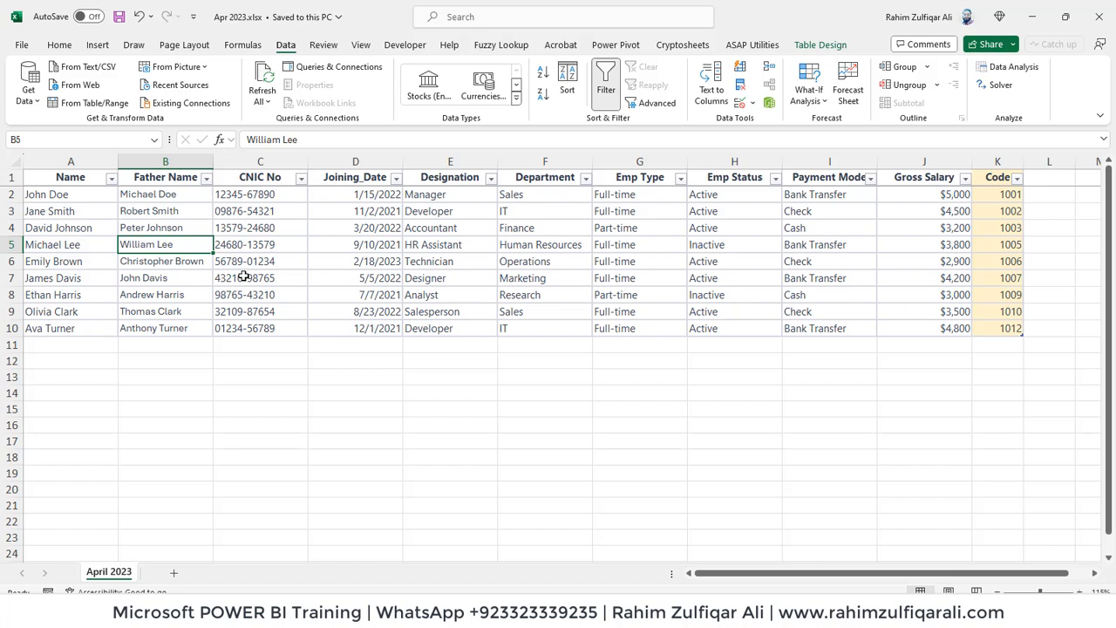
mouse_move(307, 284)
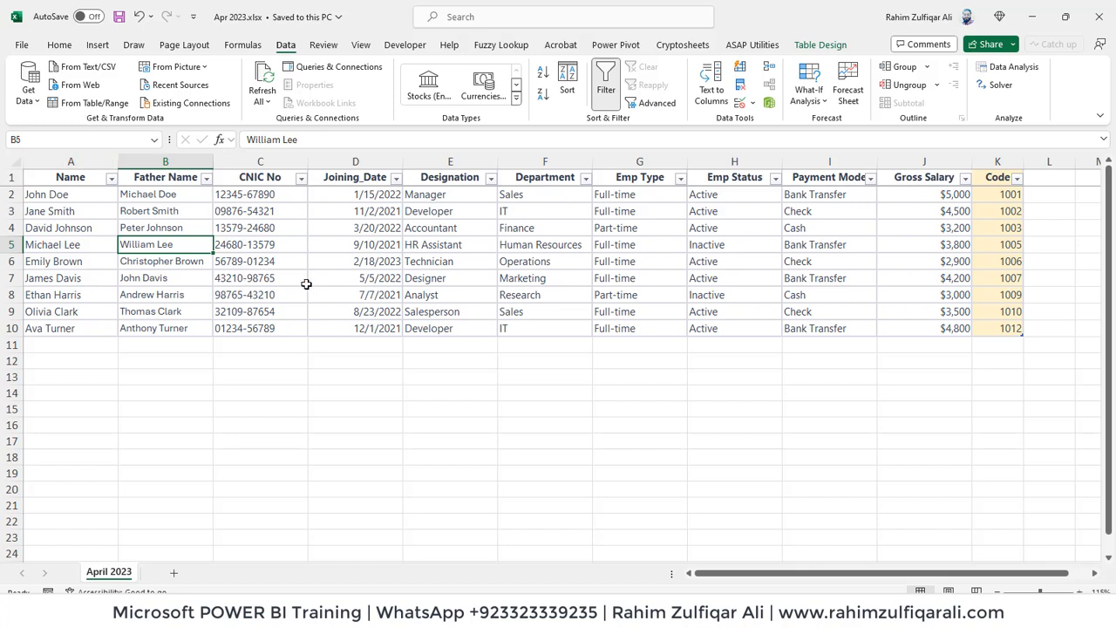
Browse the Append Payroll HR Dataset folder and open the Jan 2023.xlsx workbook.
click(259, 278)
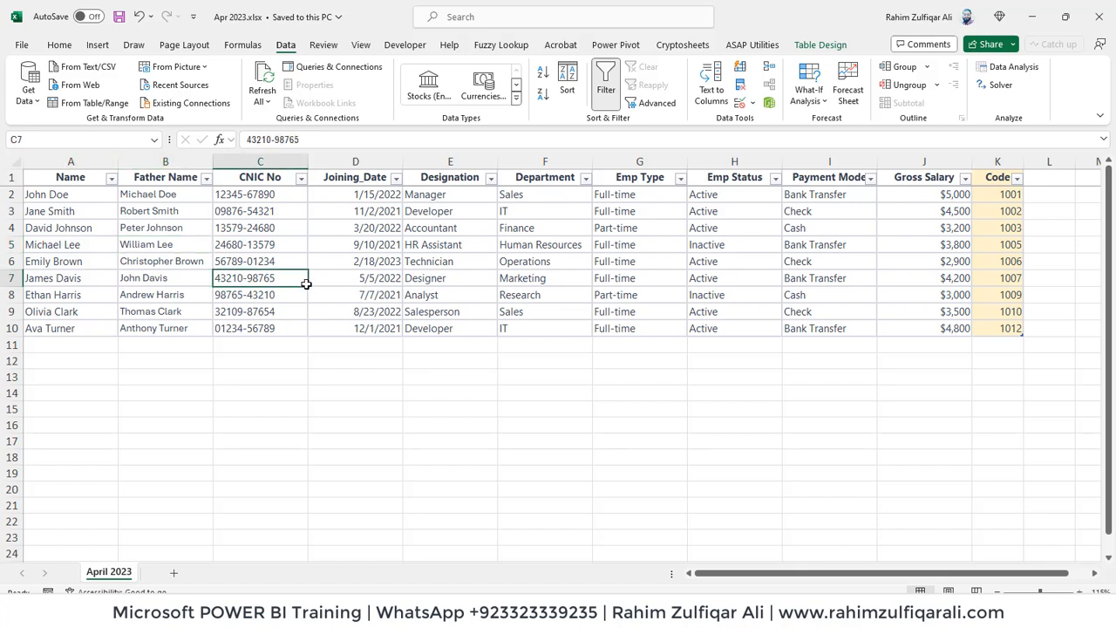
click(450, 262)
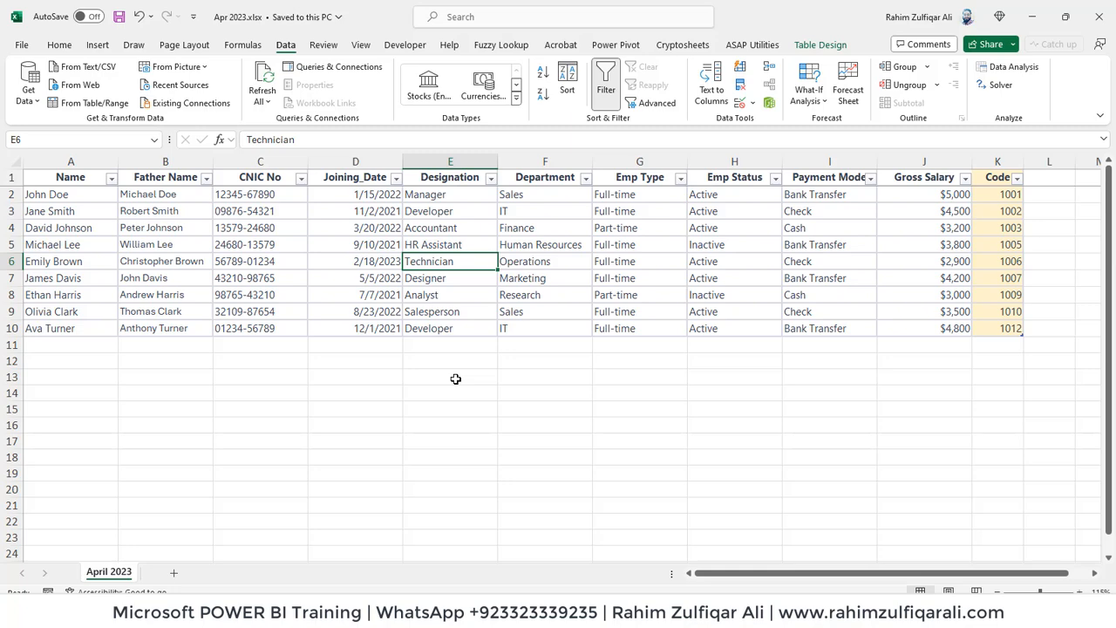
mouse_move(455, 379)
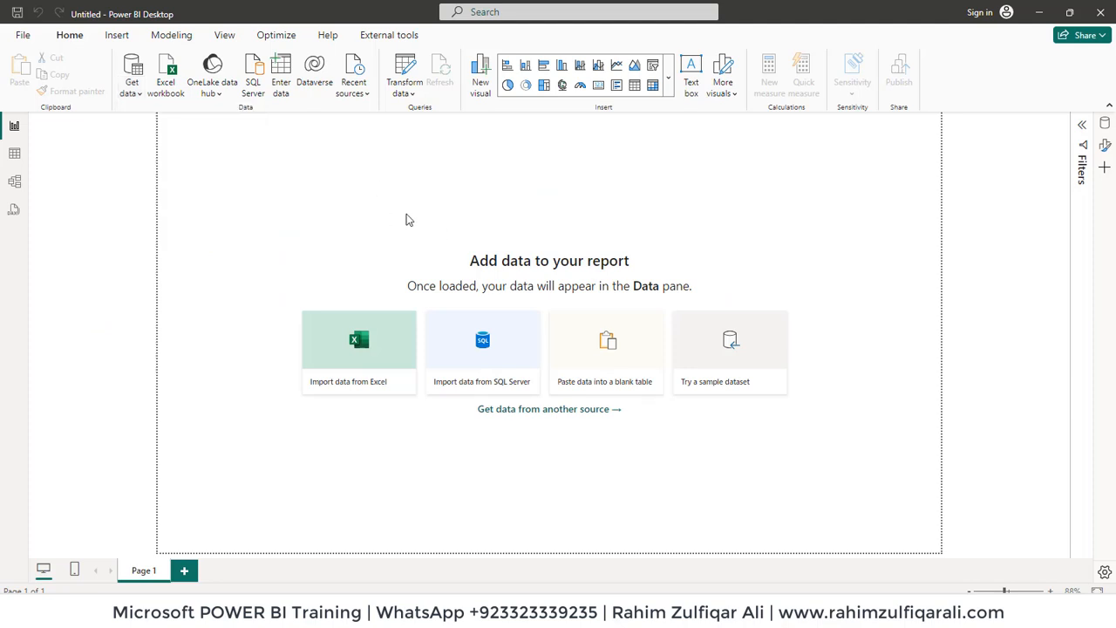
mouse_move(314, 255)
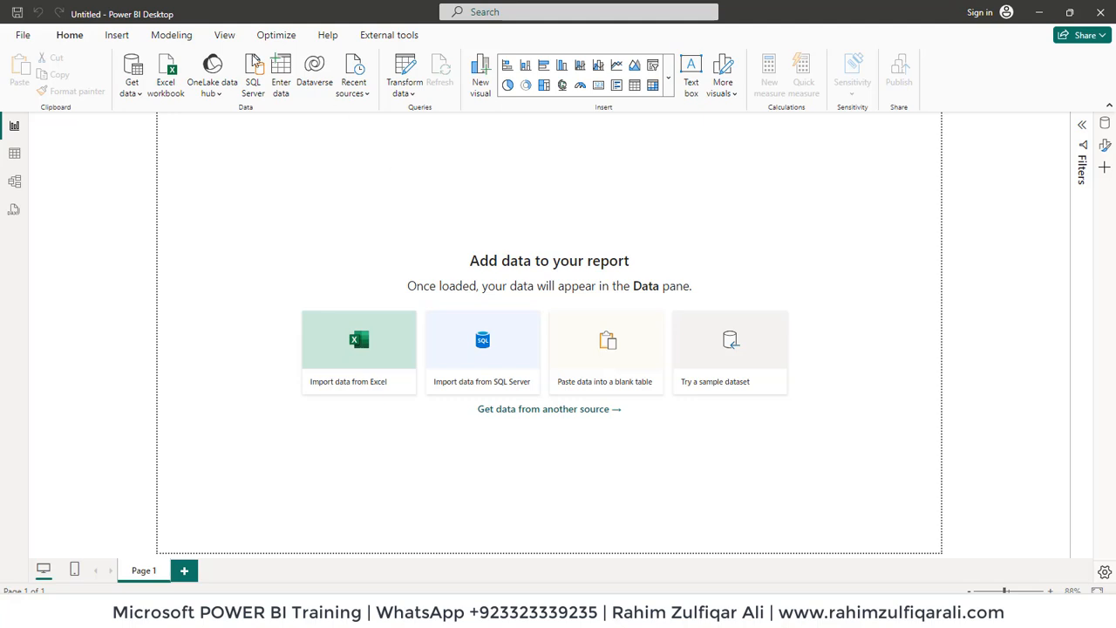
mouse_move(293, 161)
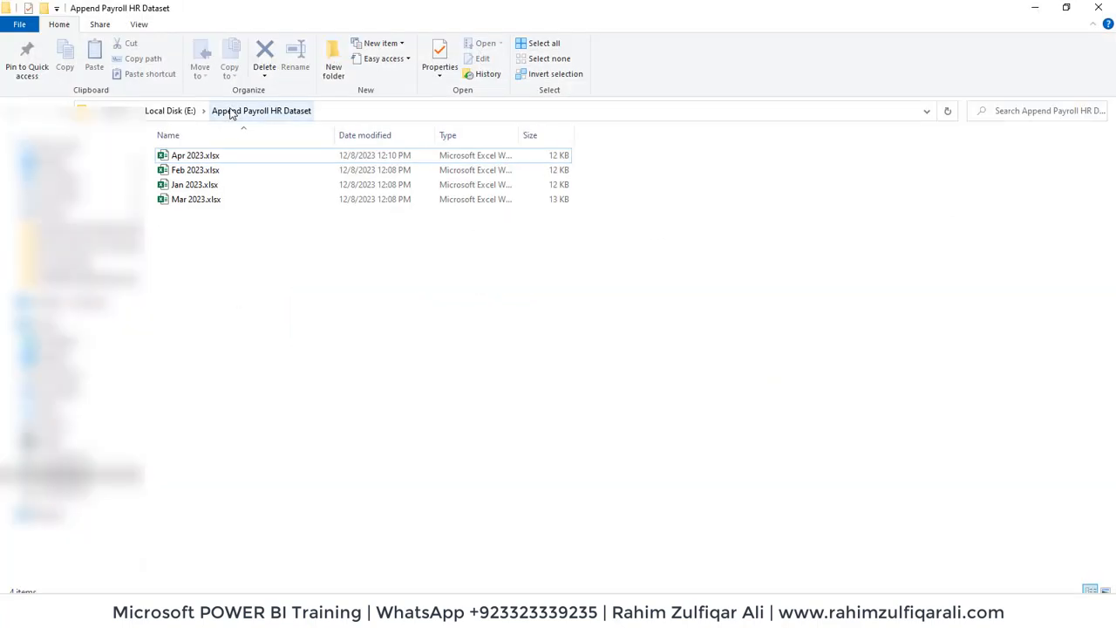
click(195, 171)
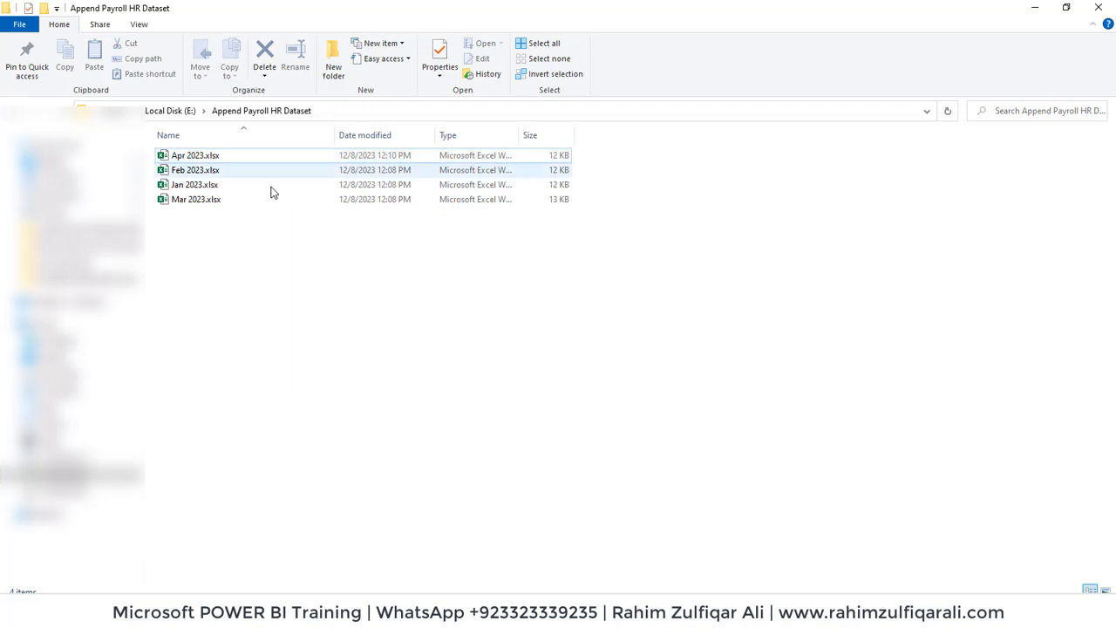
click(195, 155)
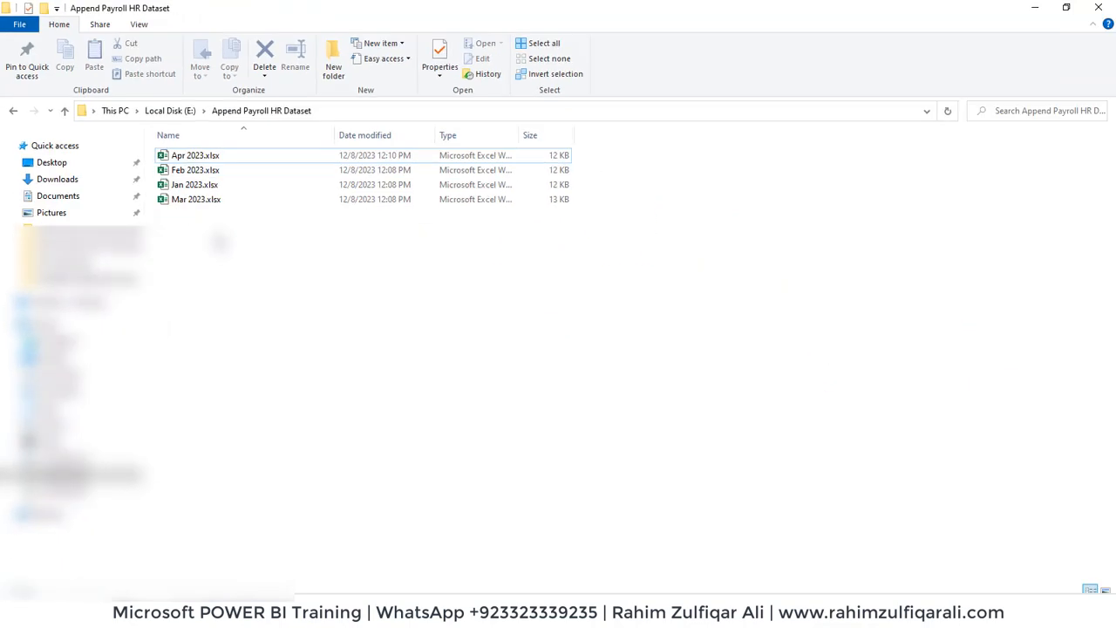
double_click(194, 185)
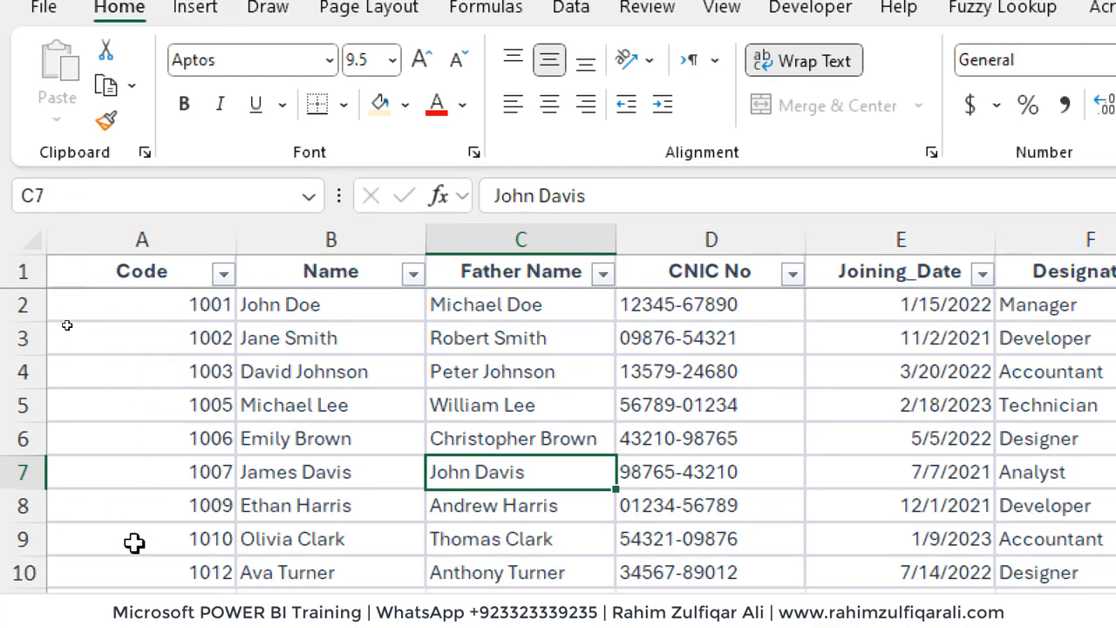
mouse_move(943, 420)
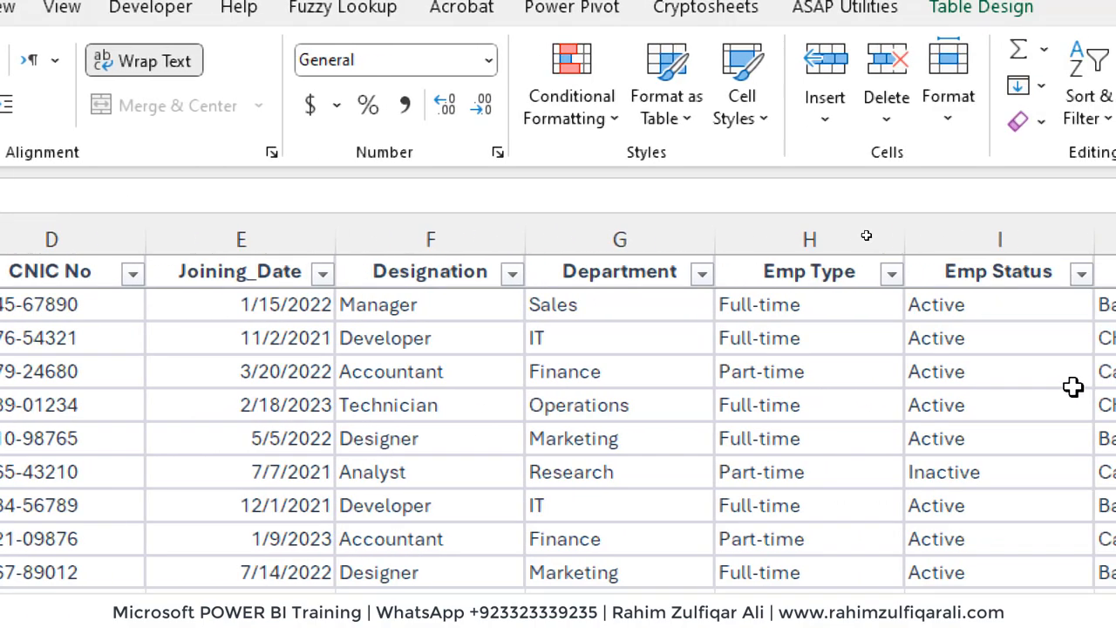
Review the Jan 2023 payroll table across its columns, then return to the Apr 2023 workbook.
scroll(right, 3)
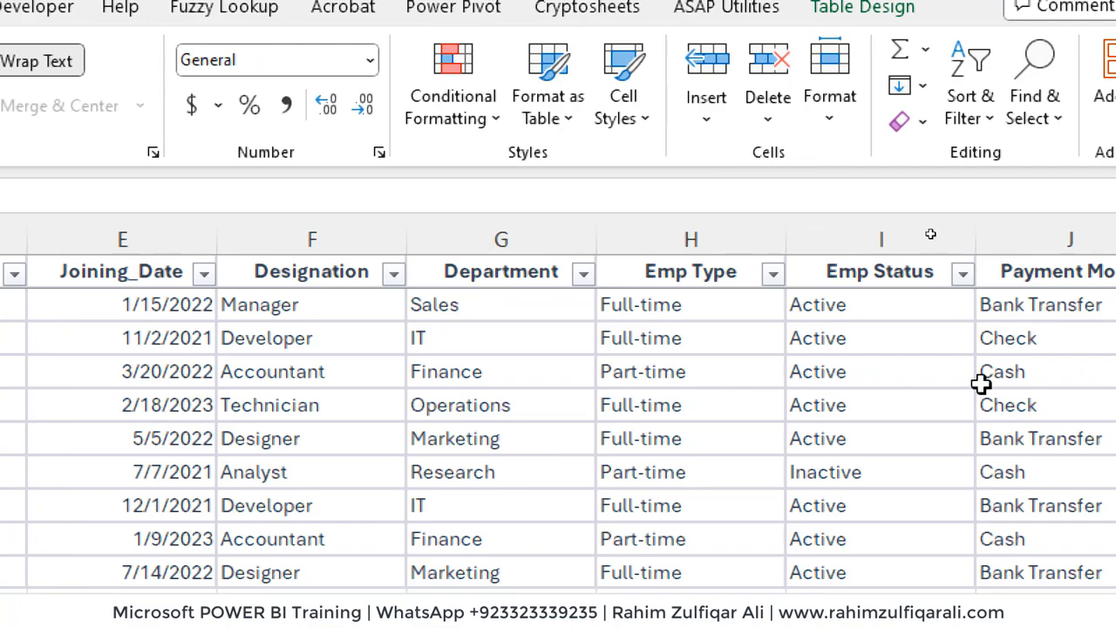
scroll(right, 3)
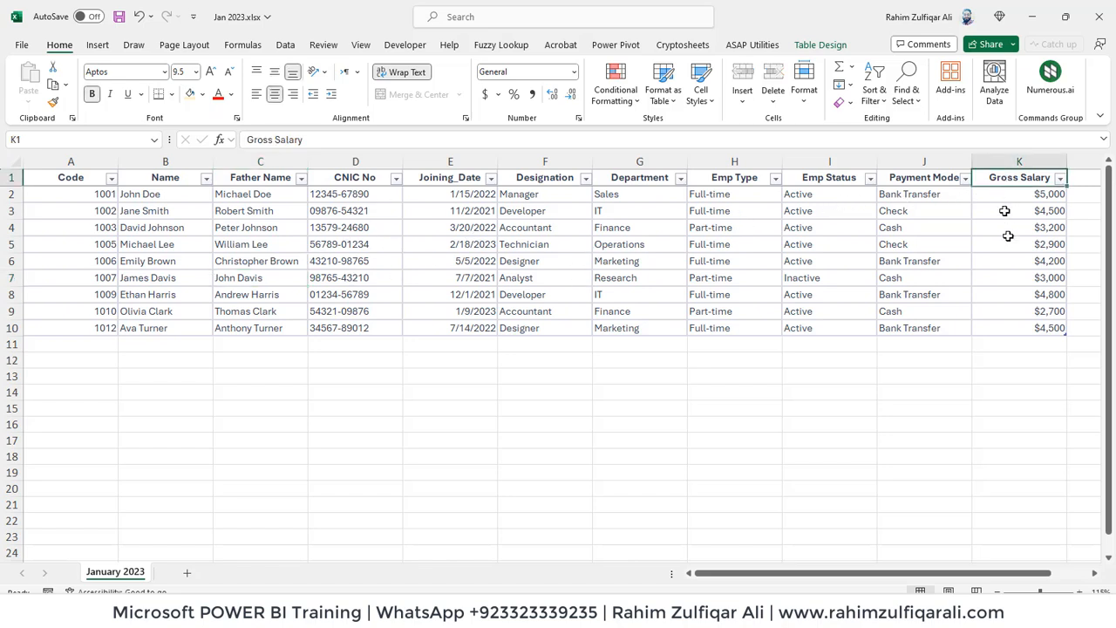
click(1018, 244)
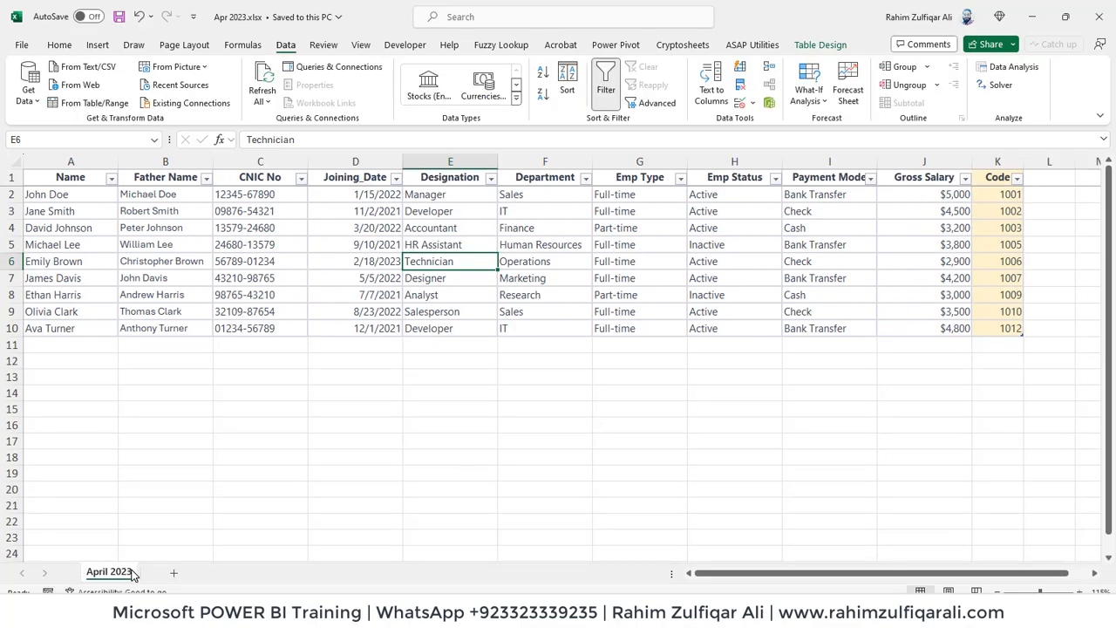
Switch to the Mar 2023 workbook, review its payroll table, then return to the Power BI report.
click(544, 327)
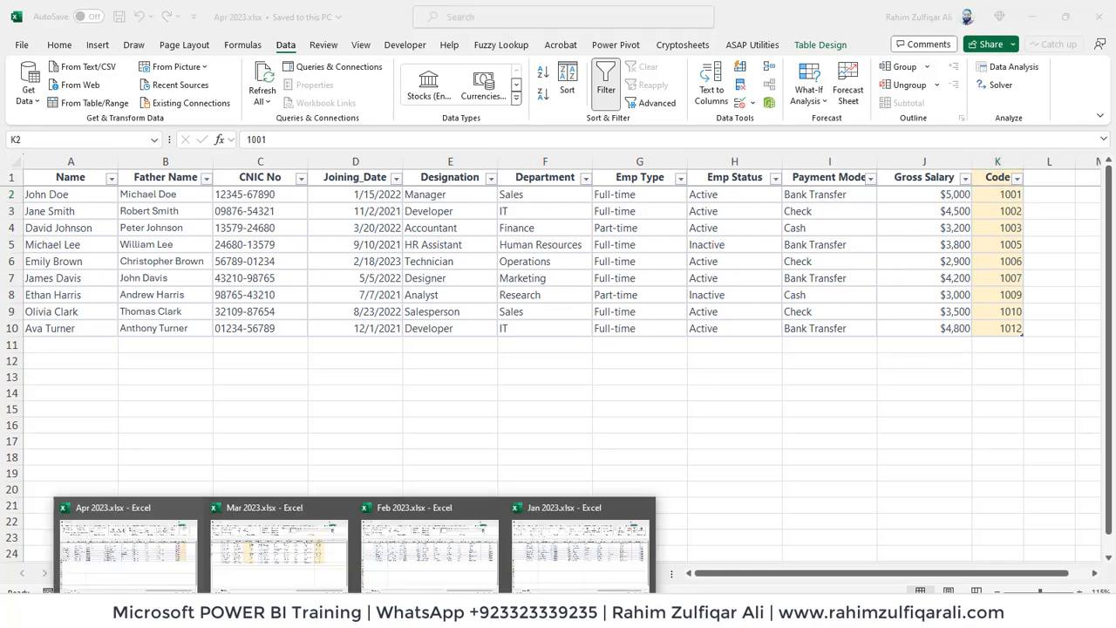
click(277, 554)
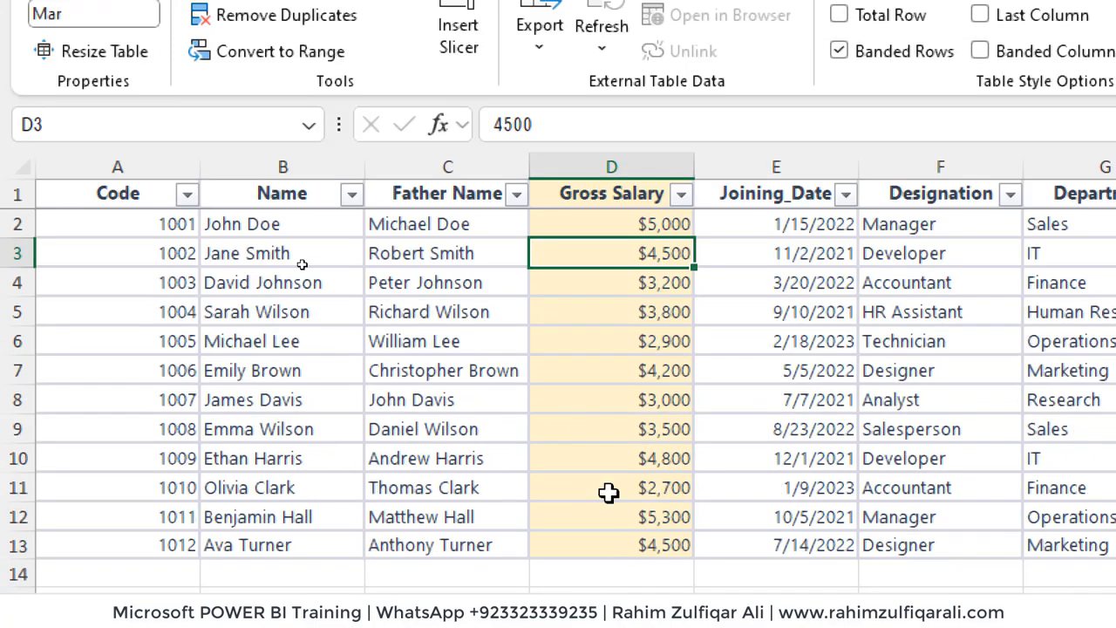
scroll(right, 3)
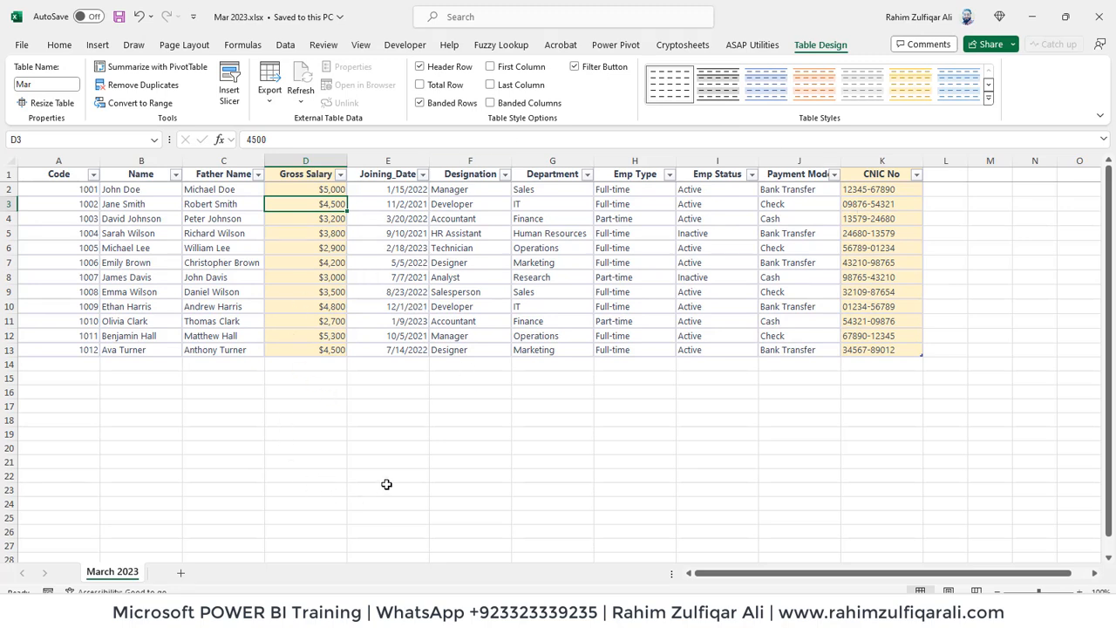
click(418, 101)
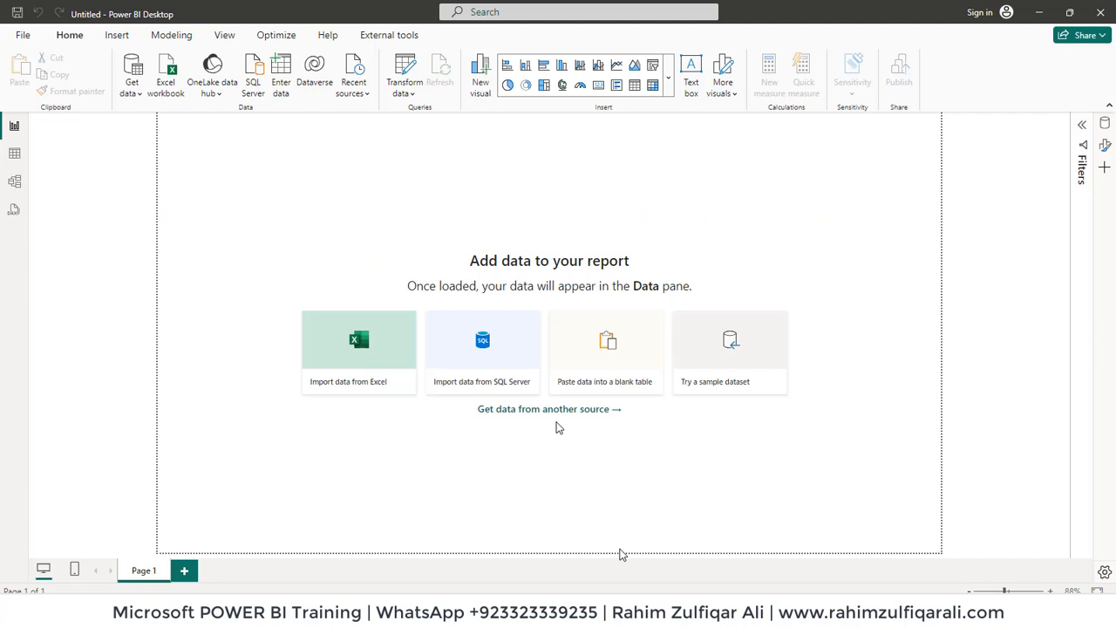
mouse_move(422, 352)
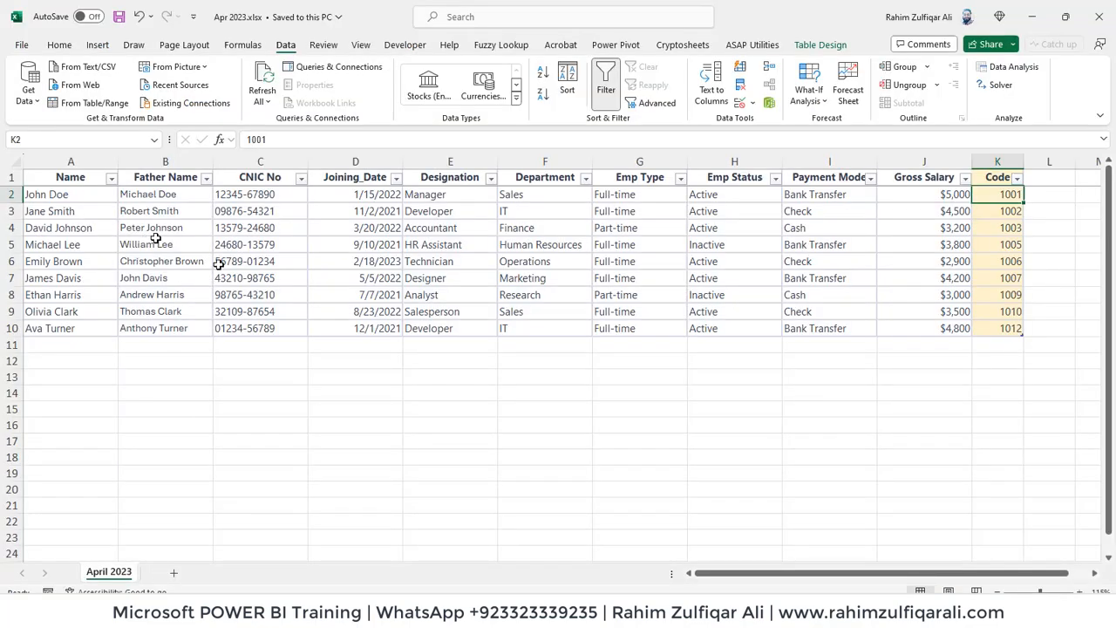
click(260, 262)
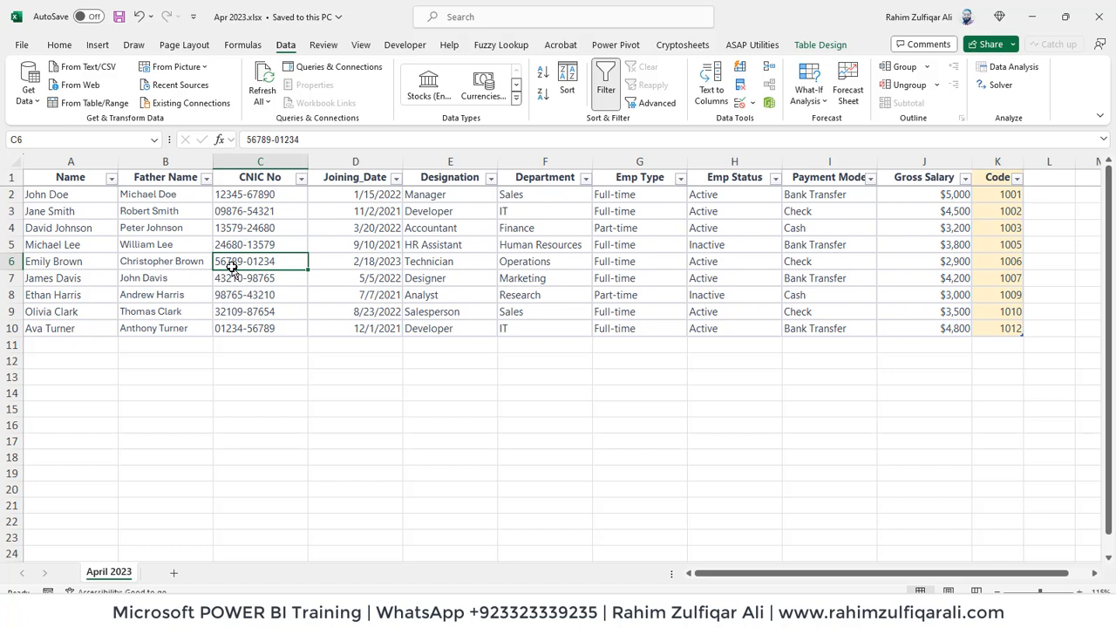
click(355, 261)
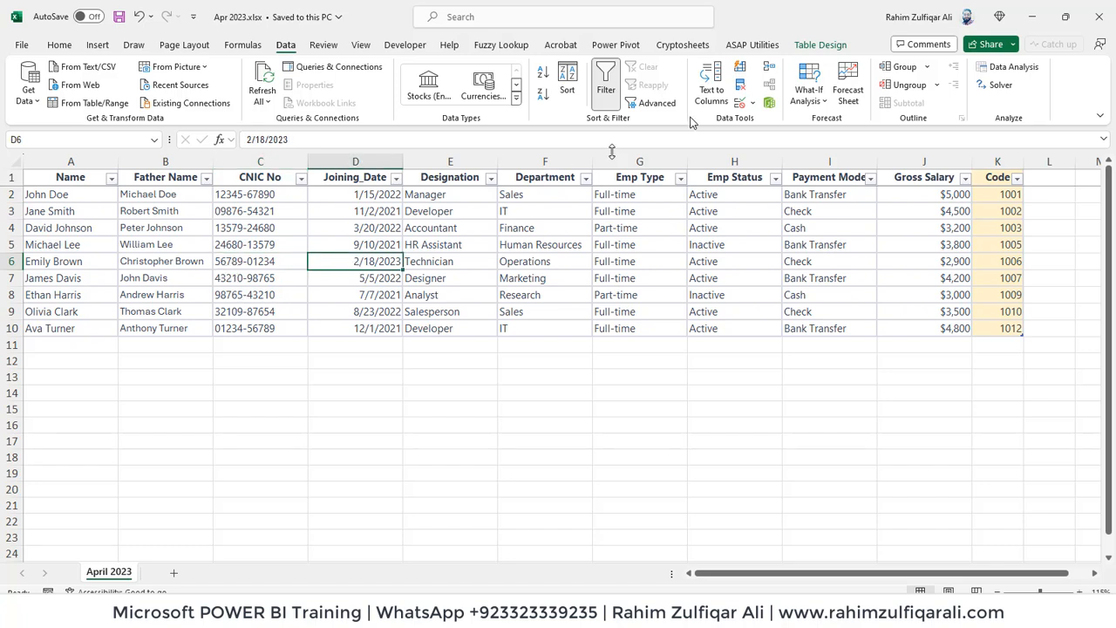
click(820, 45)
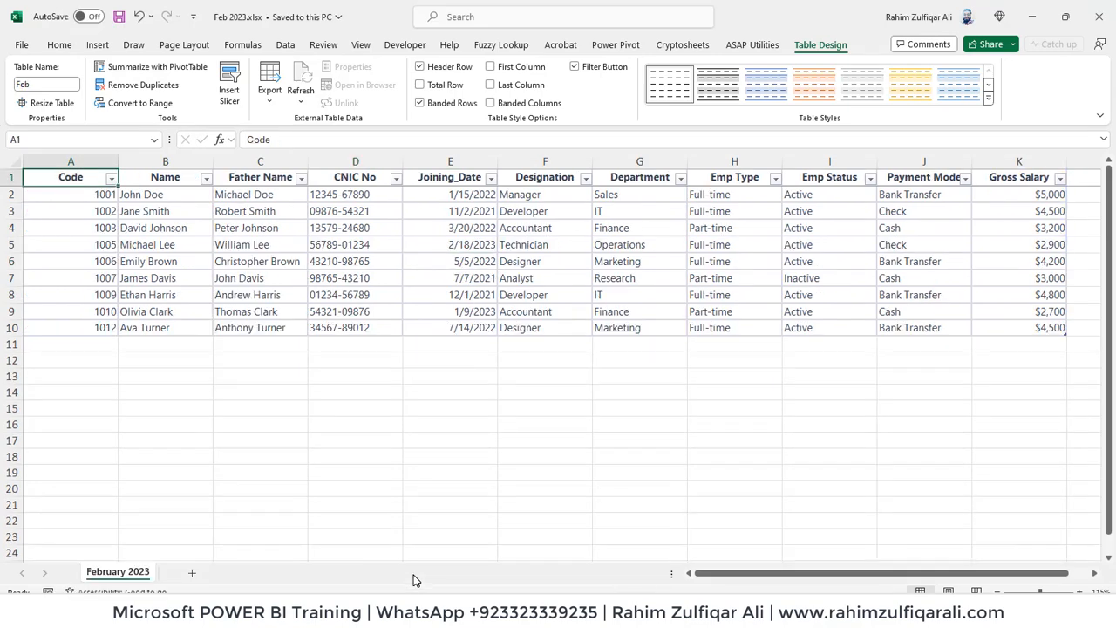
click(164, 244)
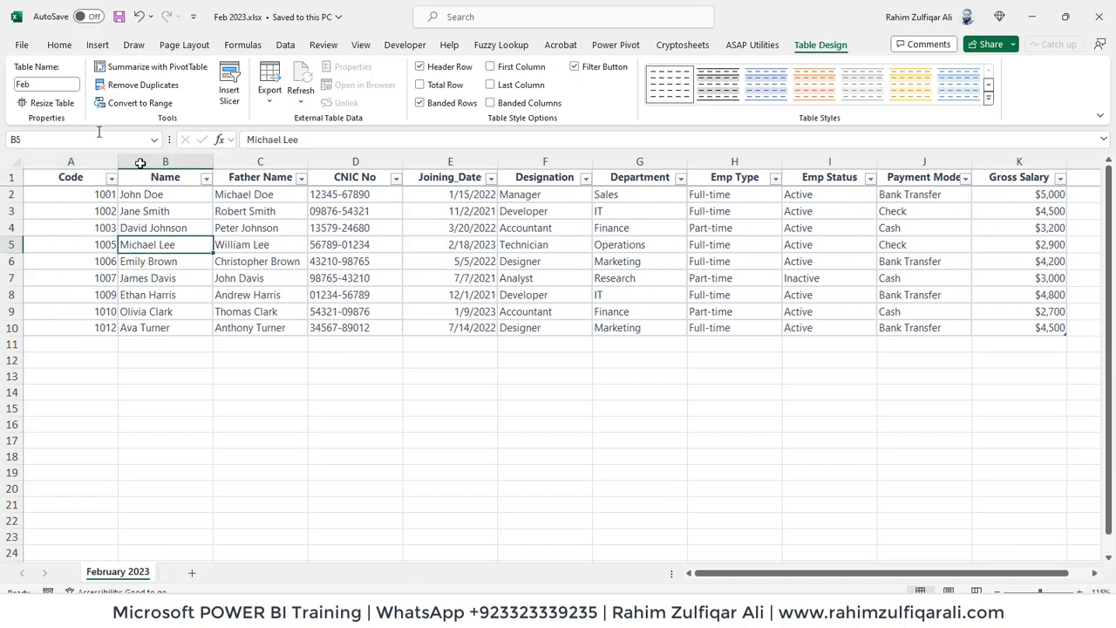
mouse_move(46, 84)
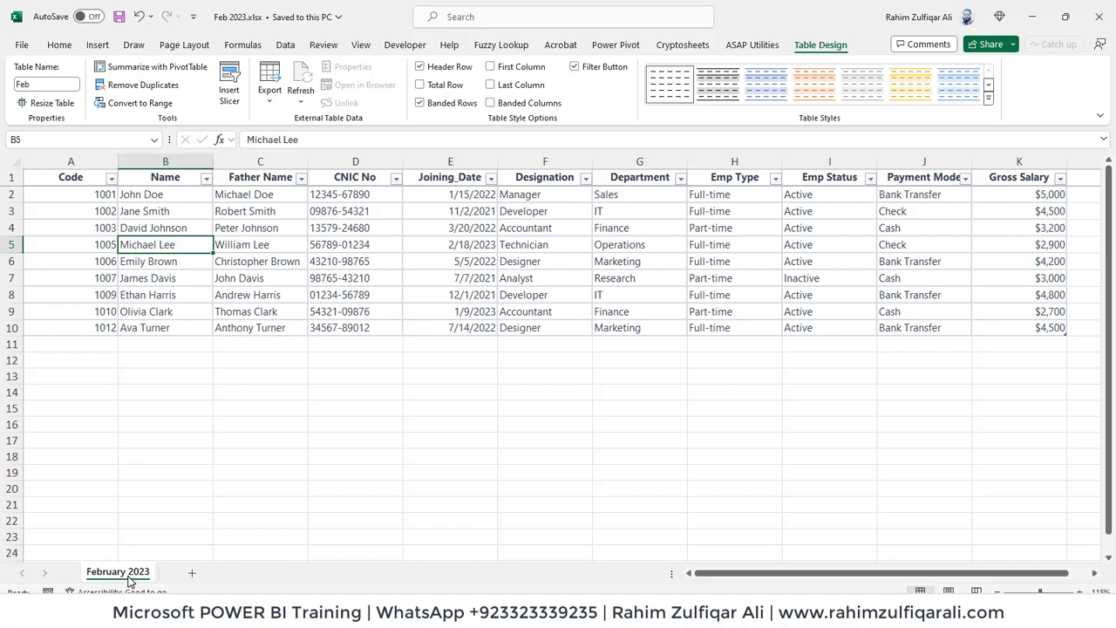
click(260, 310)
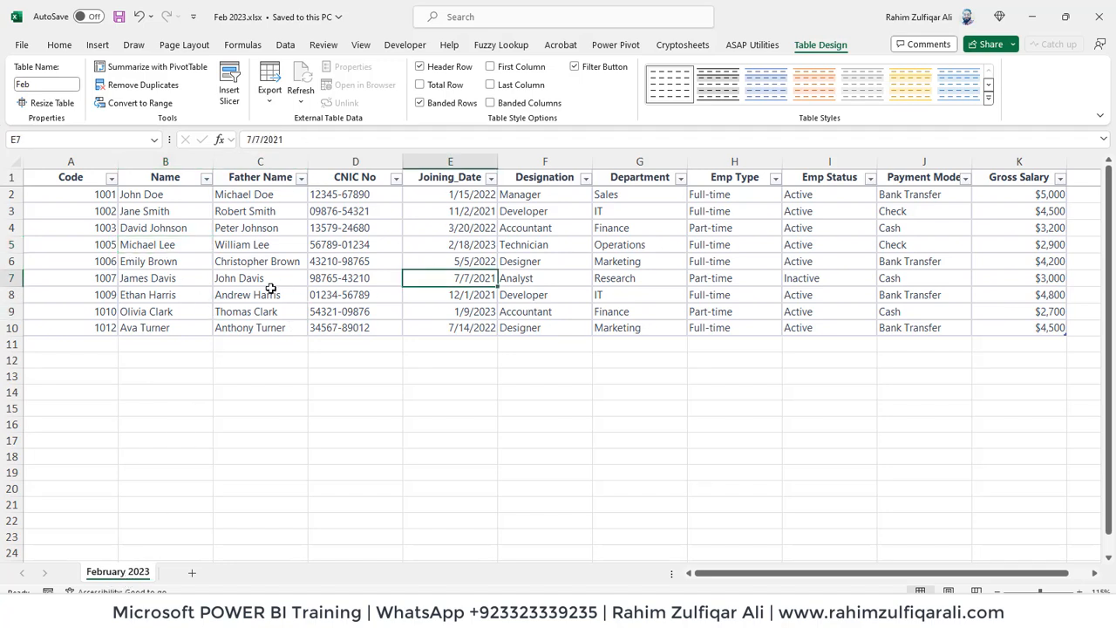
mouse_move(171, 251)
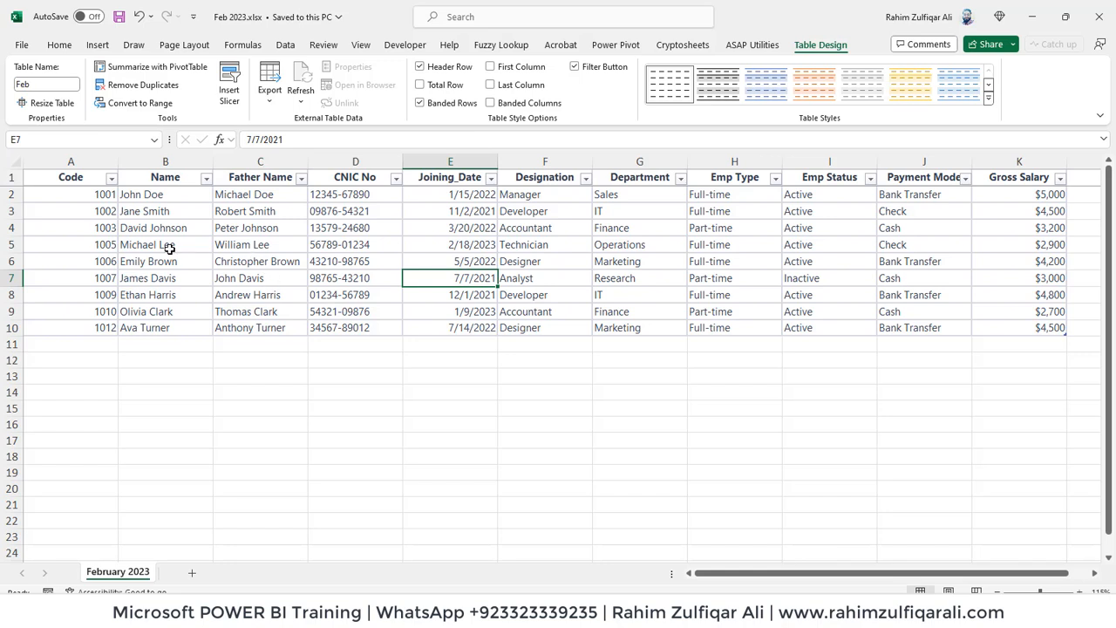
click(163, 244)
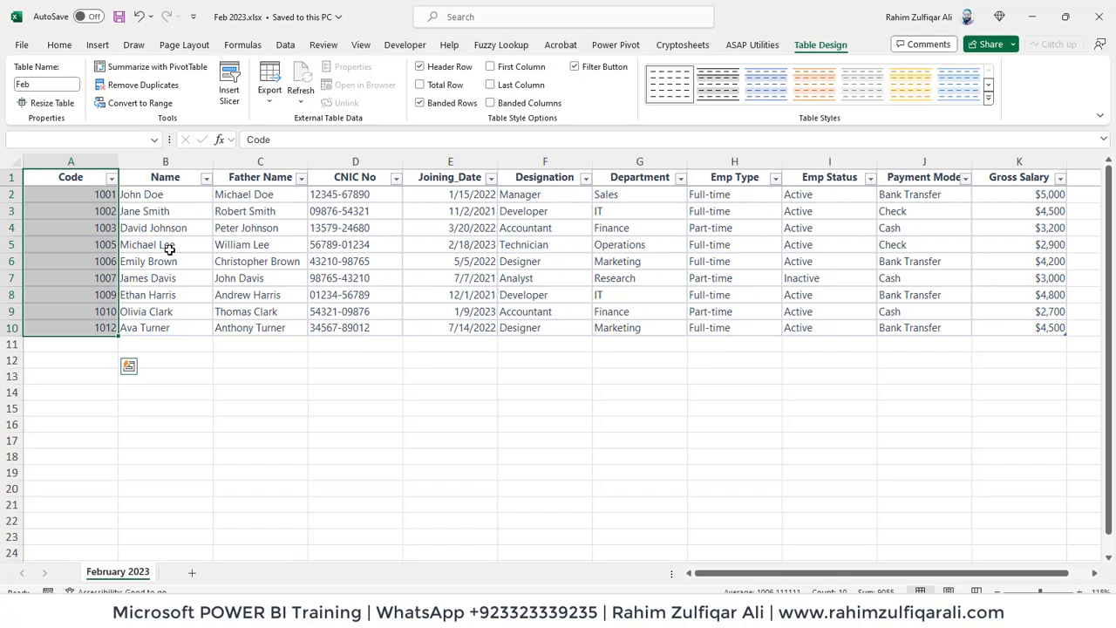
click(830, 178)
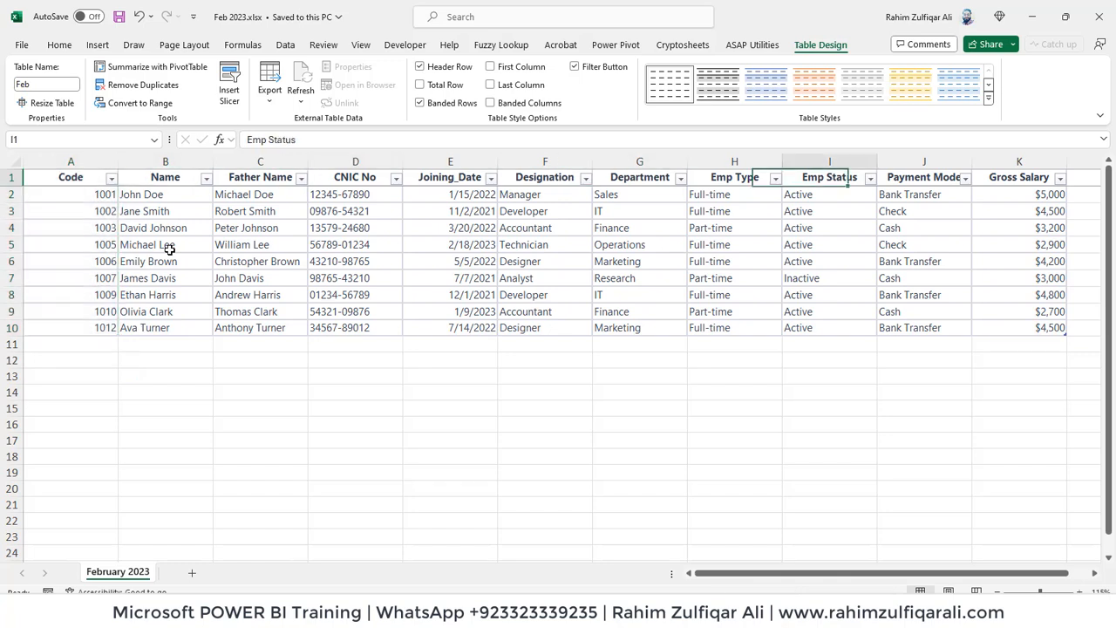
click(734, 328)
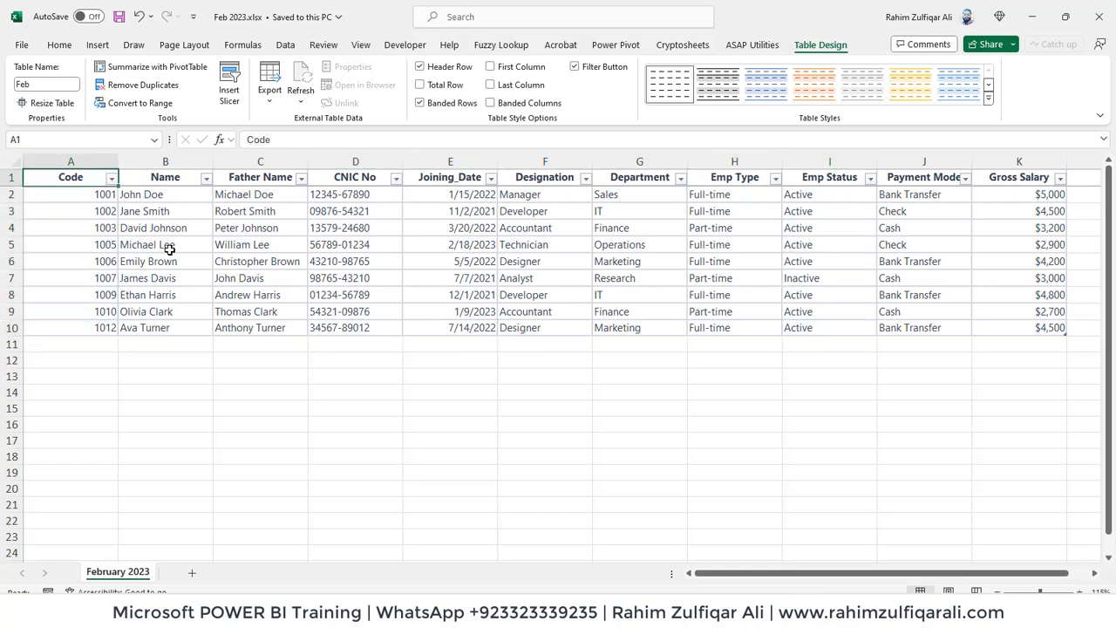
click(924, 176)
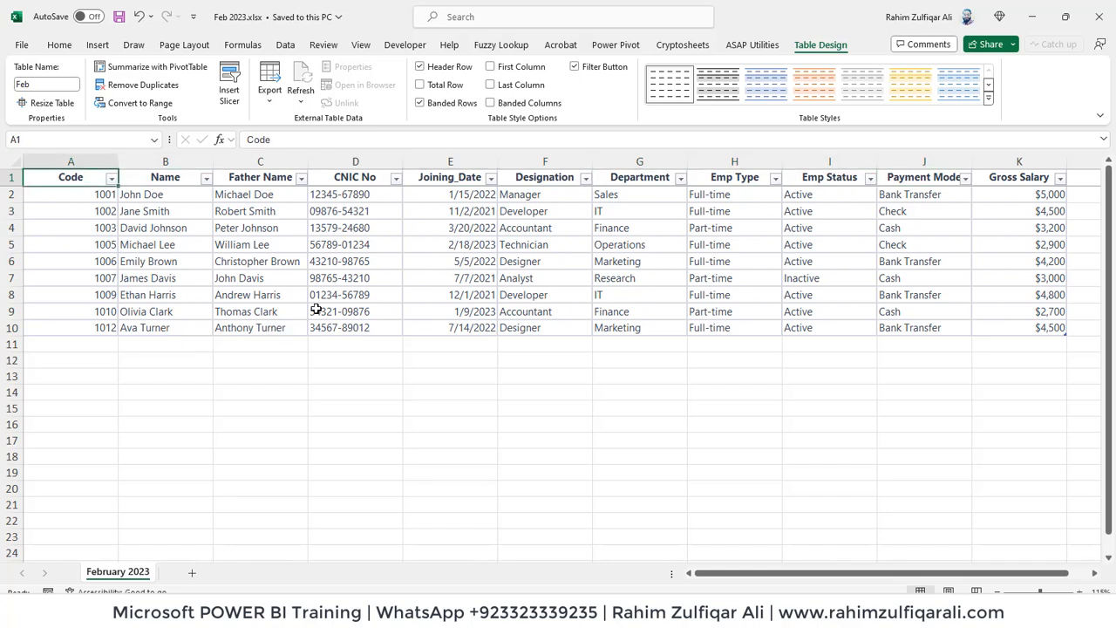
click(356, 310)
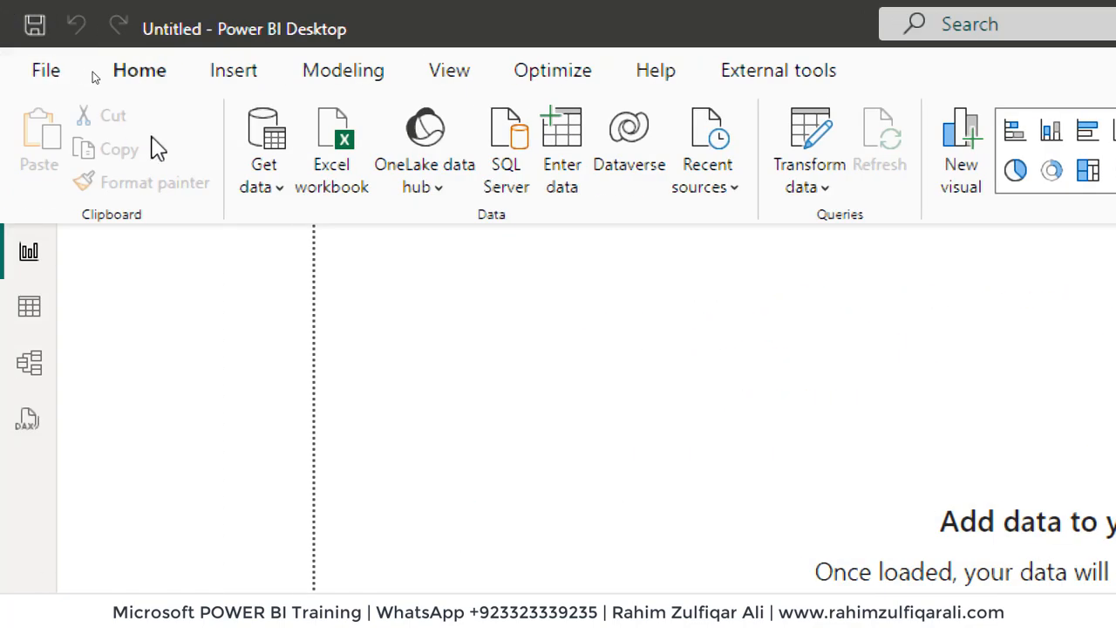
Choose a Folder data source and confirm E:\Append Payroll HR Dataset as the import folder.
click(263, 149)
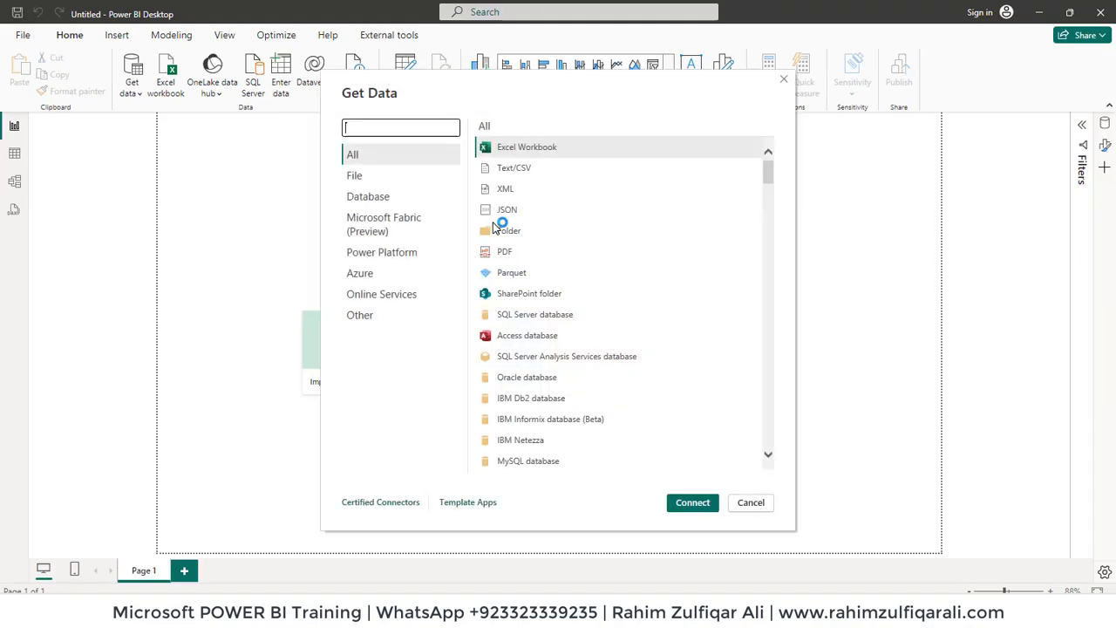
mouse_move(508, 230)
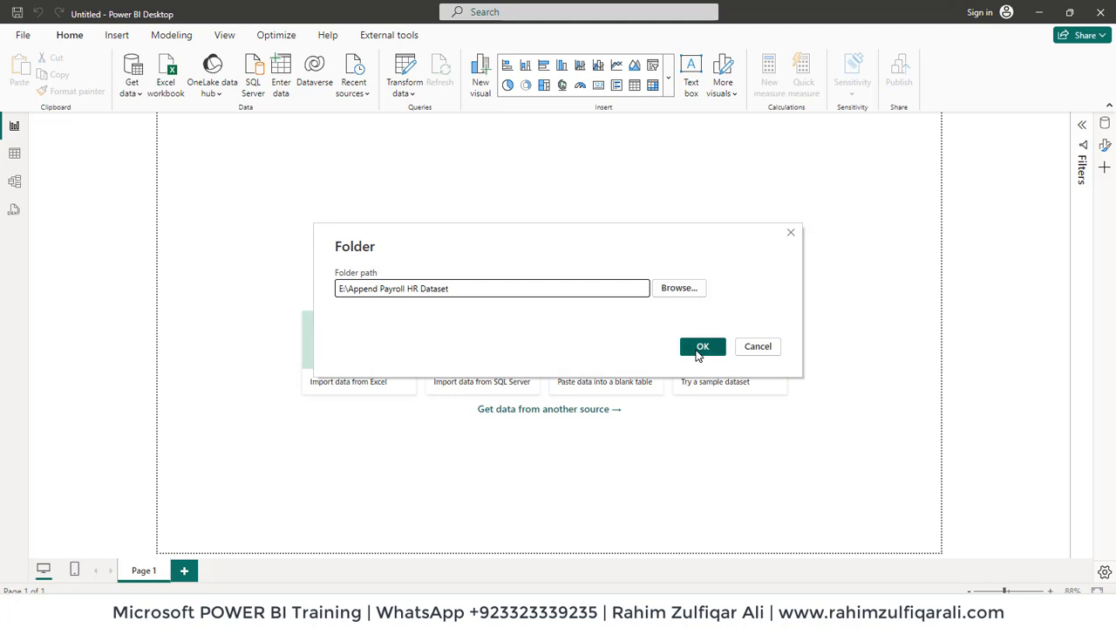
click(701, 345)
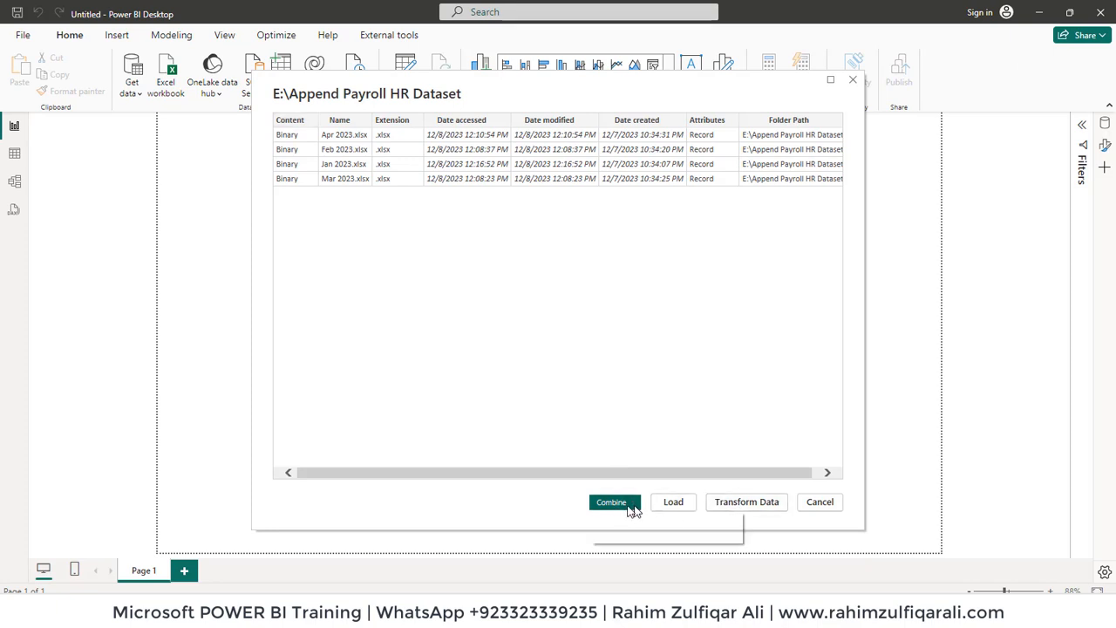
Review the Combine options, then load the four workbooks as a file list via Transform Data.
click(610, 502)
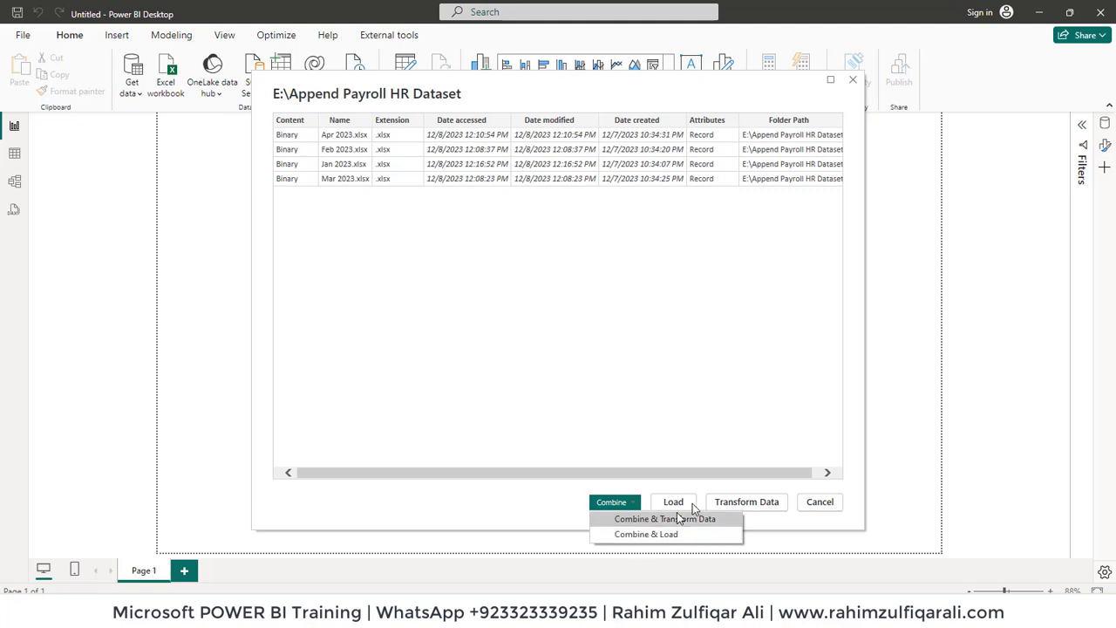
mouse_move(729, 487)
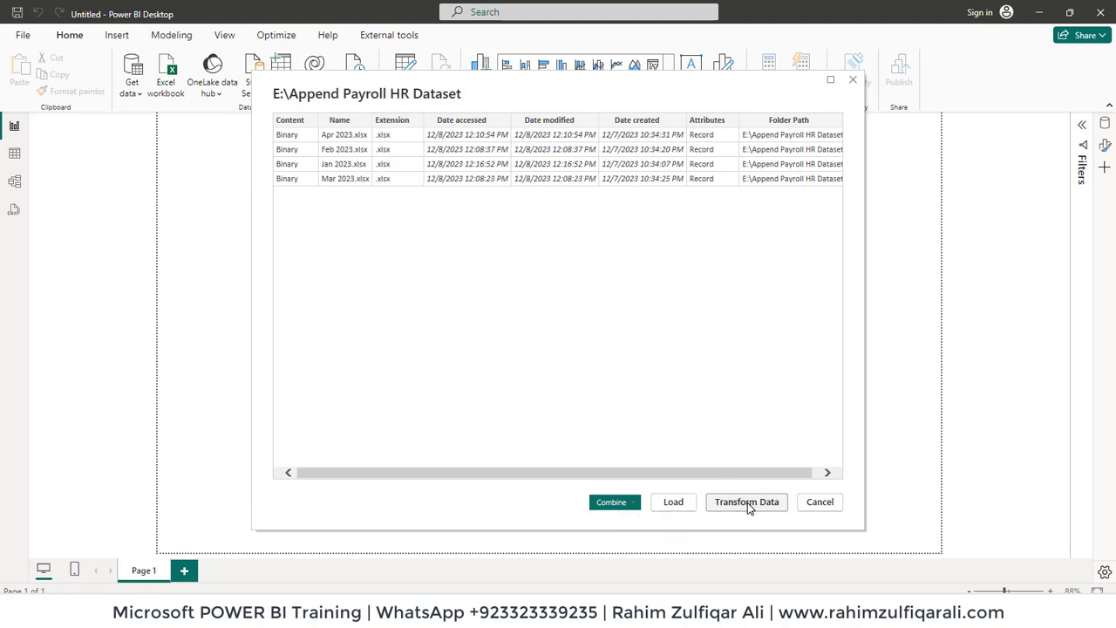
click(819, 503)
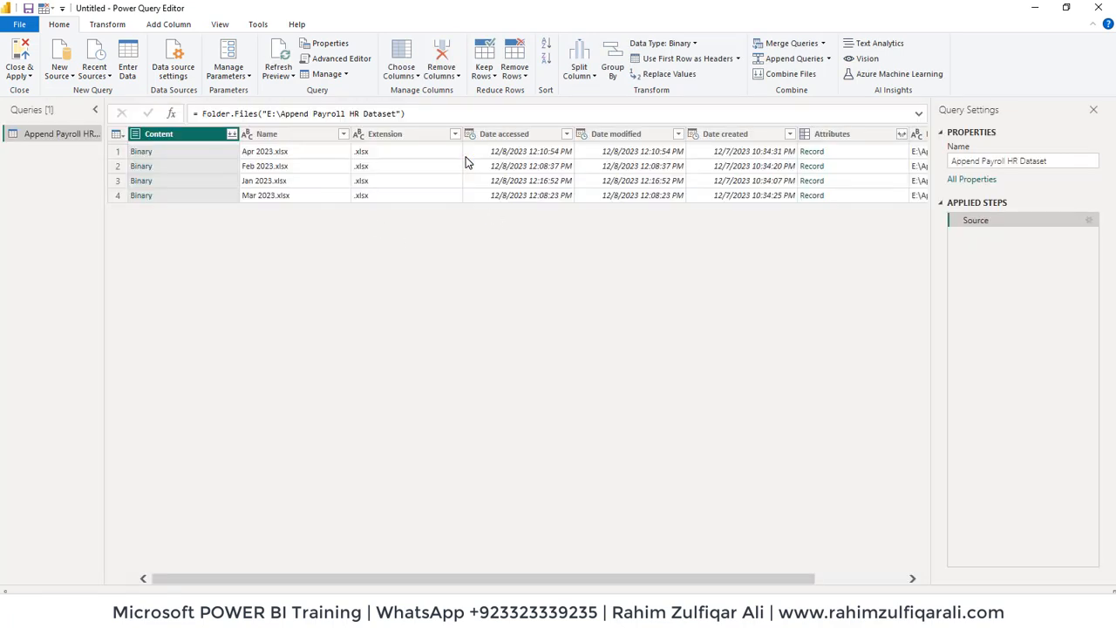
Remove the Extension through Folder Path columns, keeping only Content and Name.
click(384, 133)
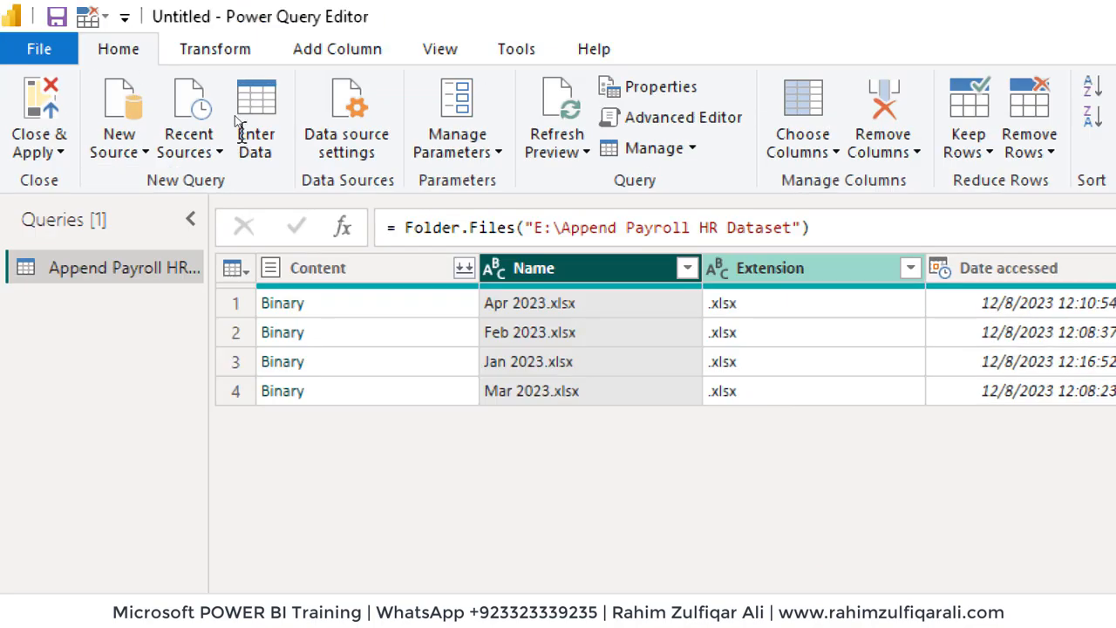
scroll(right, 3)
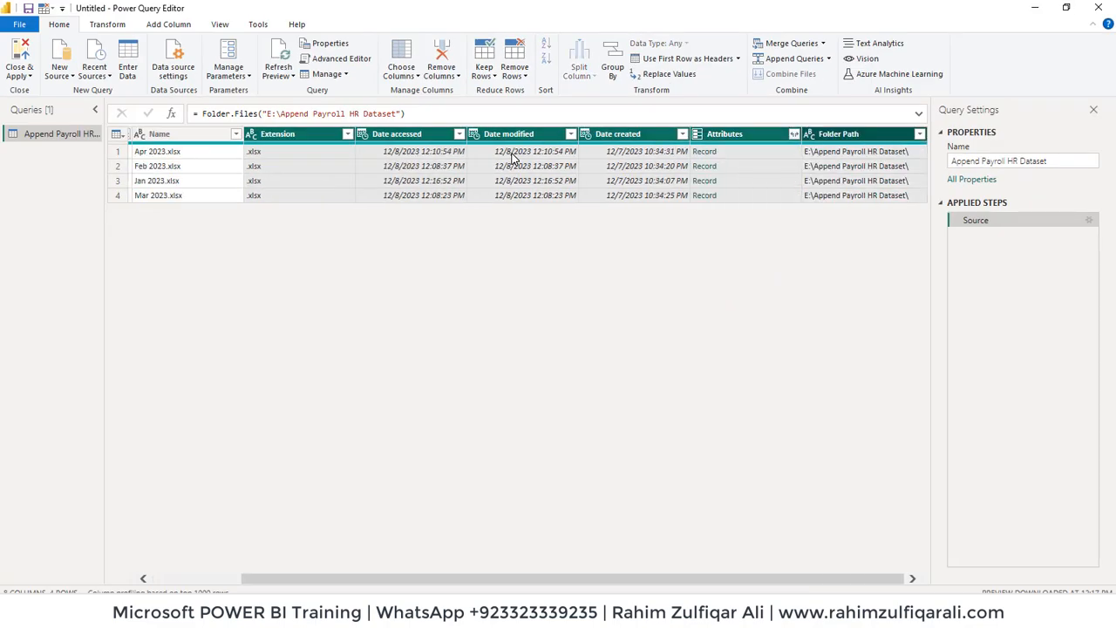
right_click(507, 132)
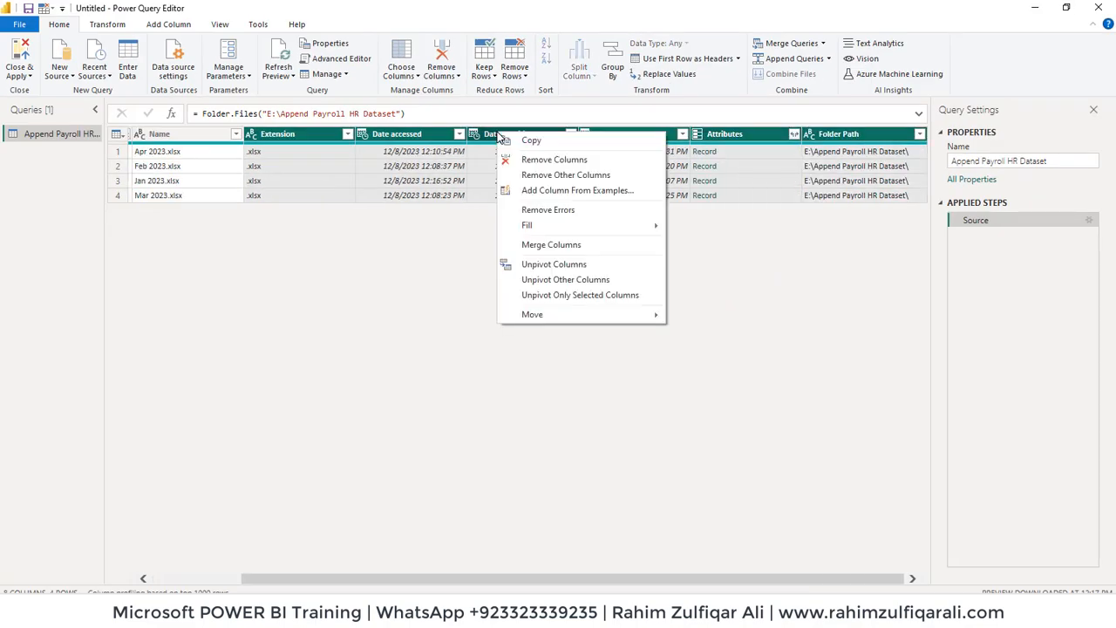
click(555, 159)
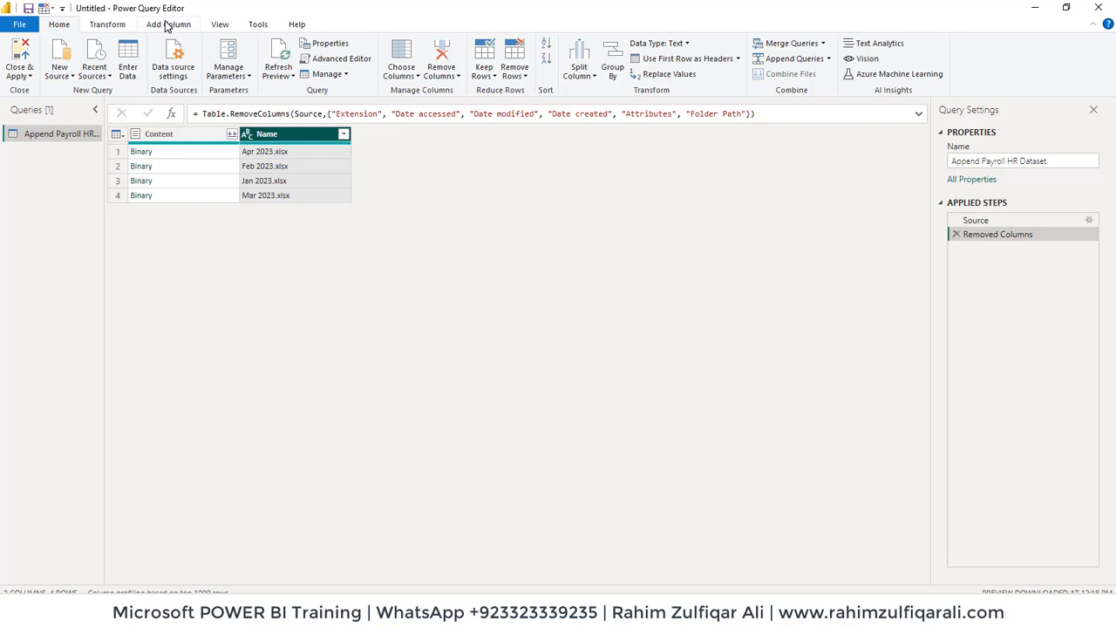
Add a custom column named Data with formula =Excel.Workbook([Content]).
click(167, 24)
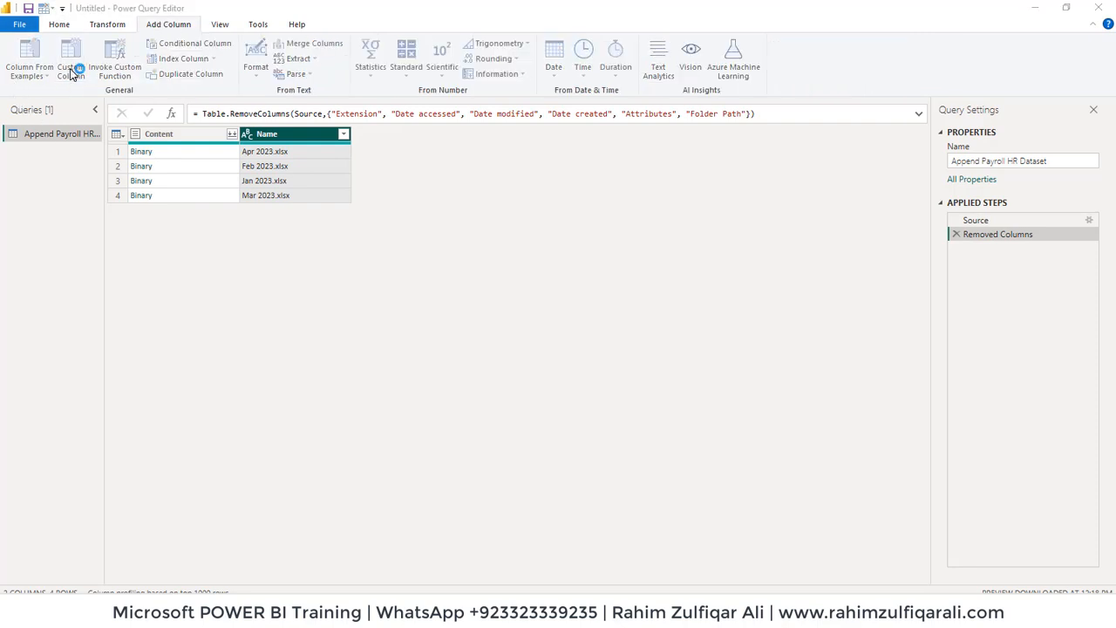
click(69, 61)
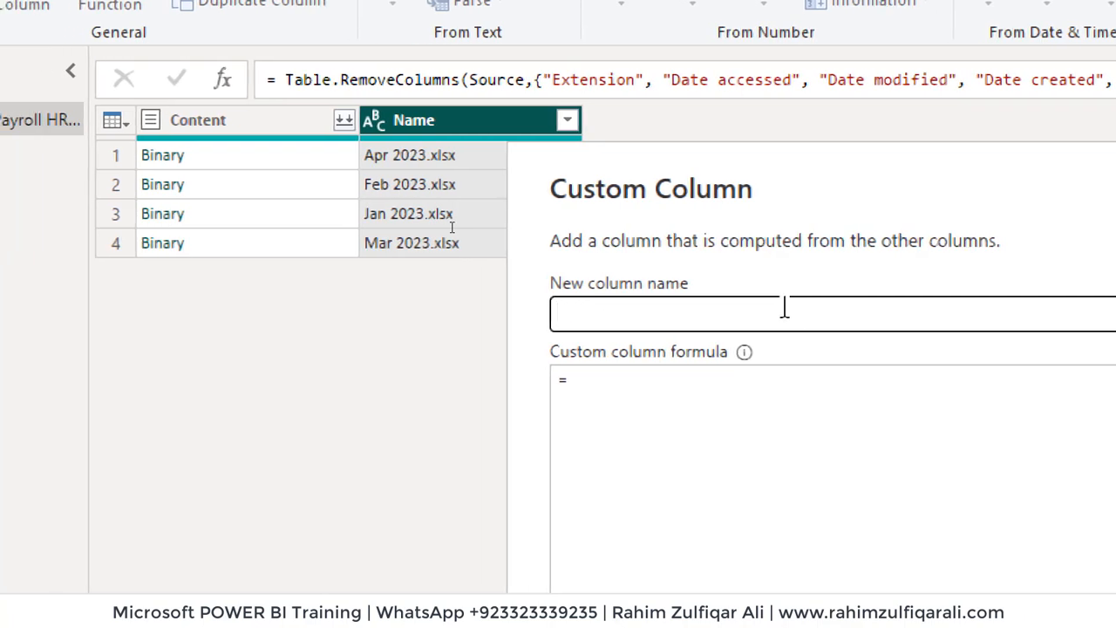
text(Data)
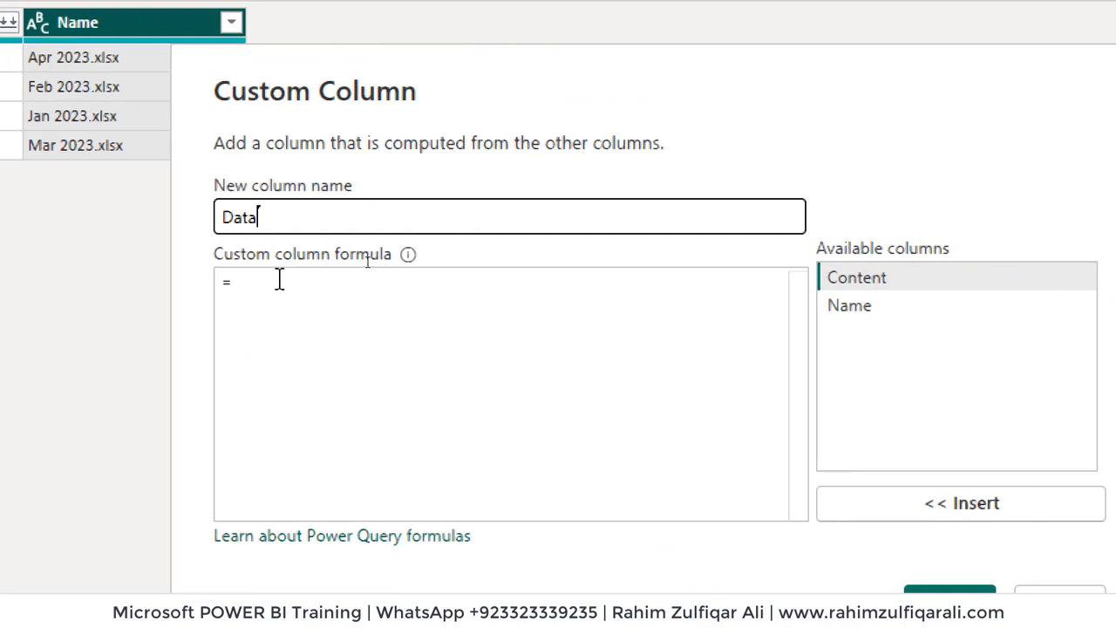
text(Excel.W)
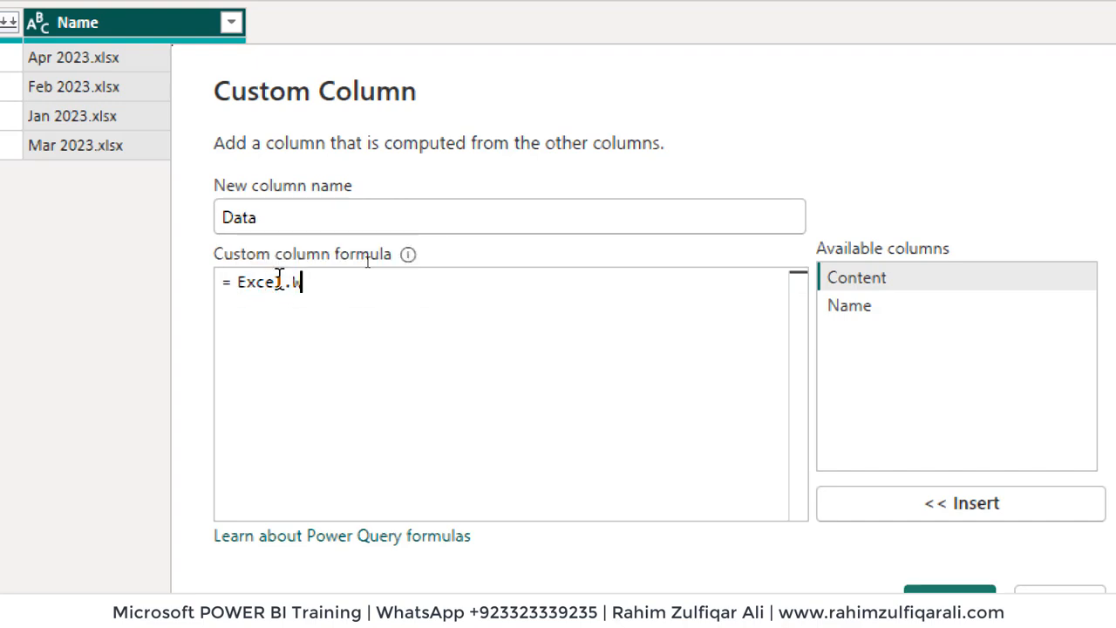
text(orkbook([Content)
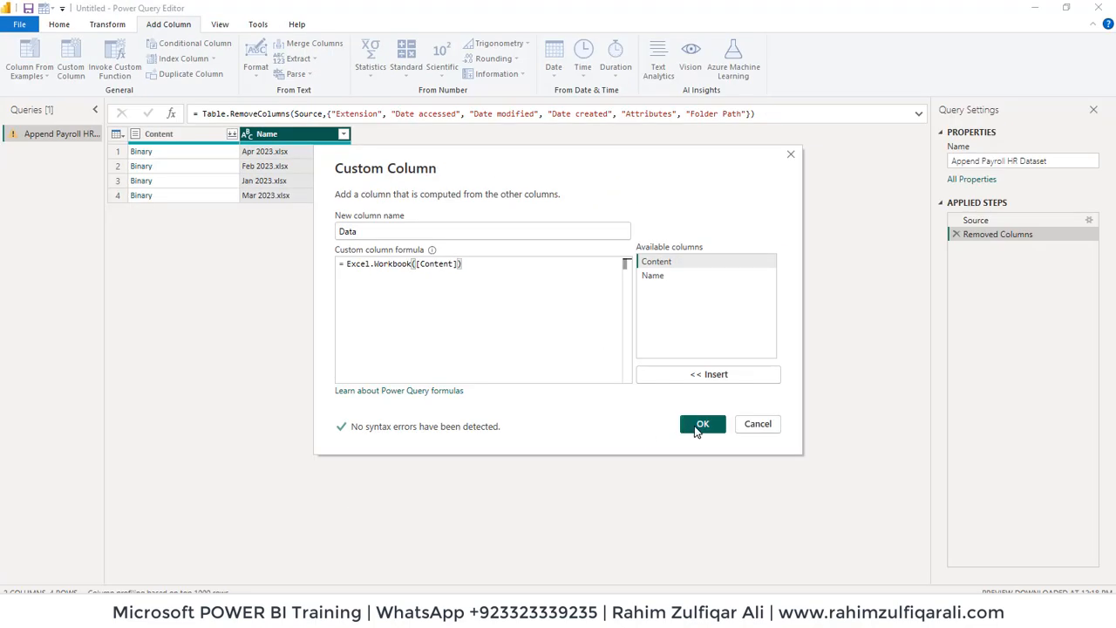
click(700, 424)
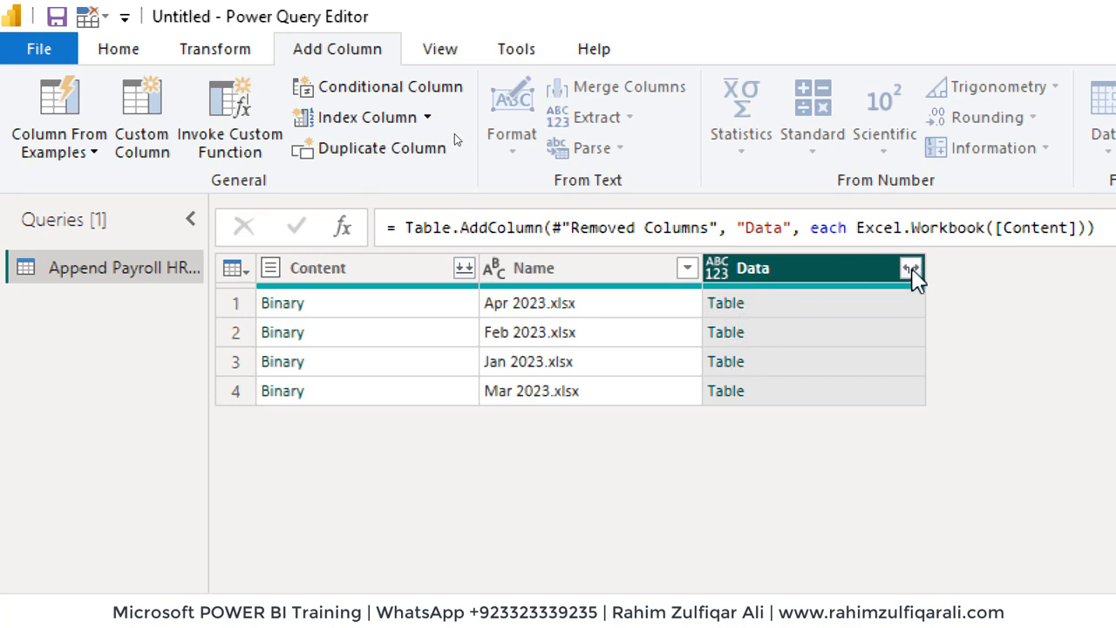
Expand the Data column without name prefix into Name.1, Data.1, Item, Kind and Hidden.
click(911, 269)
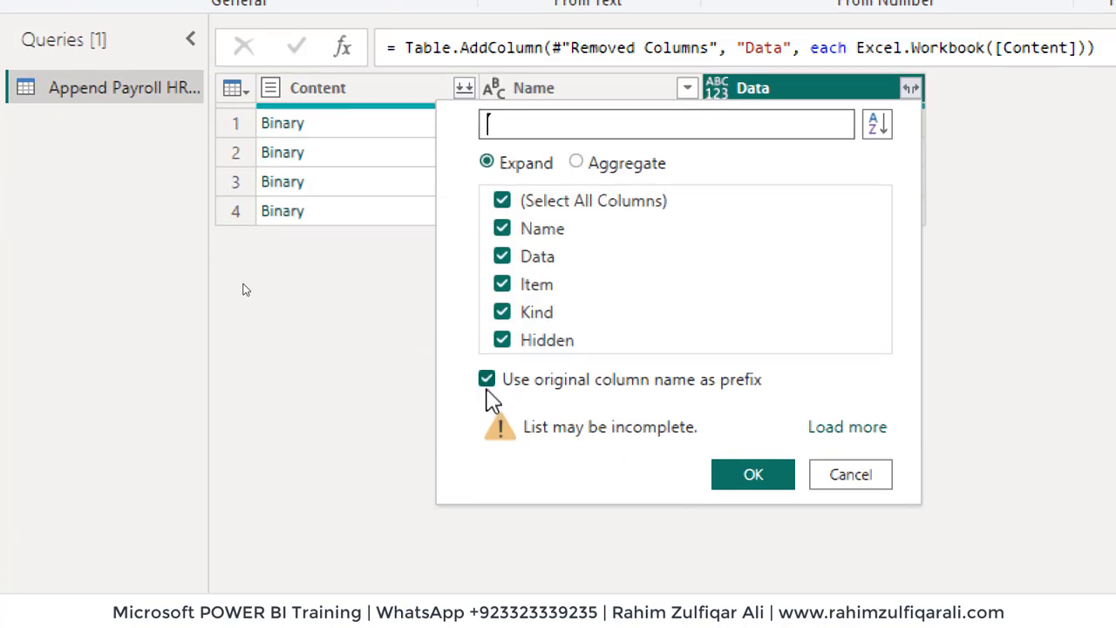
click(486, 381)
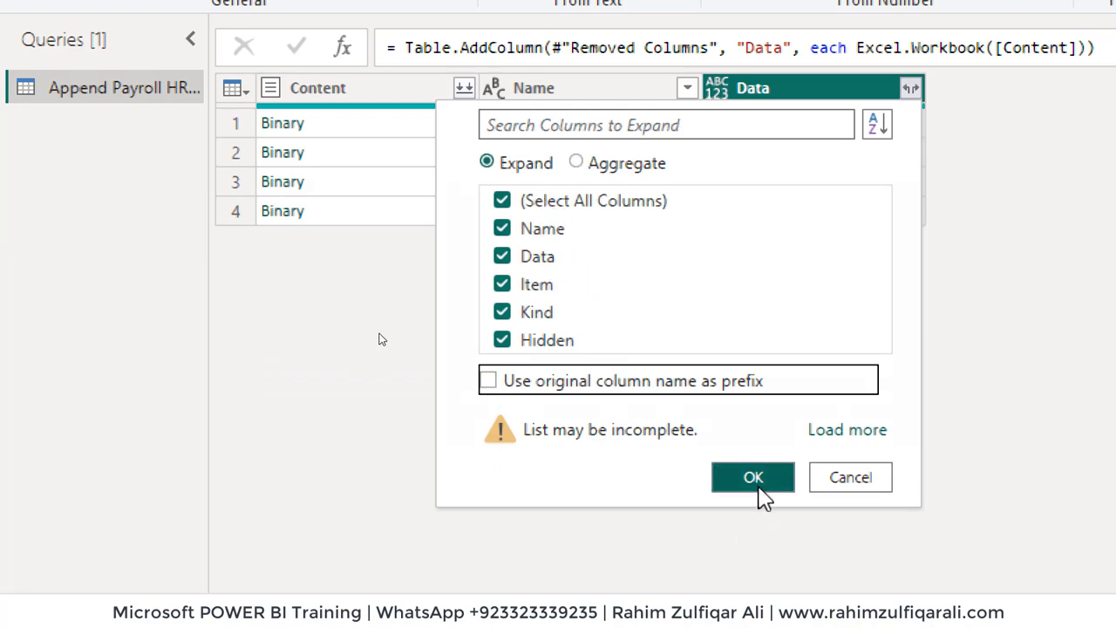
click(753, 478)
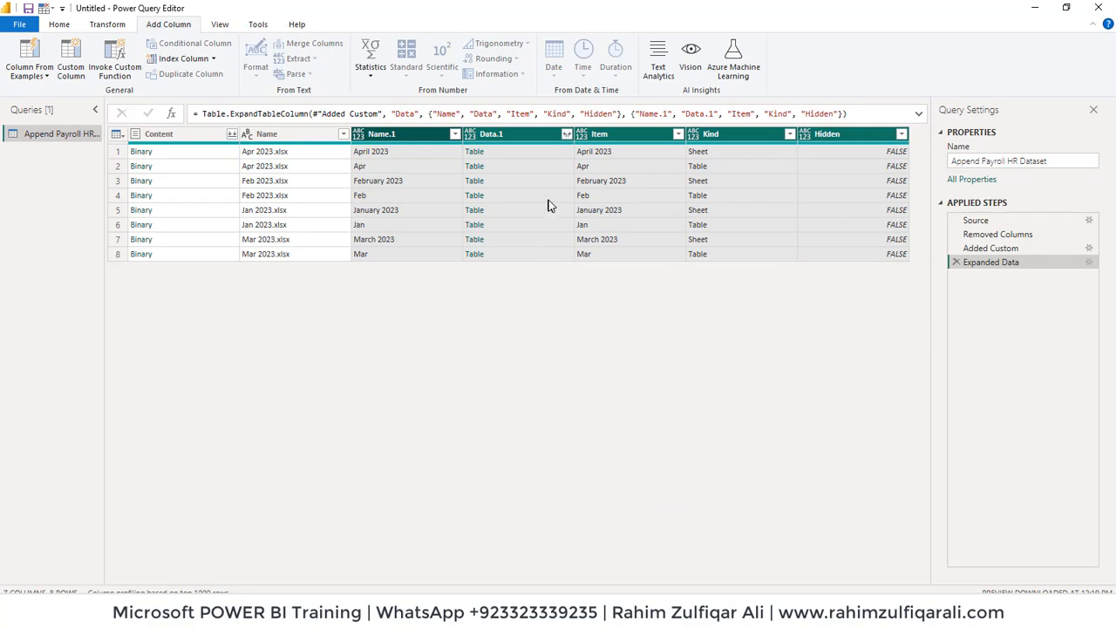
mouse_move(729, 171)
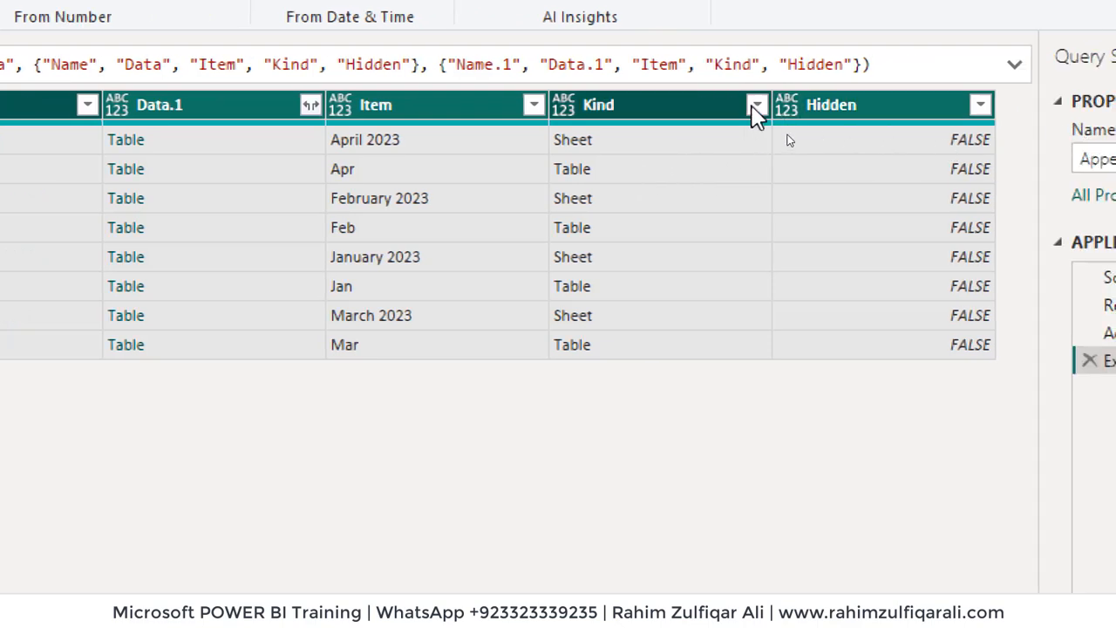
Filter the Kind column to exclude Sheet, keeping only the four Table rows.
click(757, 104)
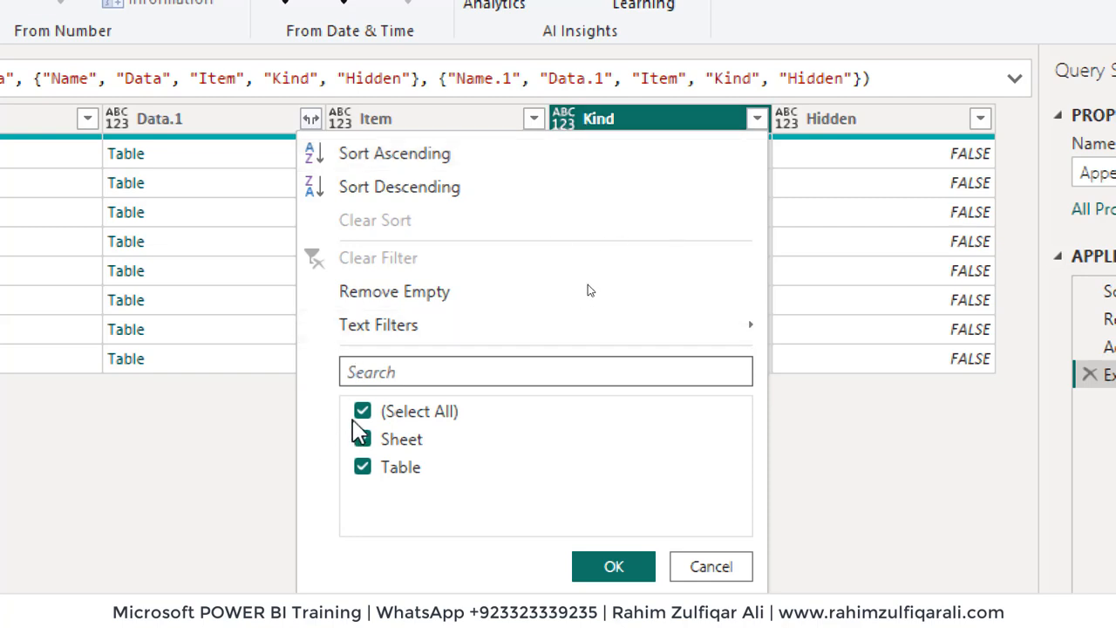
click(363, 440)
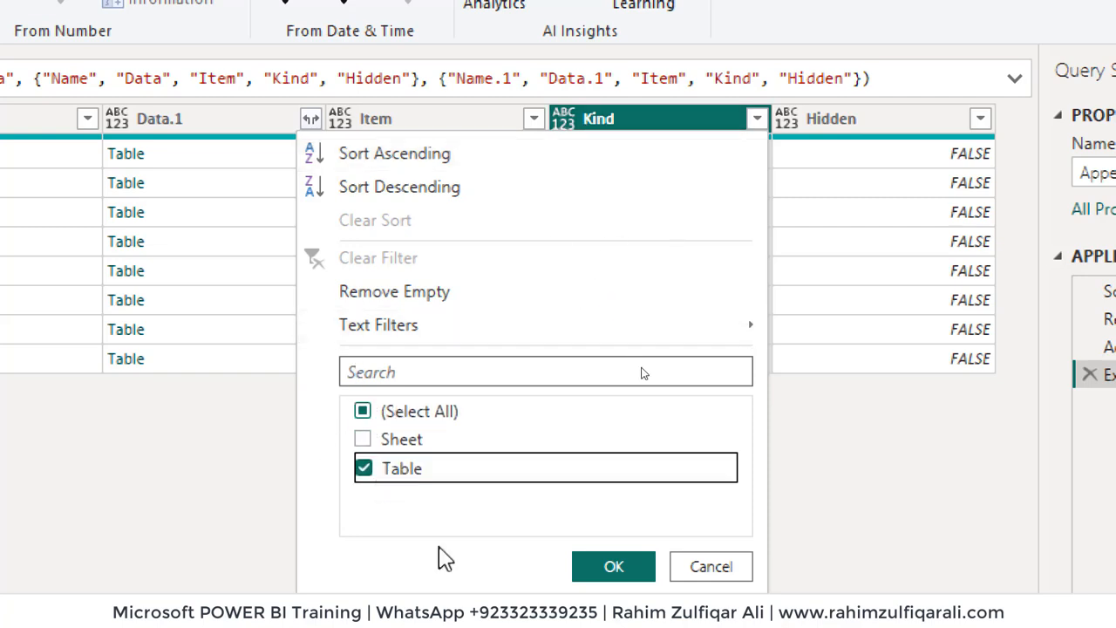
click(614, 565)
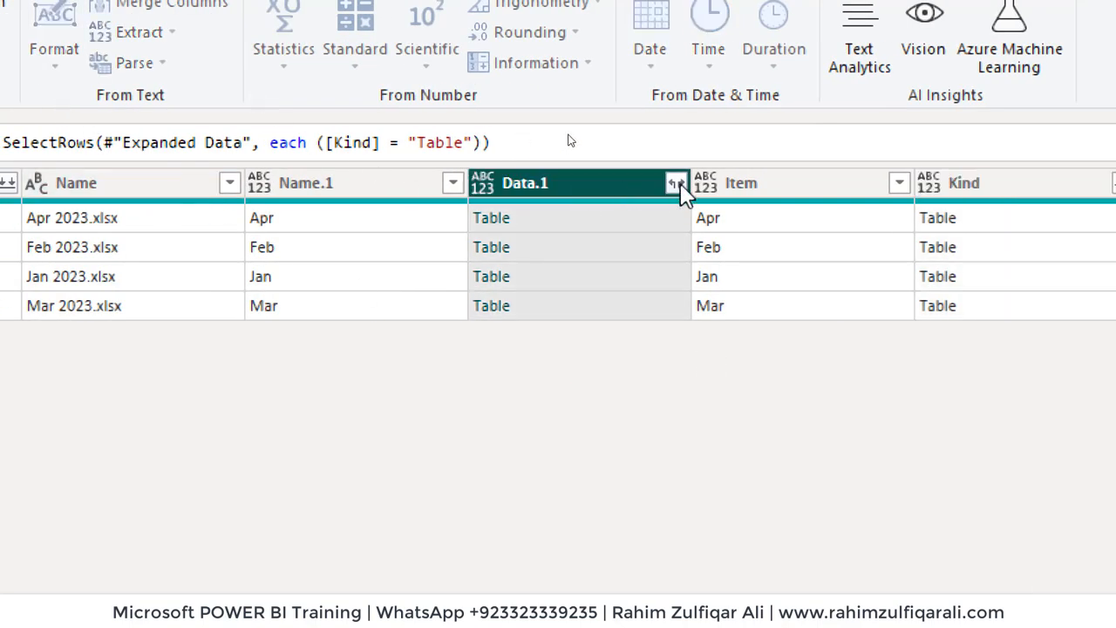
Expand Data.1 into all employee fields (Name.2, Father Name, CNIC No, Joining_Date) without prefix.
click(677, 183)
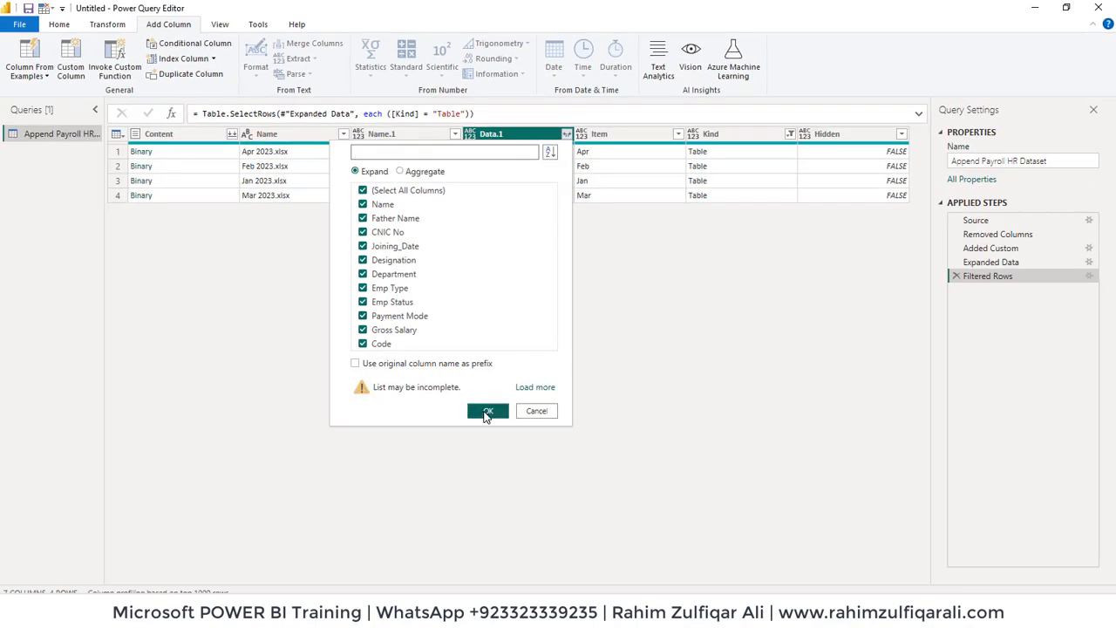
click(488, 411)
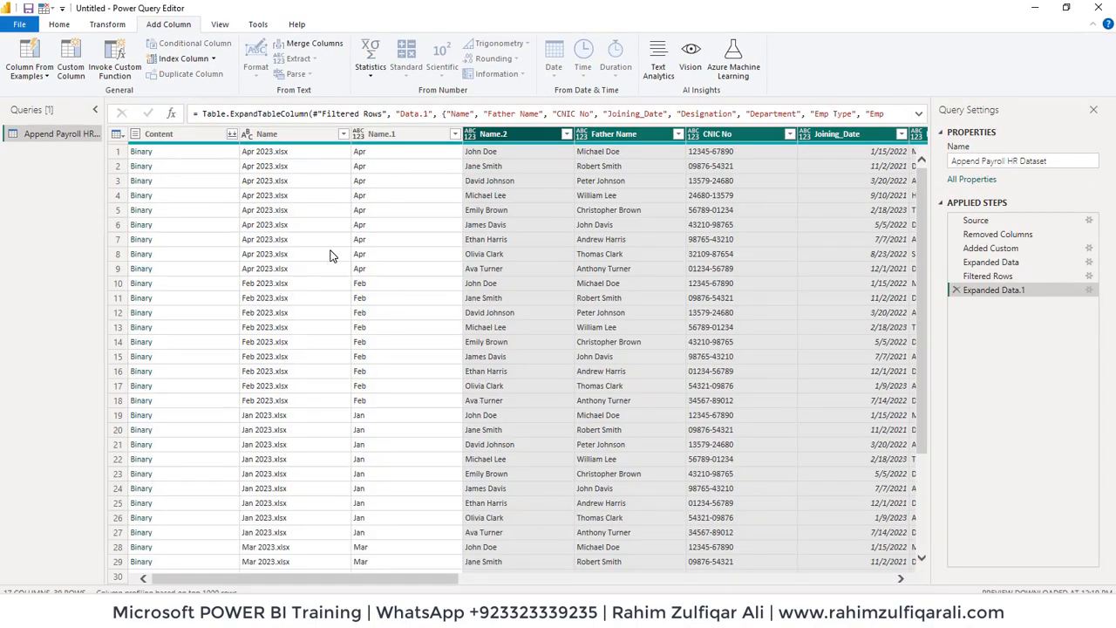
click(380, 133)
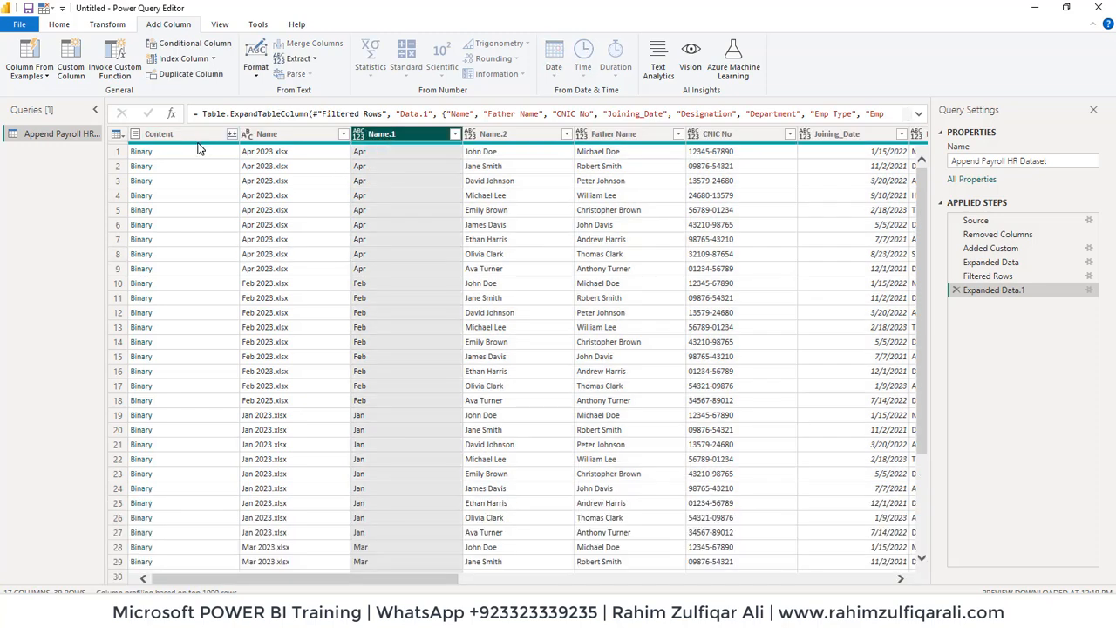
Remove the Content and file-name columns from the appended payroll query.
right_click(157, 133)
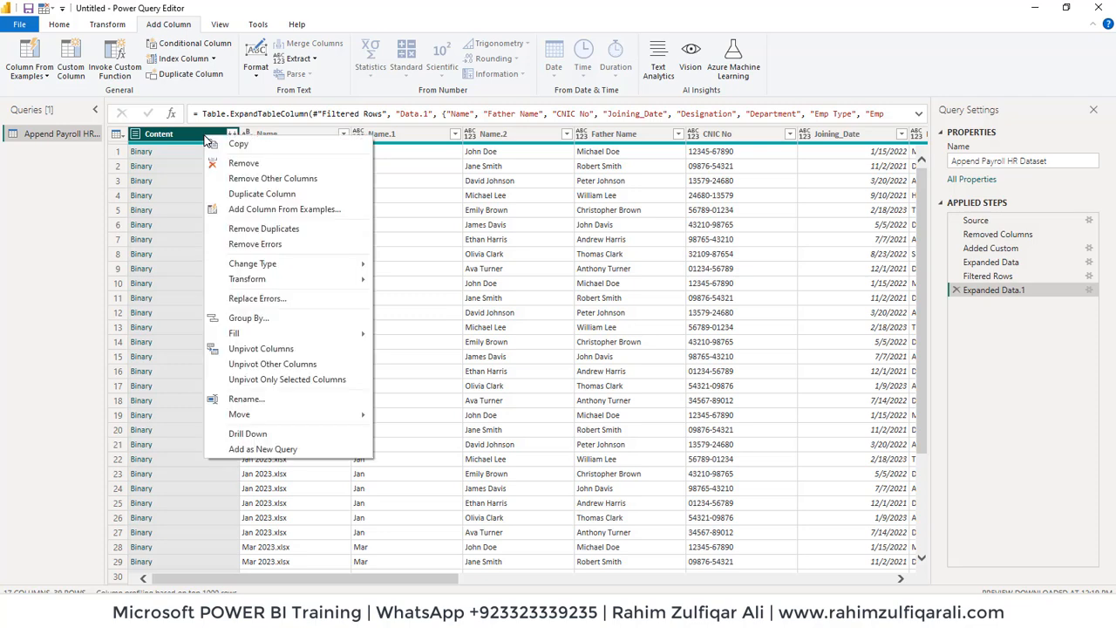
click(244, 164)
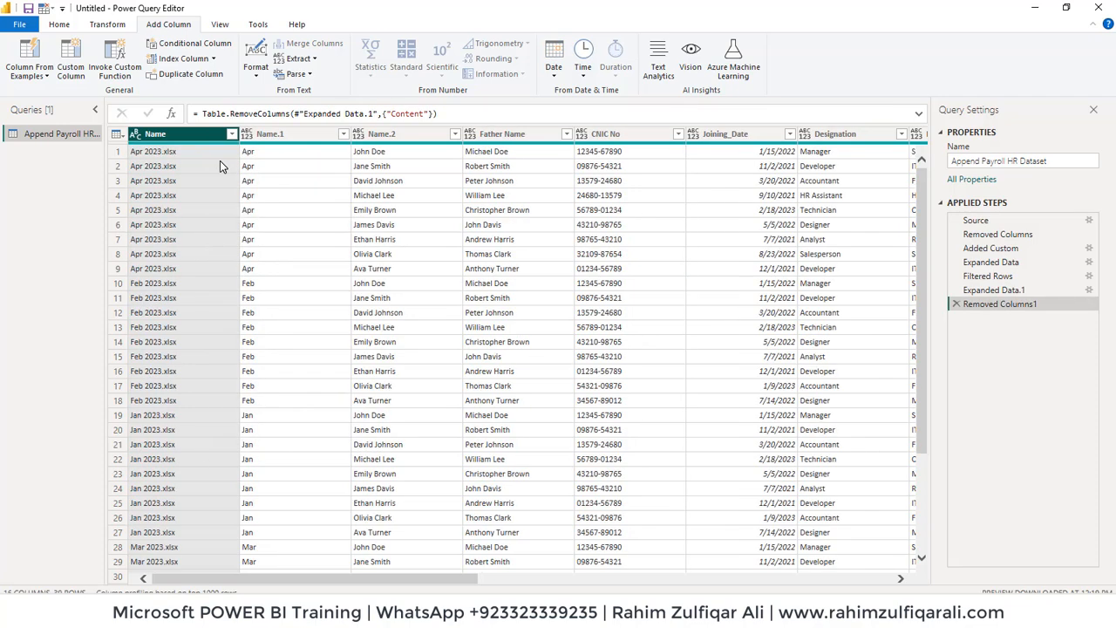
right_click(155, 132)
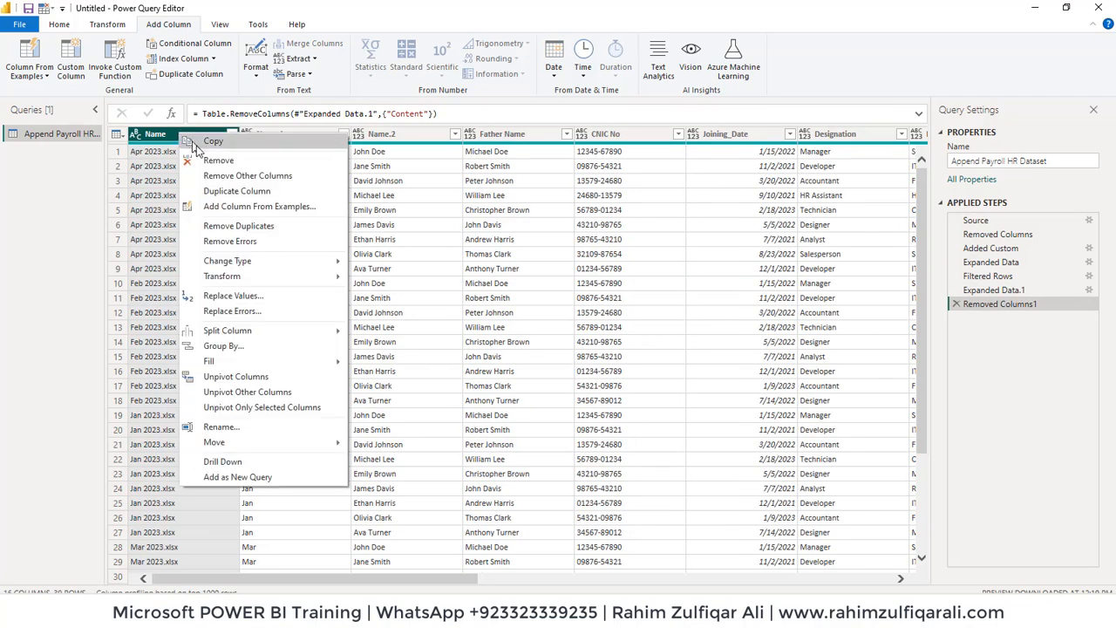
mouse_move(218, 160)
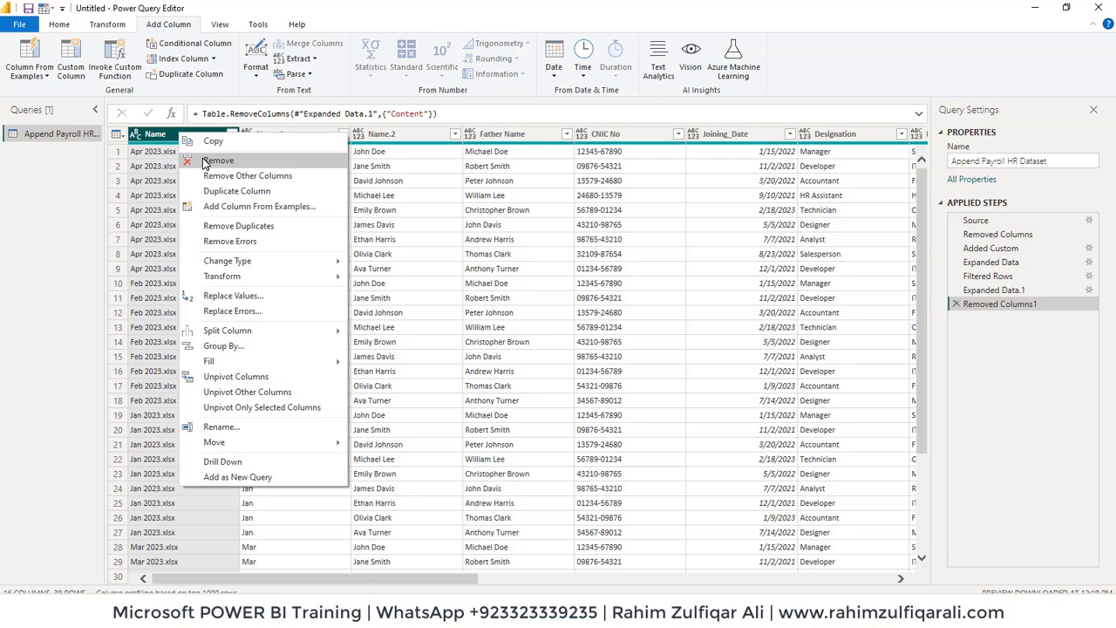
click(218, 160)
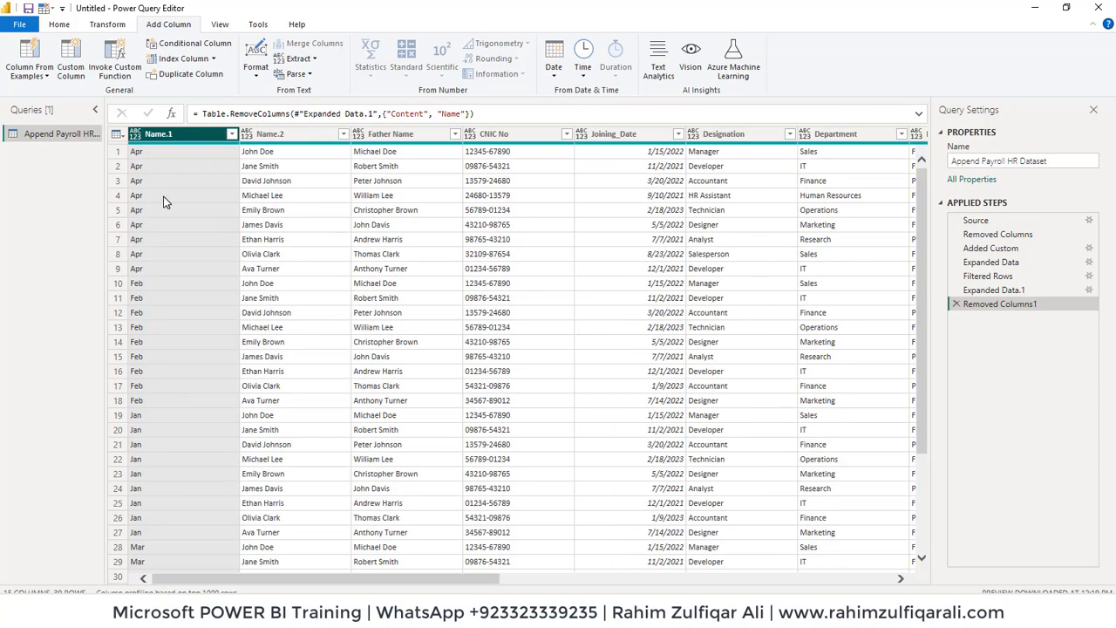
Rename the Name.1 column to Month.
scroll(down, 3)
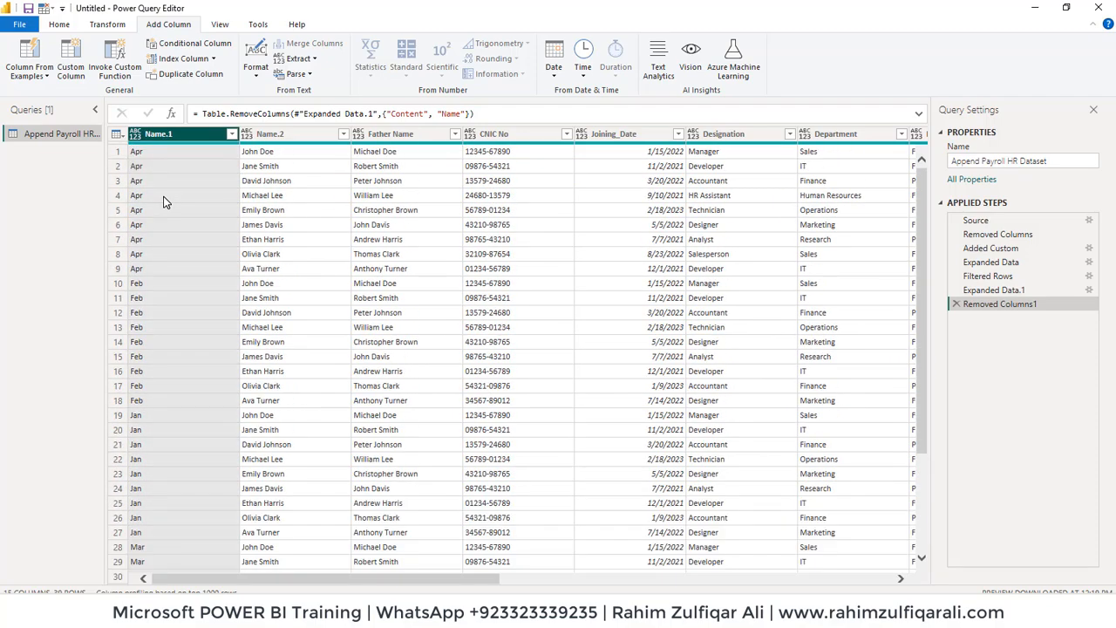
double_click(157, 132)
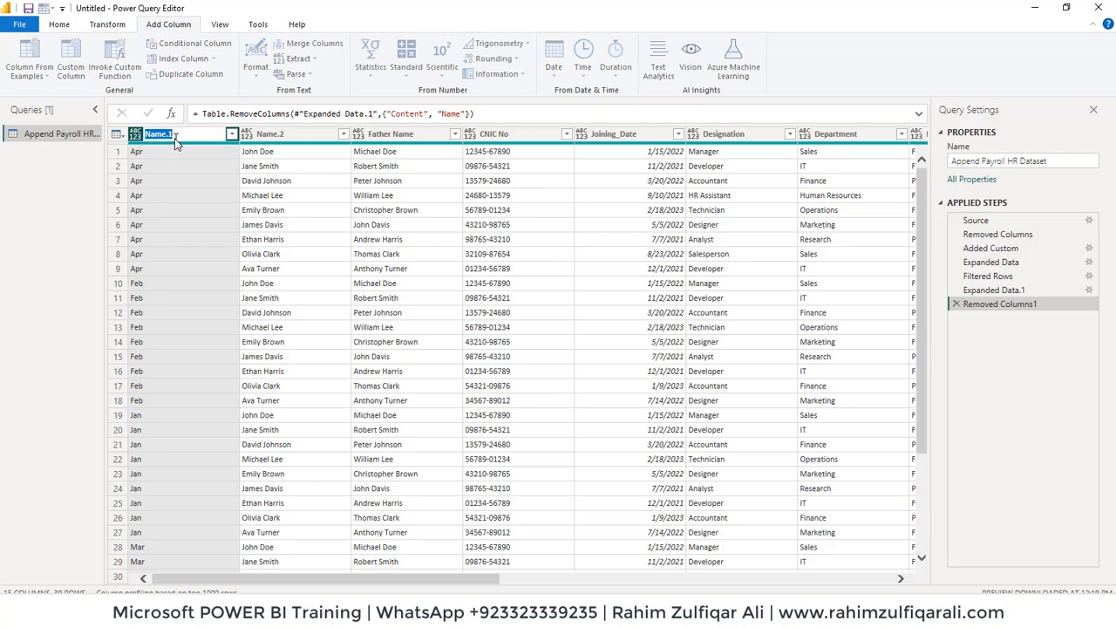
text(Month)
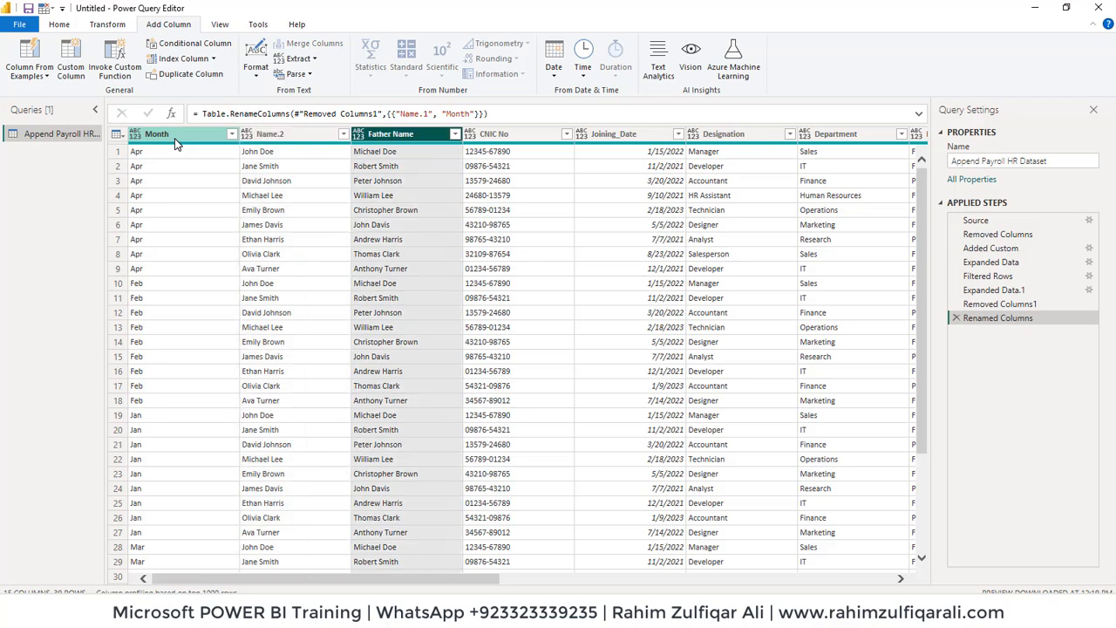
scroll(right, 3)
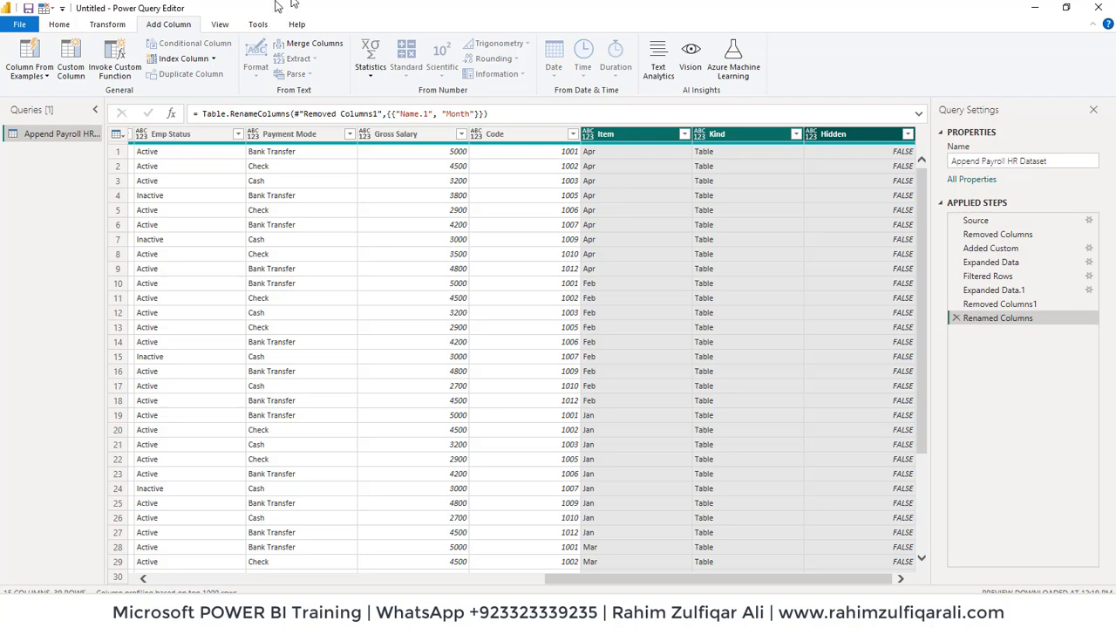
Remove the Item, Kind and Hidden columns, leaving Month followed by the payroll fields.
right_click(605, 133)
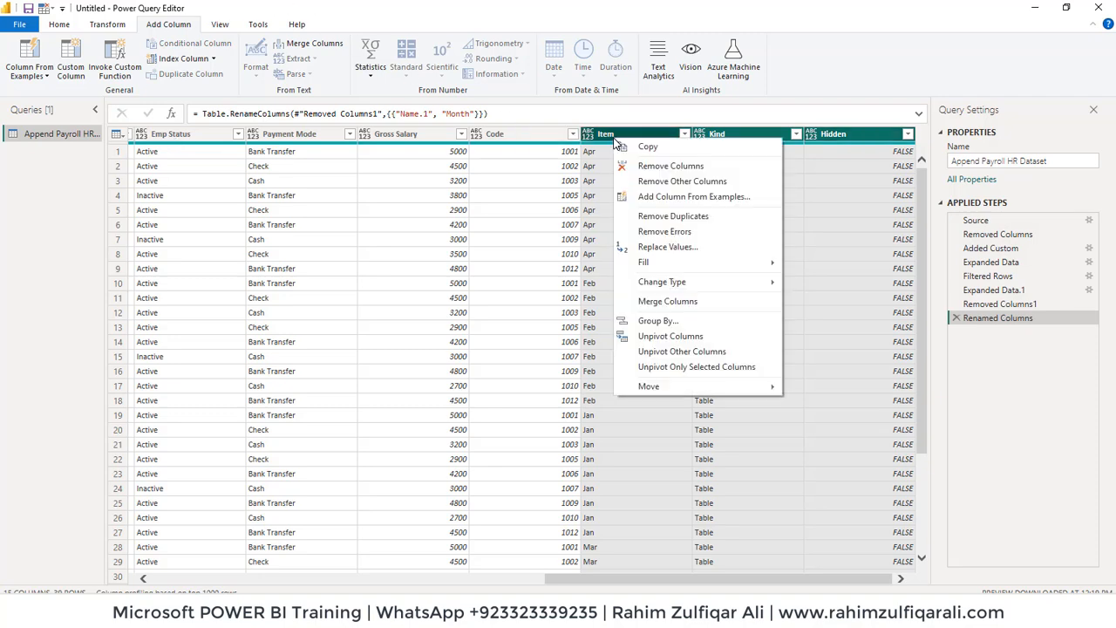
click(670, 166)
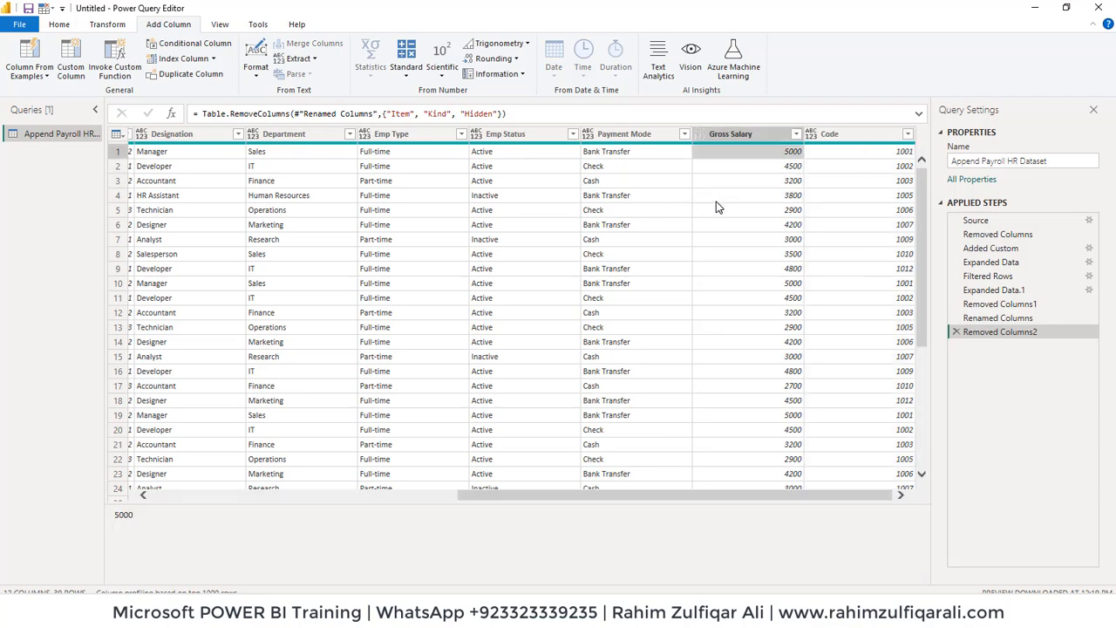
click(903, 340)
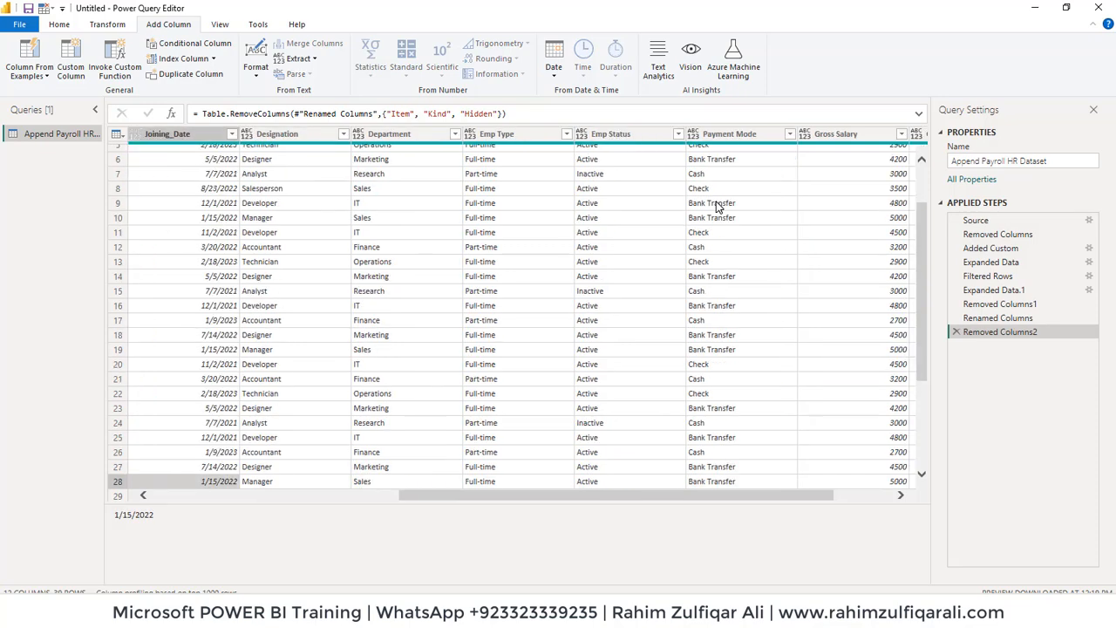
scroll(down, 3)
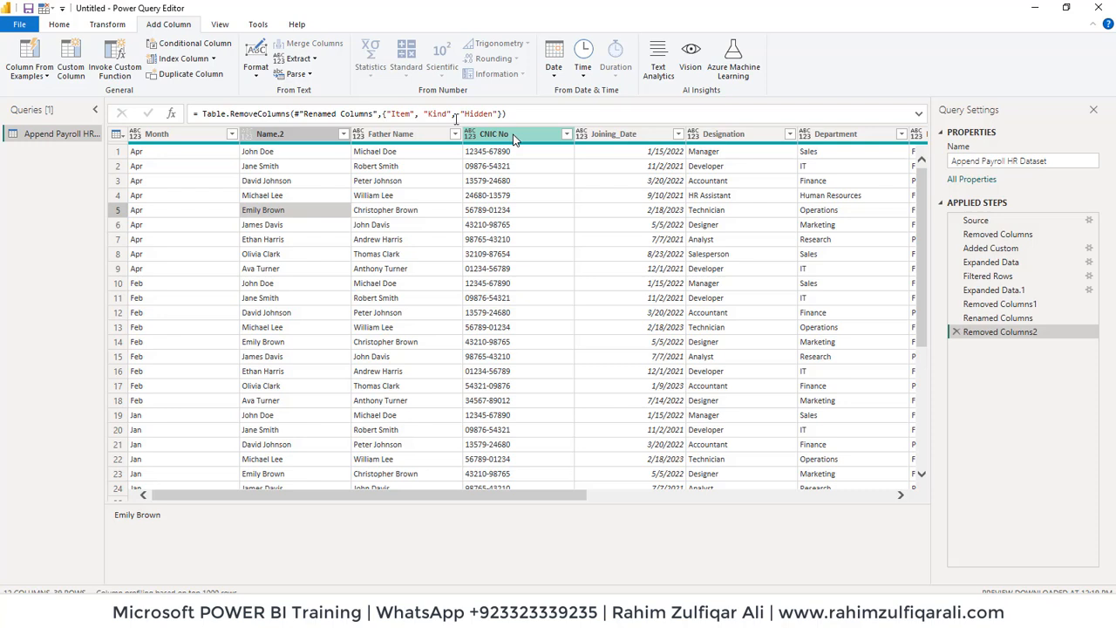
Rename the Name.2 column to First Names and head to Close & Apply on the Home ribbon.
click(270, 132)
text(F)
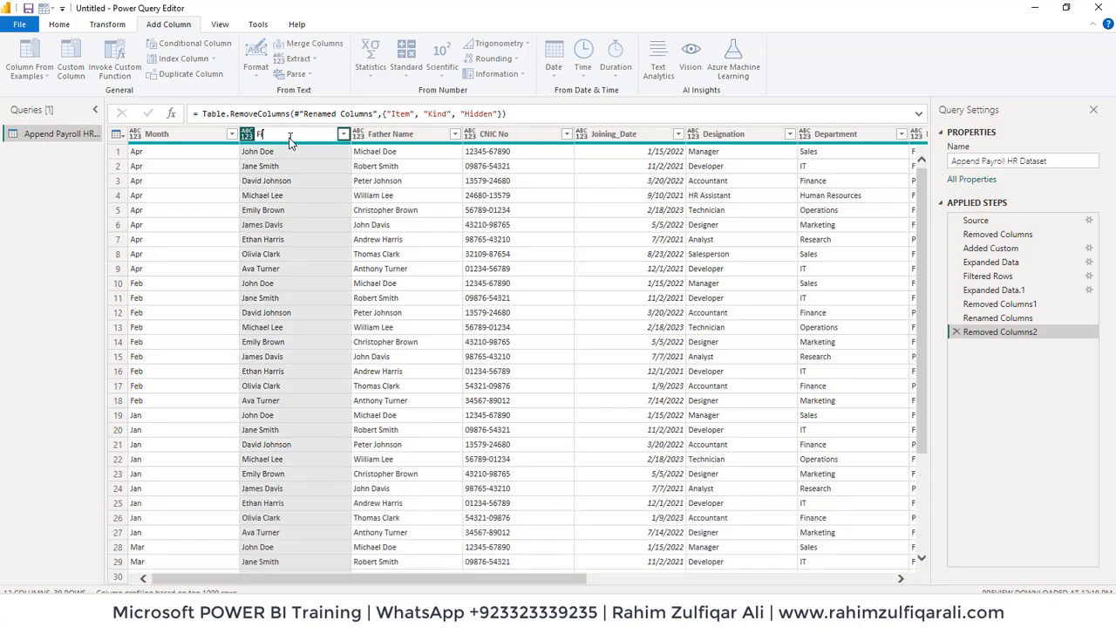
text(irst Names)
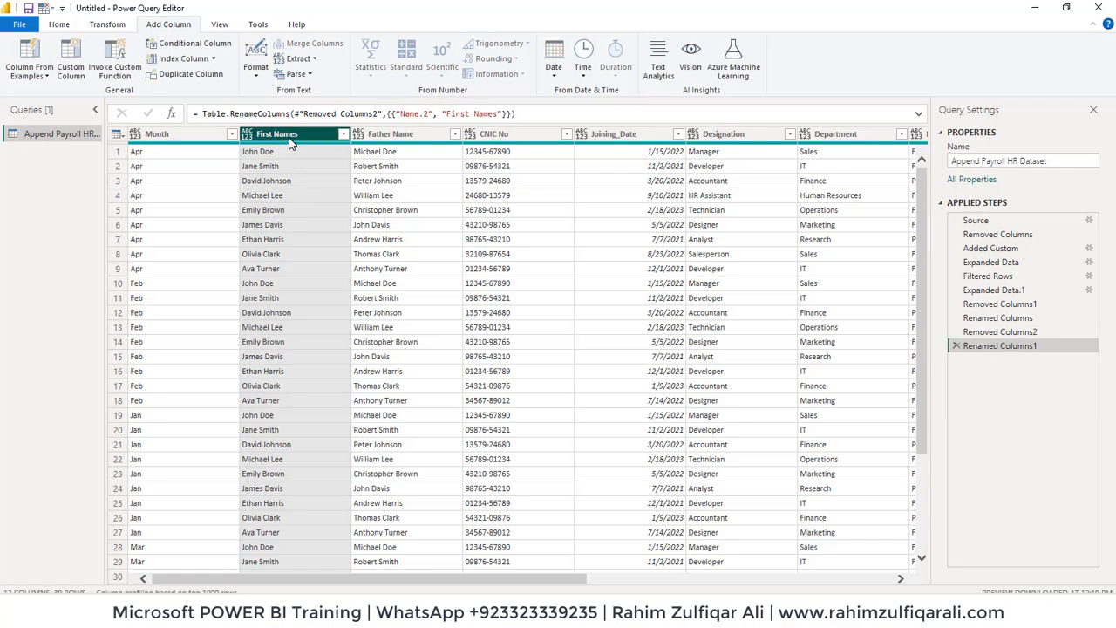
click(157, 132)
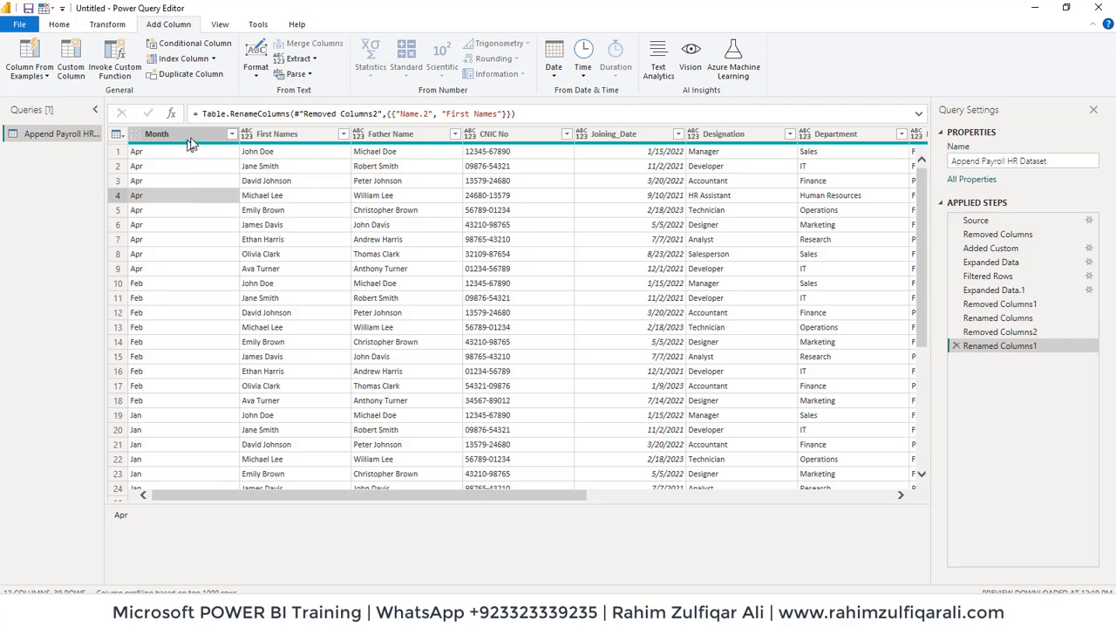
click(59, 24)
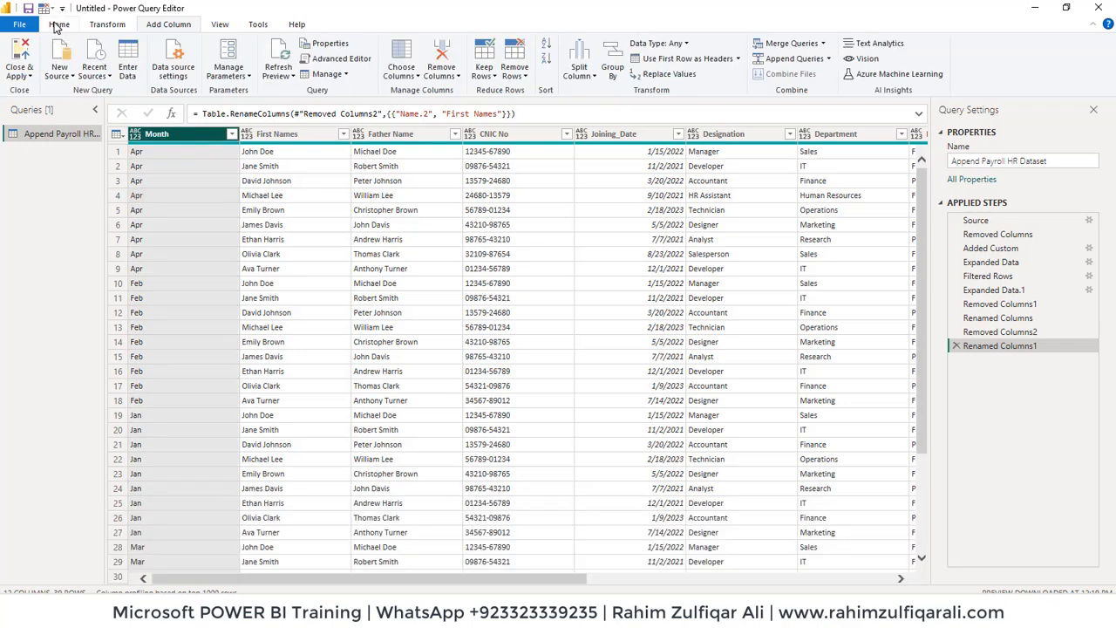
click(19, 60)
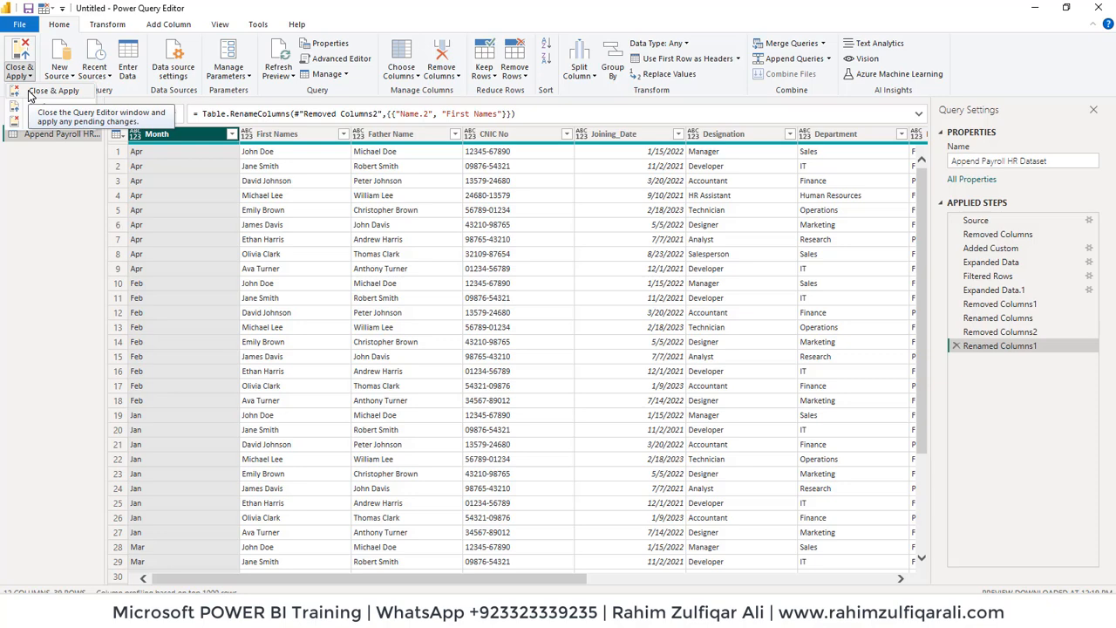
Apply the query changes, inspect the loaded data in Table view, then return to the report chart.
click(20, 56)
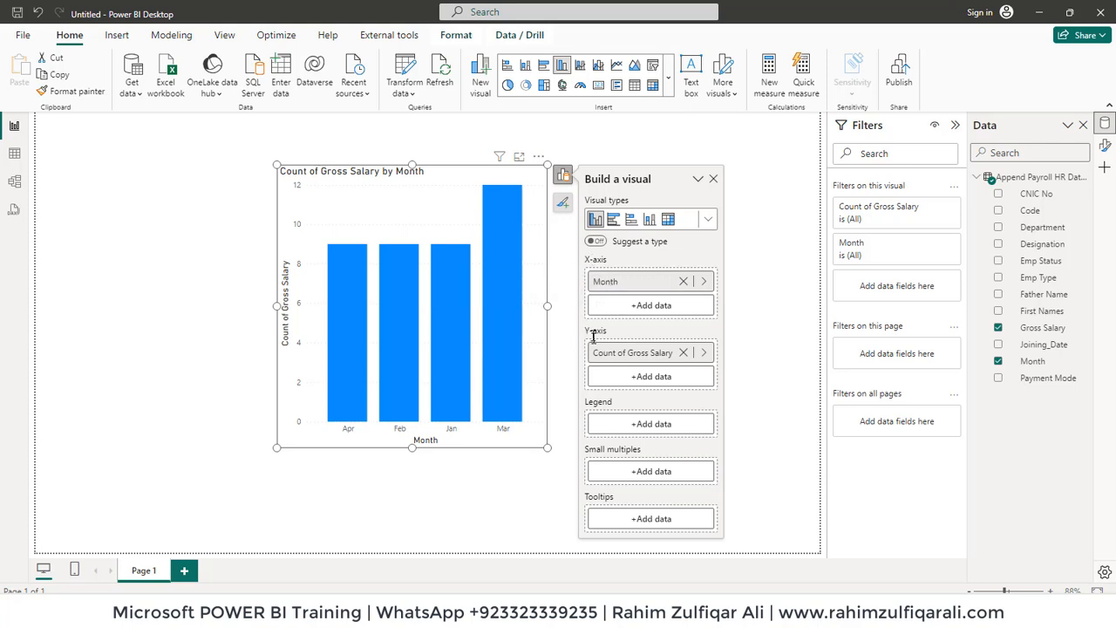
mouse_move(632, 352)
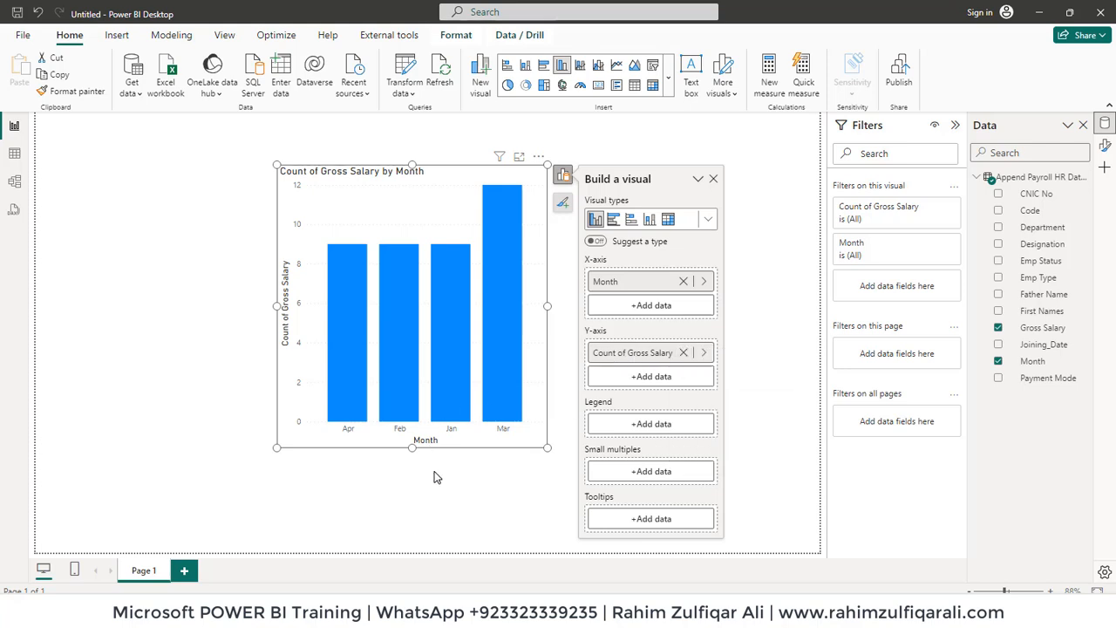
click(14, 153)
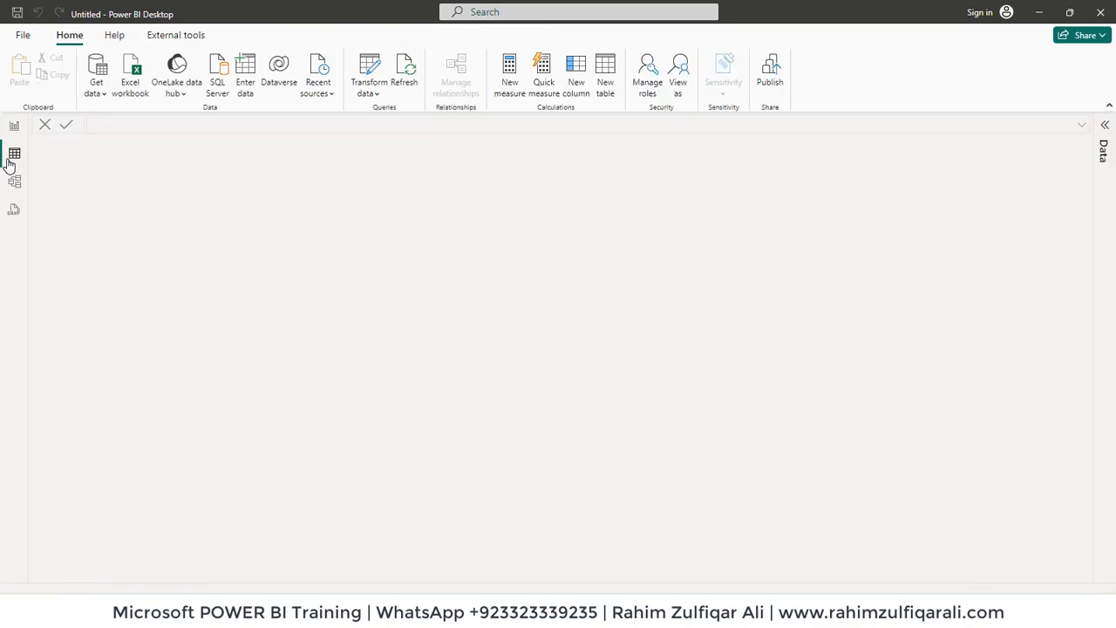
click(14, 154)
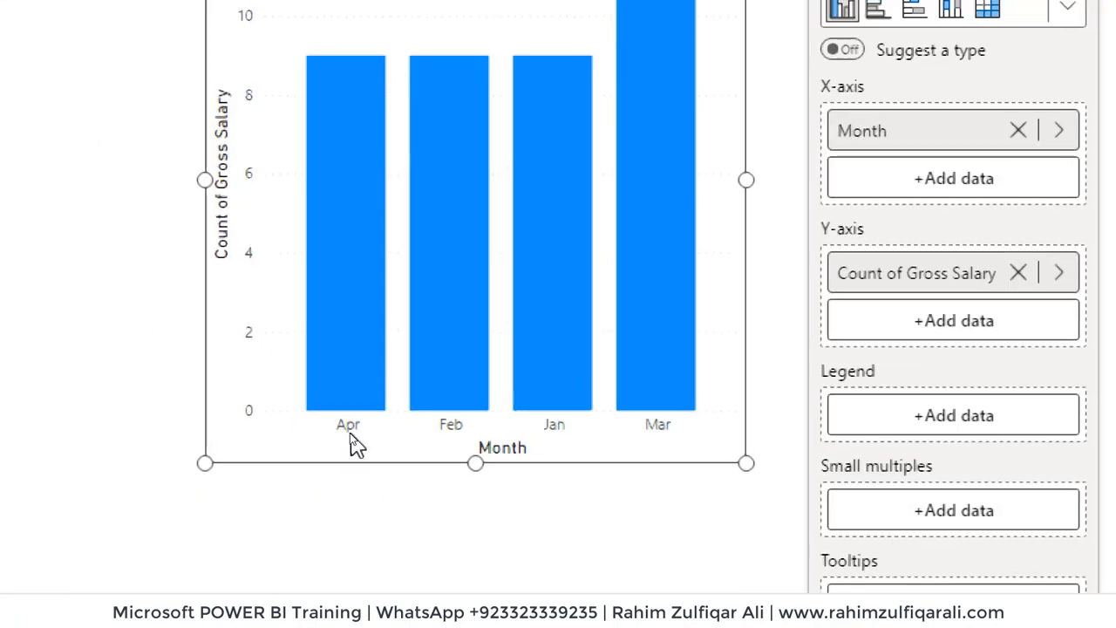
mouse_move(567, 436)
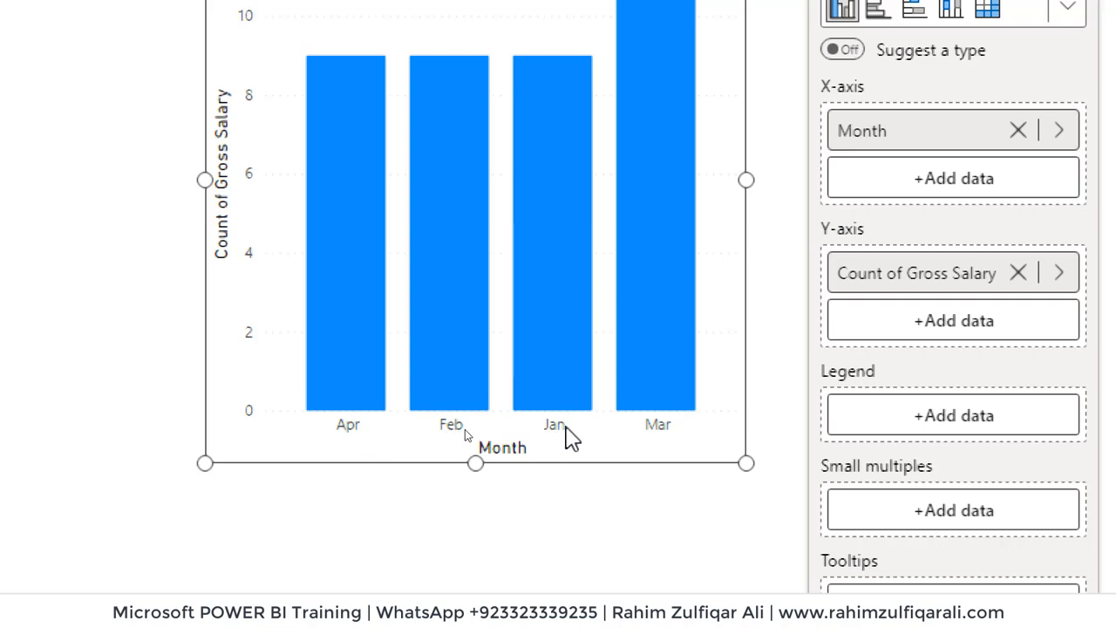
mouse_move(509, 439)
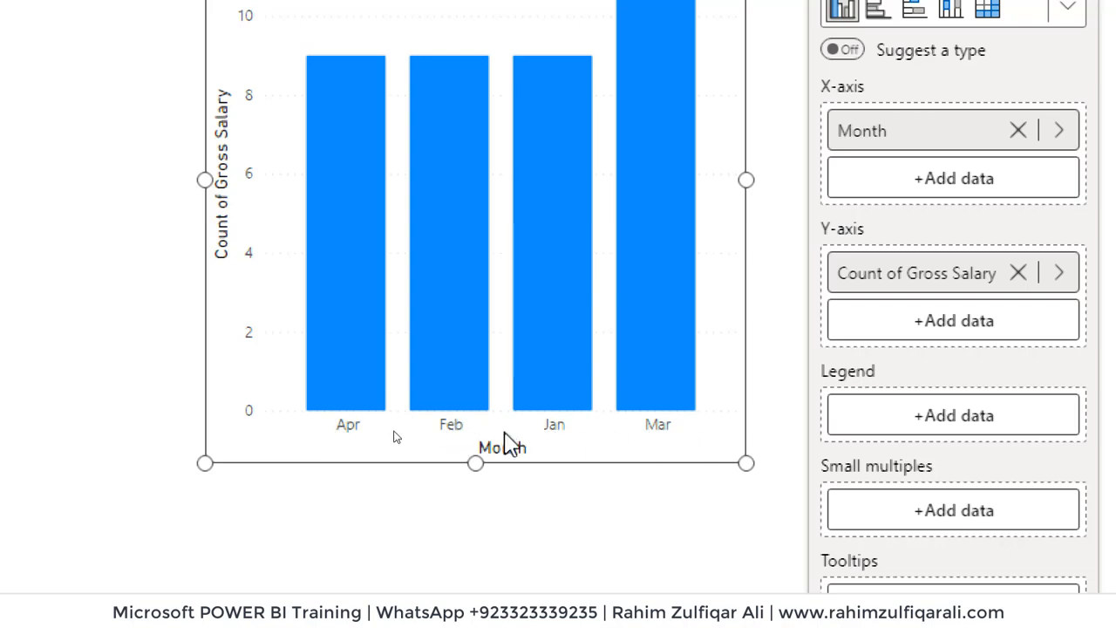
mouse_move(401, 427)
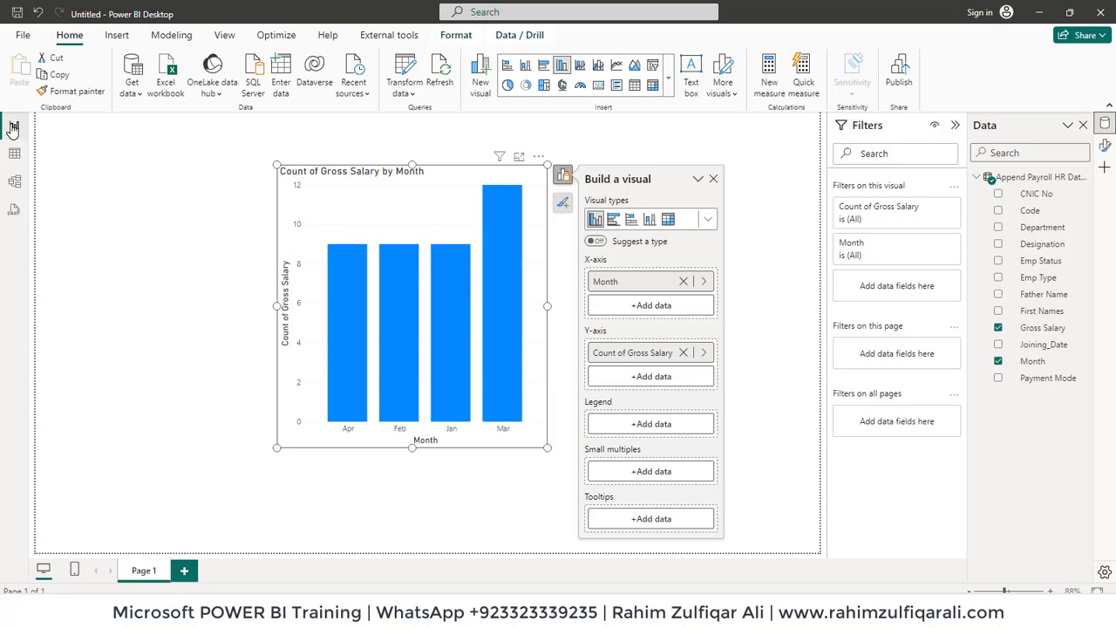
click(14, 158)
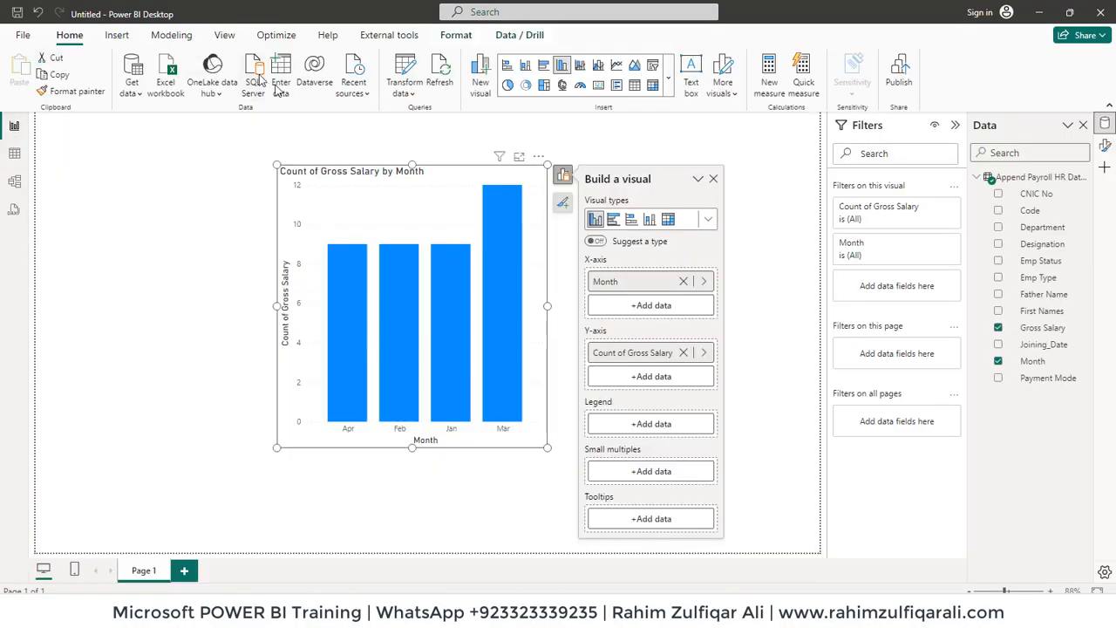
Reopen Transform data, set Gross Salary to Whole Number, and close the editor applying the change.
click(404, 73)
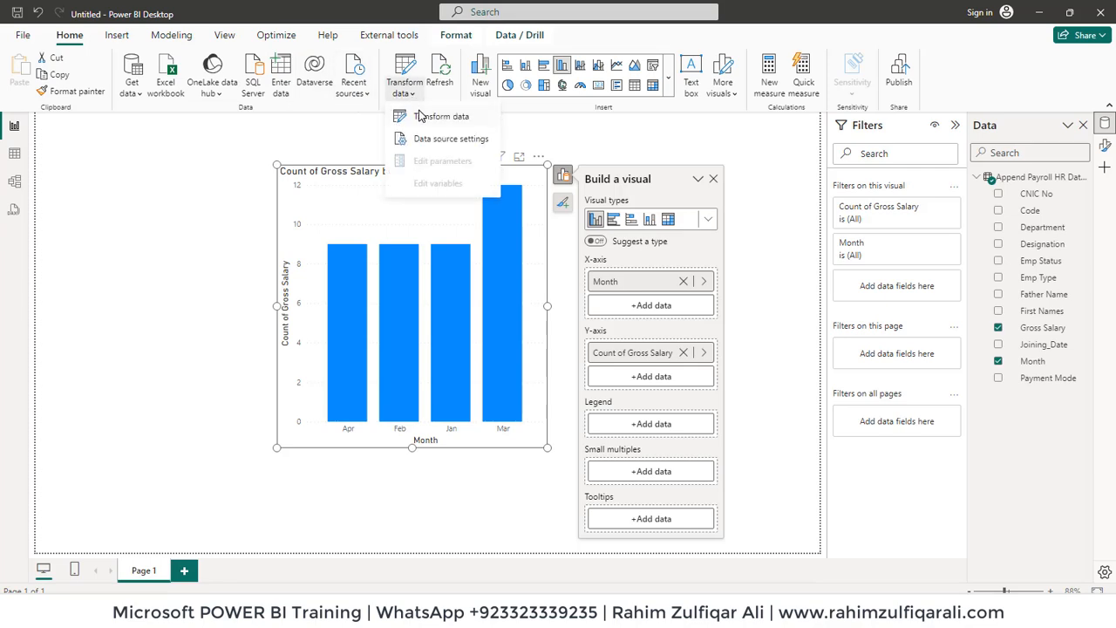
click(443, 115)
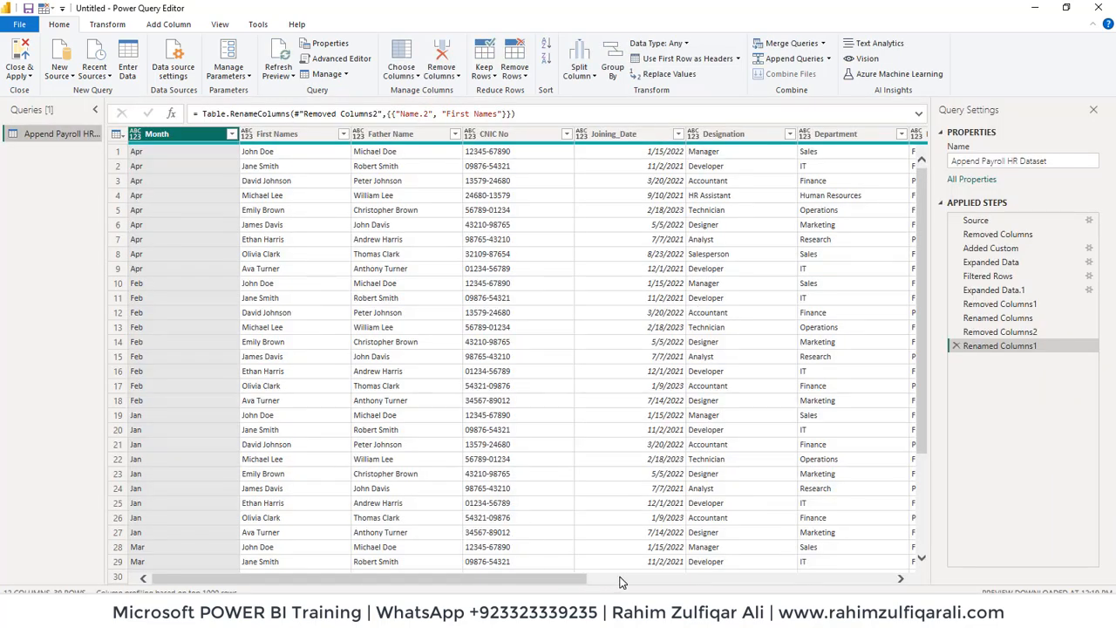
scroll(right, 3)
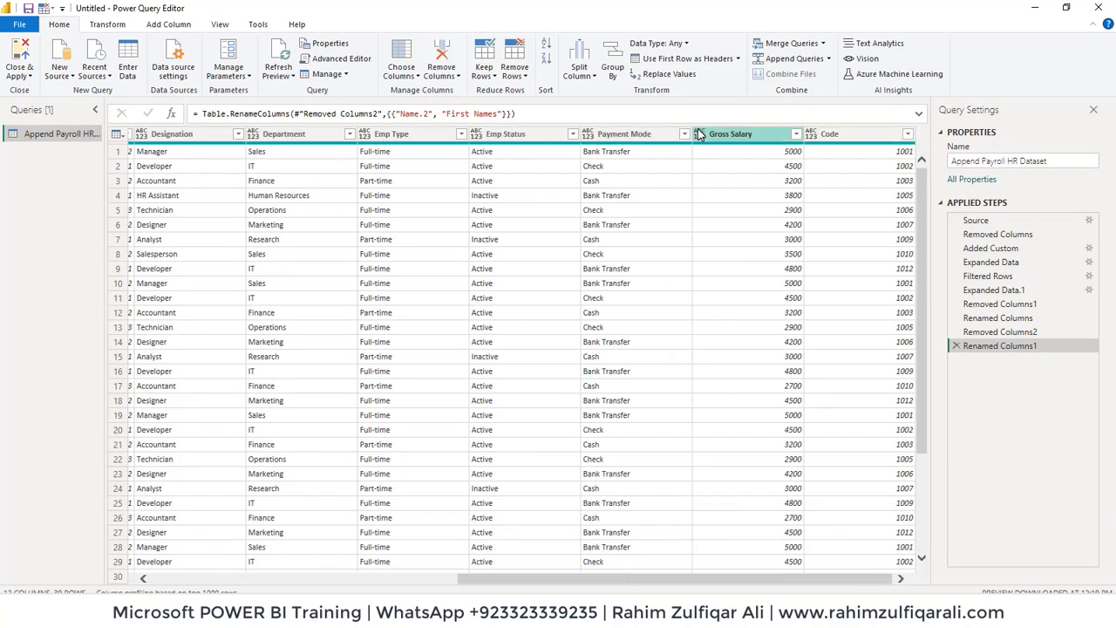
click(701, 132)
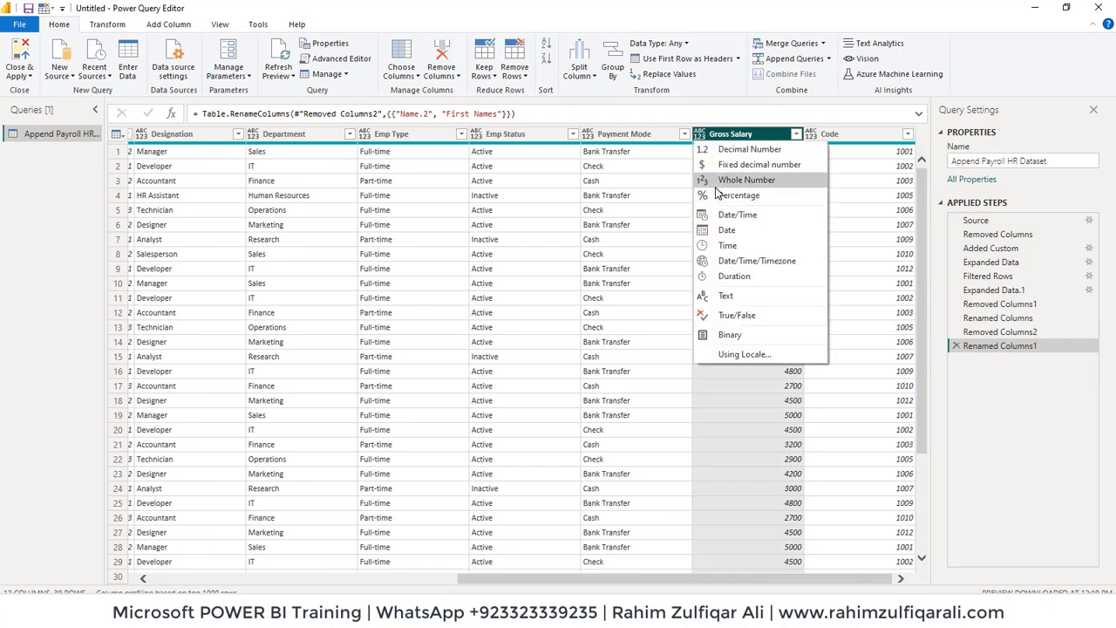
click(747, 180)
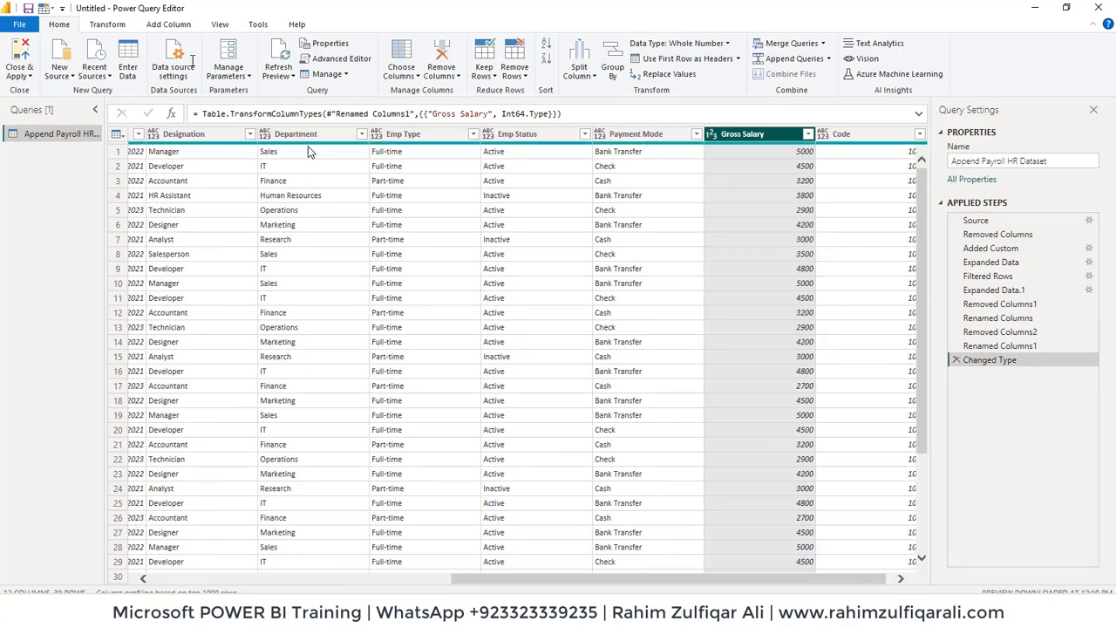
click(19, 59)
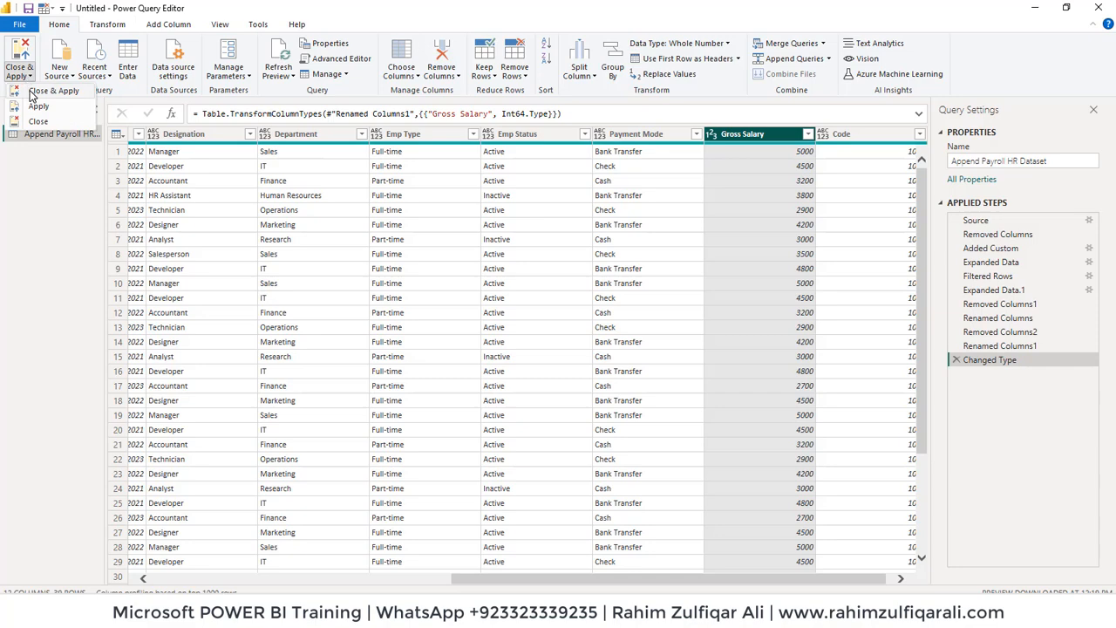
click(19, 59)
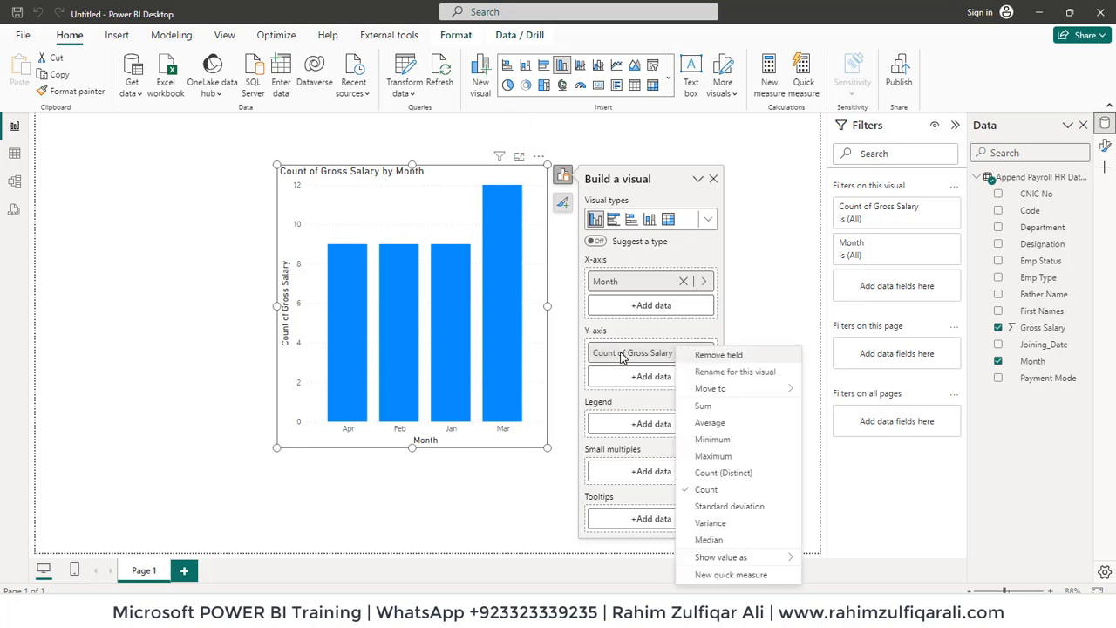
mouse_move(710, 424)
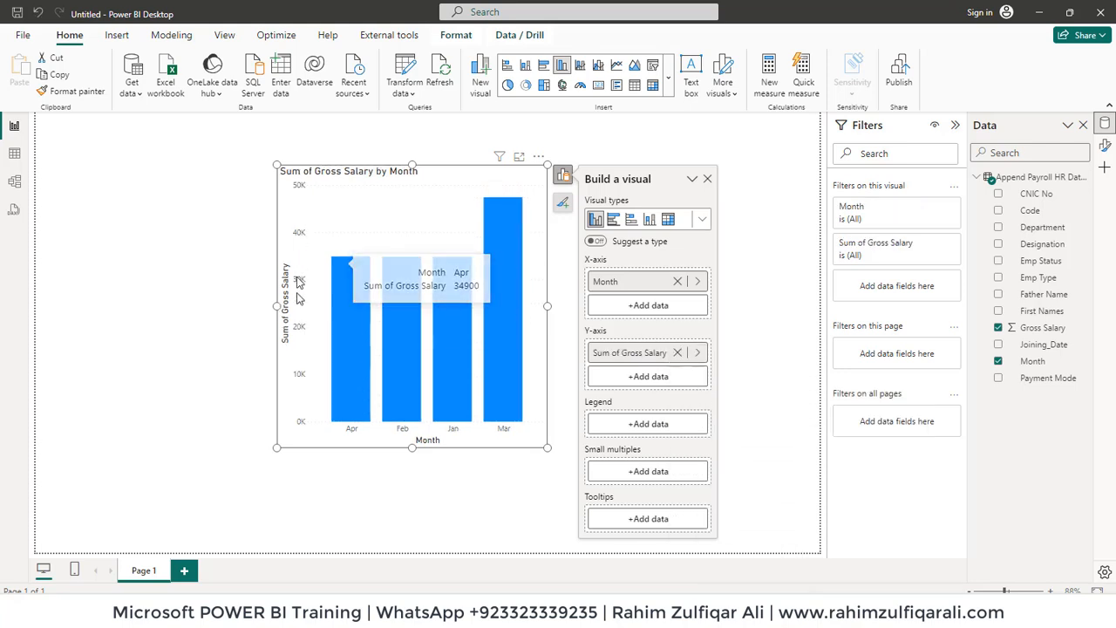
mouse_move(486, 376)
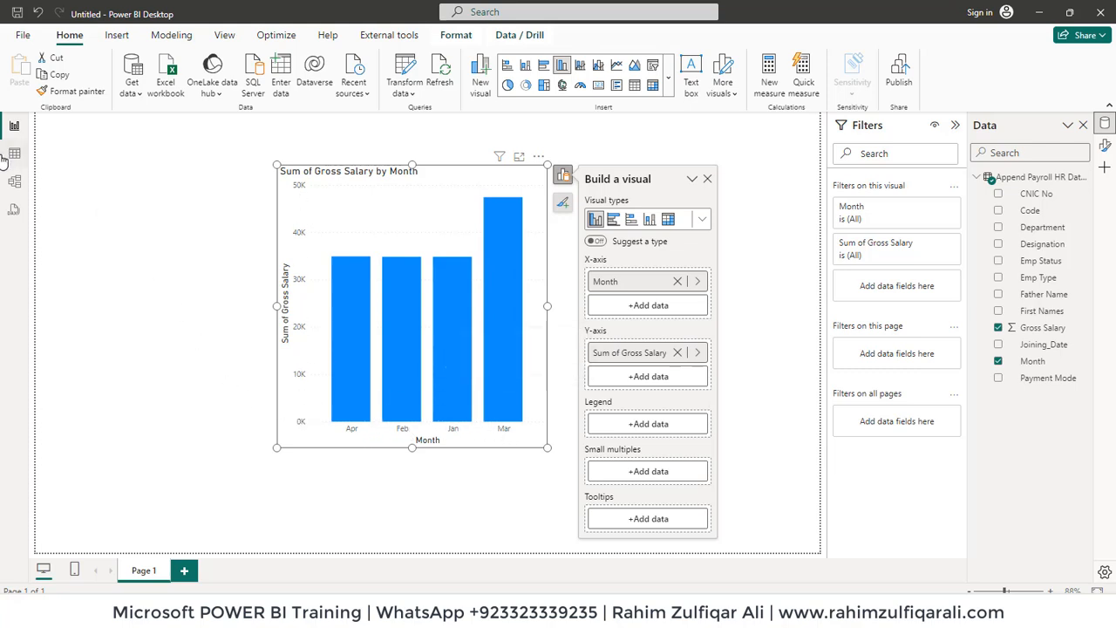
mouse_move(223, 34)
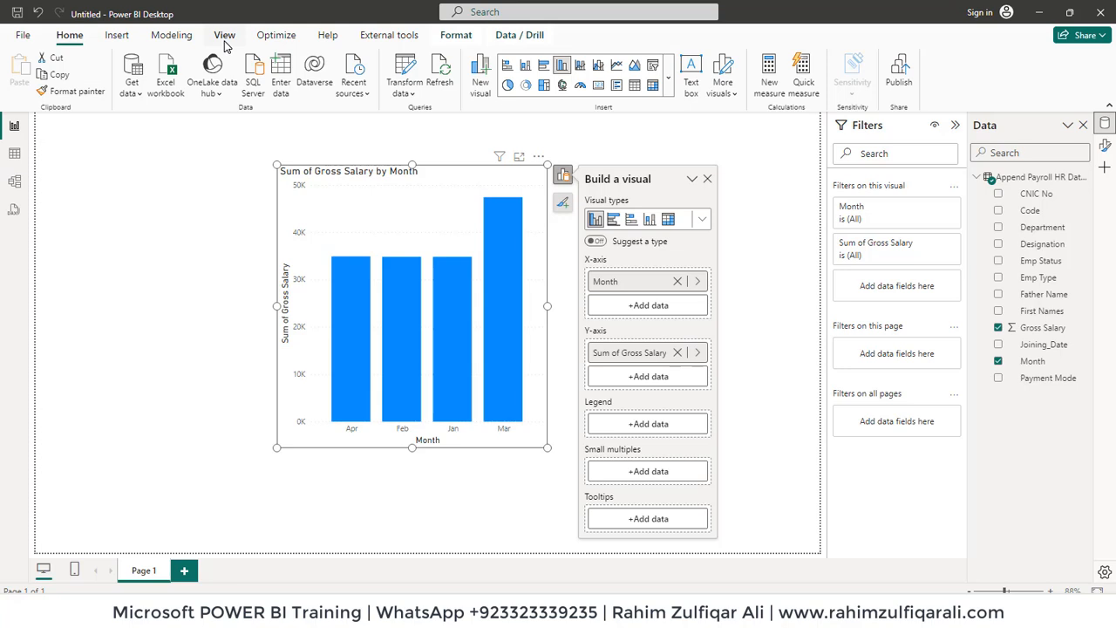
mouse_move(283, 139)
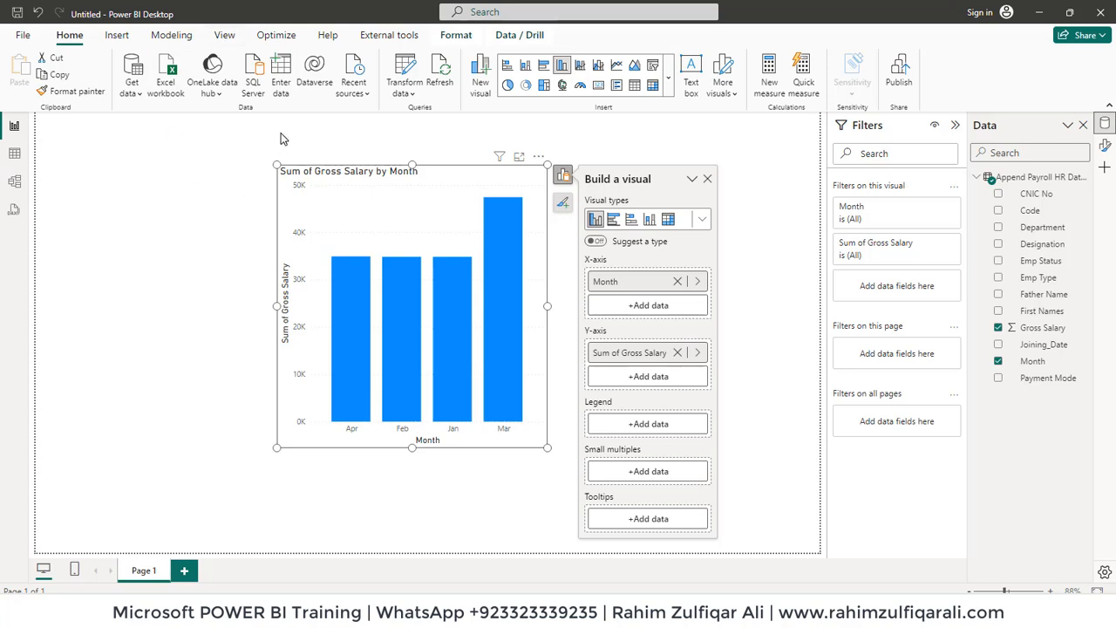
mouse_move(276, 190)
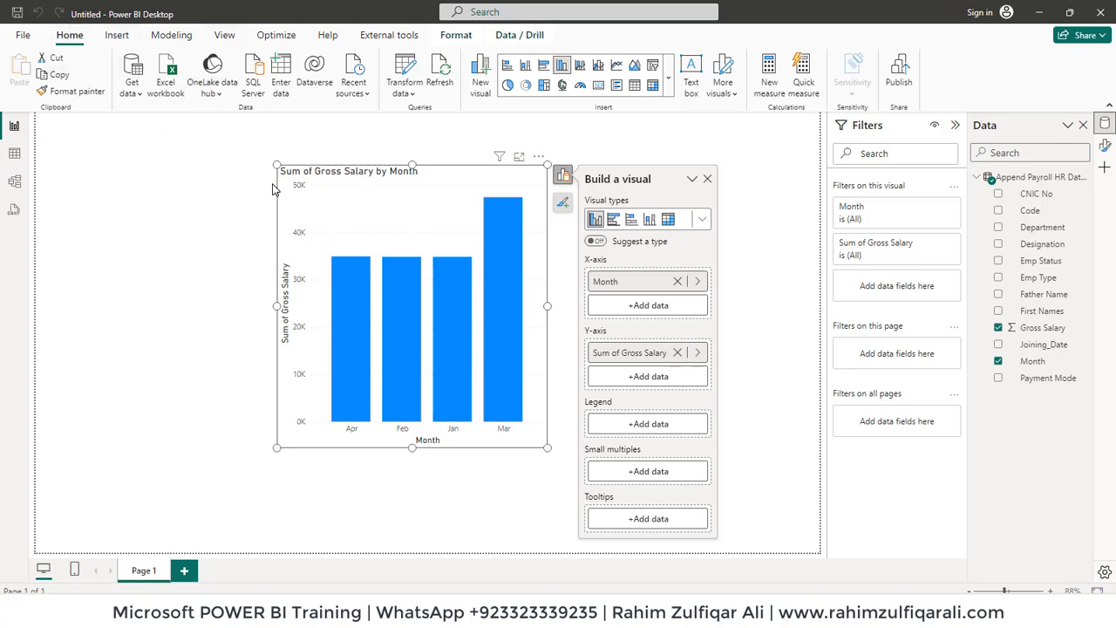
mouse_move(227, 161)
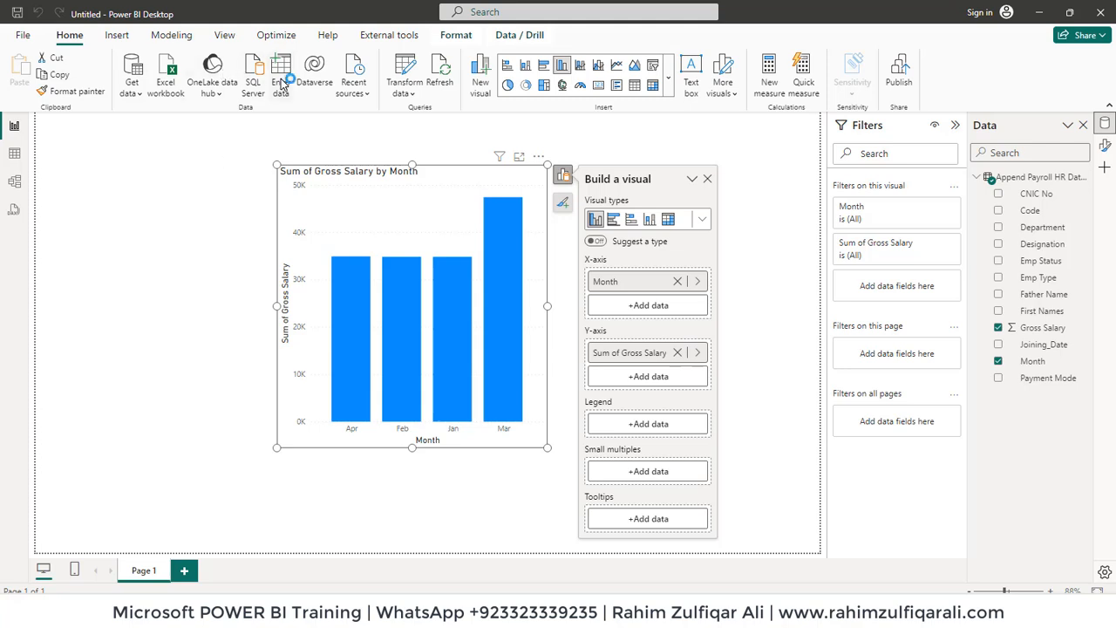
Start an Enter Data table named Months List with columns Month Names and Month Numbers.
click(281, 73)
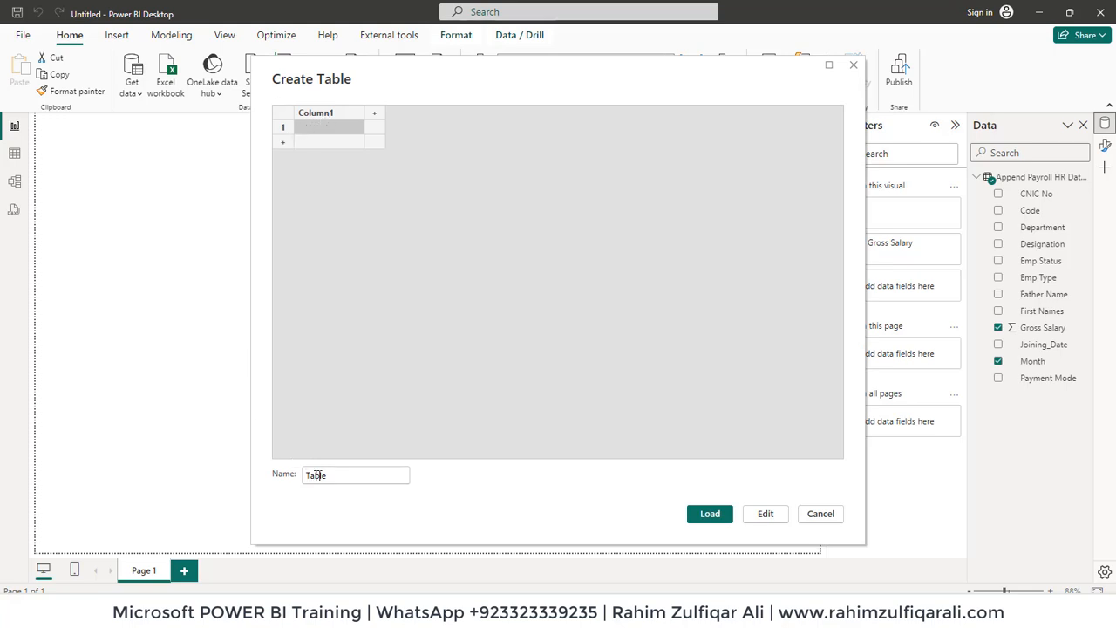
click(356, 475)
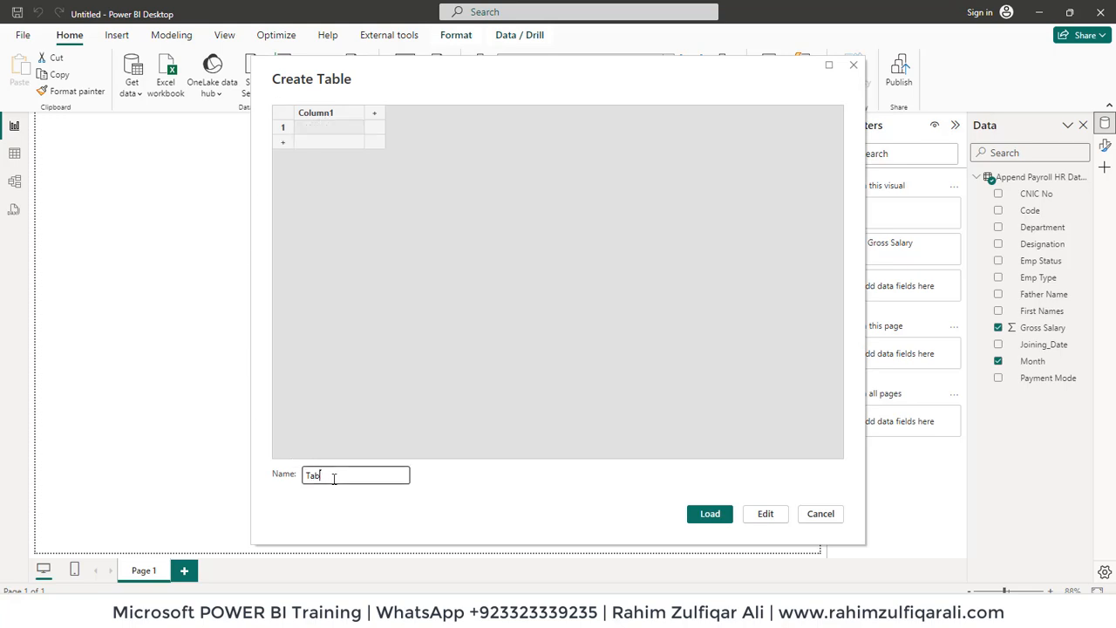
text(Mno)
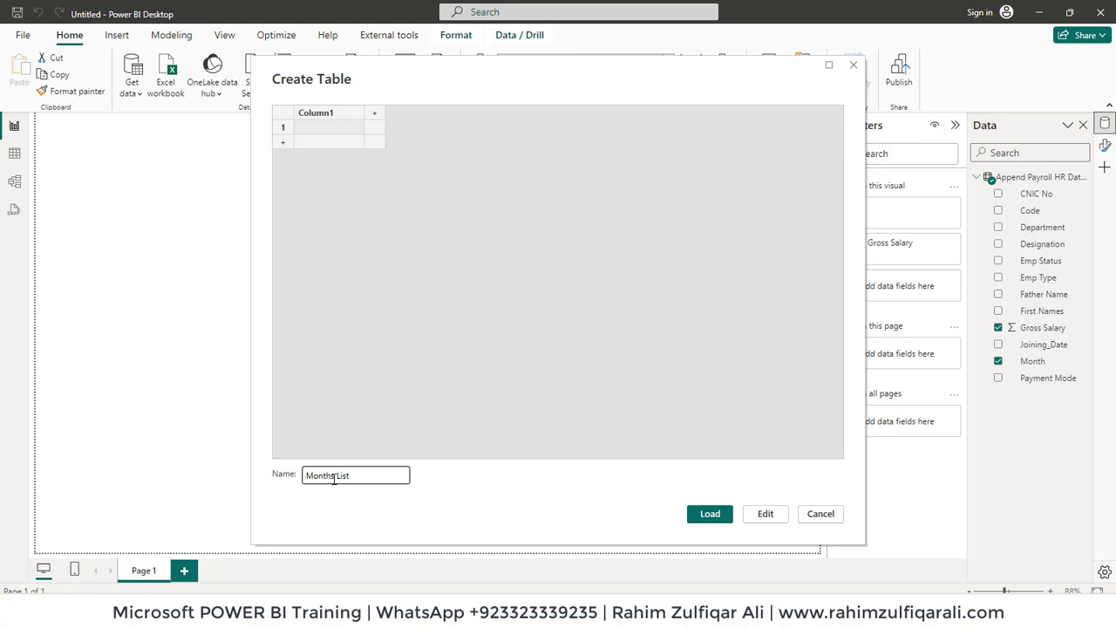
double_click(315, 112)
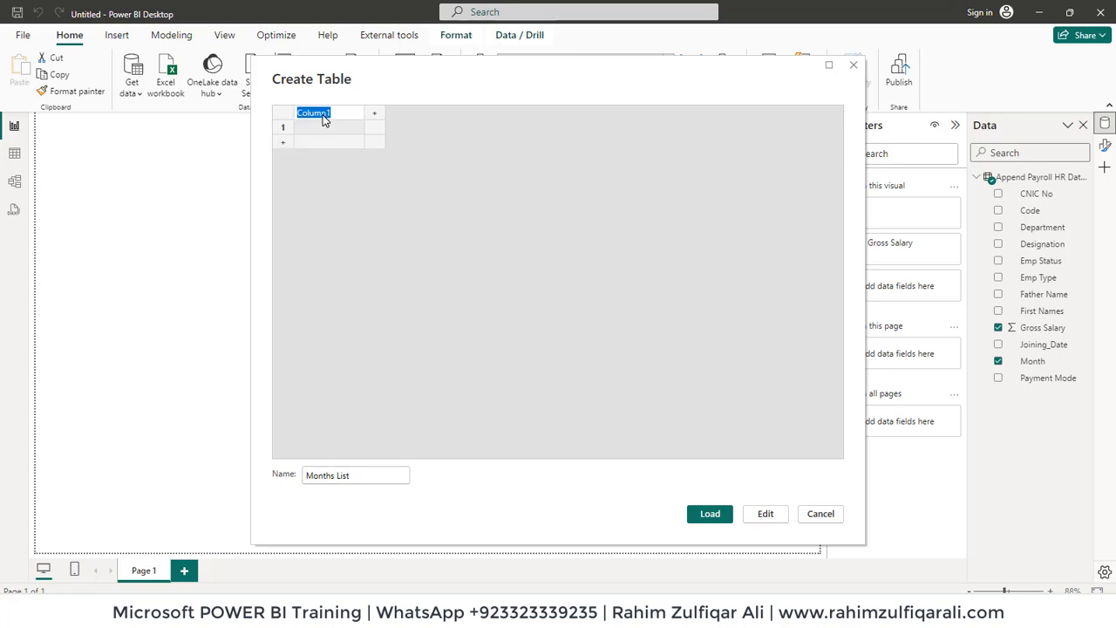
text(Month Names)
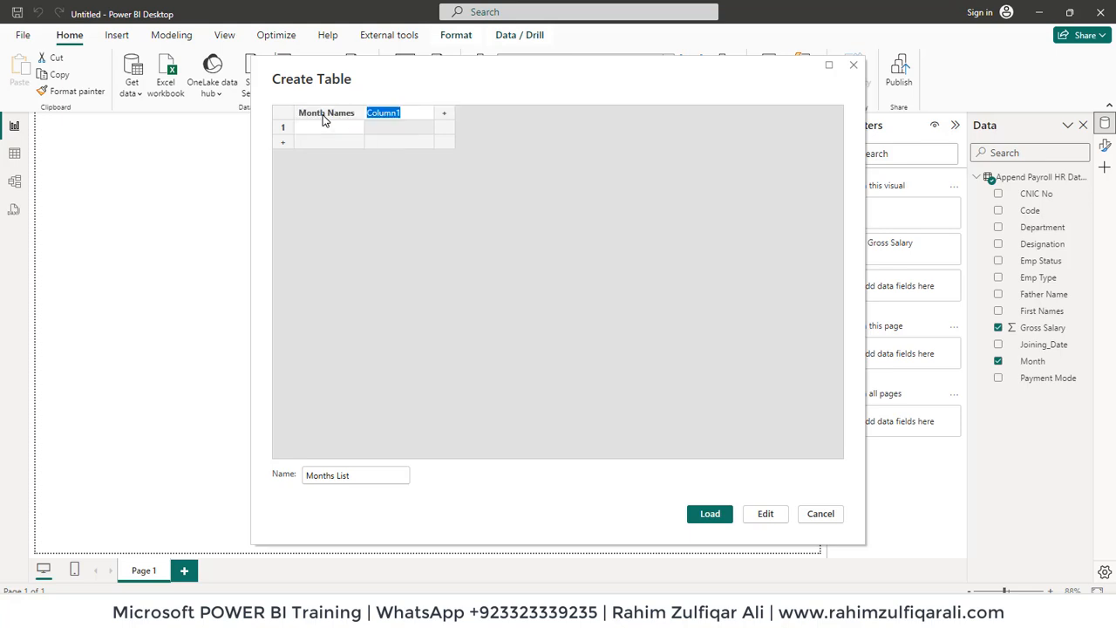
text(Month N)
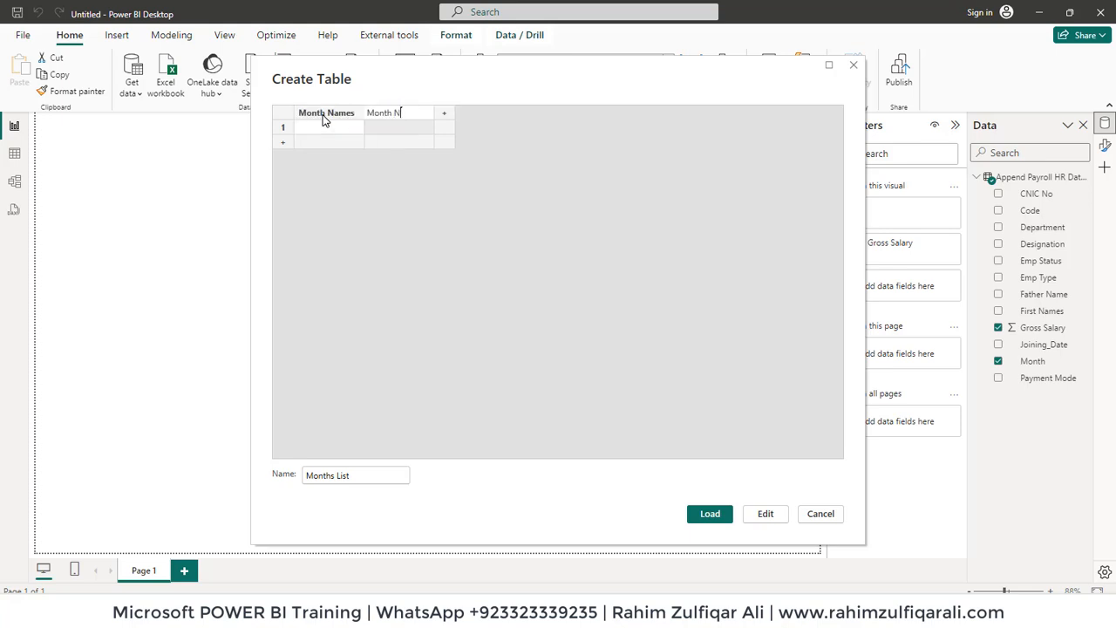
text(um...)
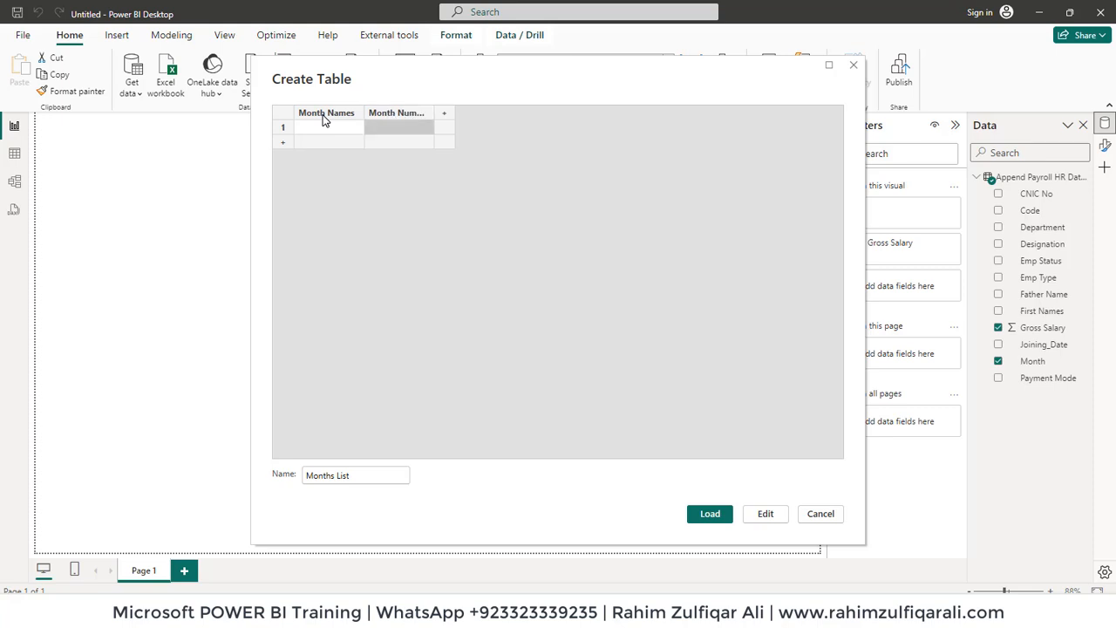
Enter the month rows Jan 1, Feb 2, Mar 3 onward and load the Months List table.
click(328, 127)
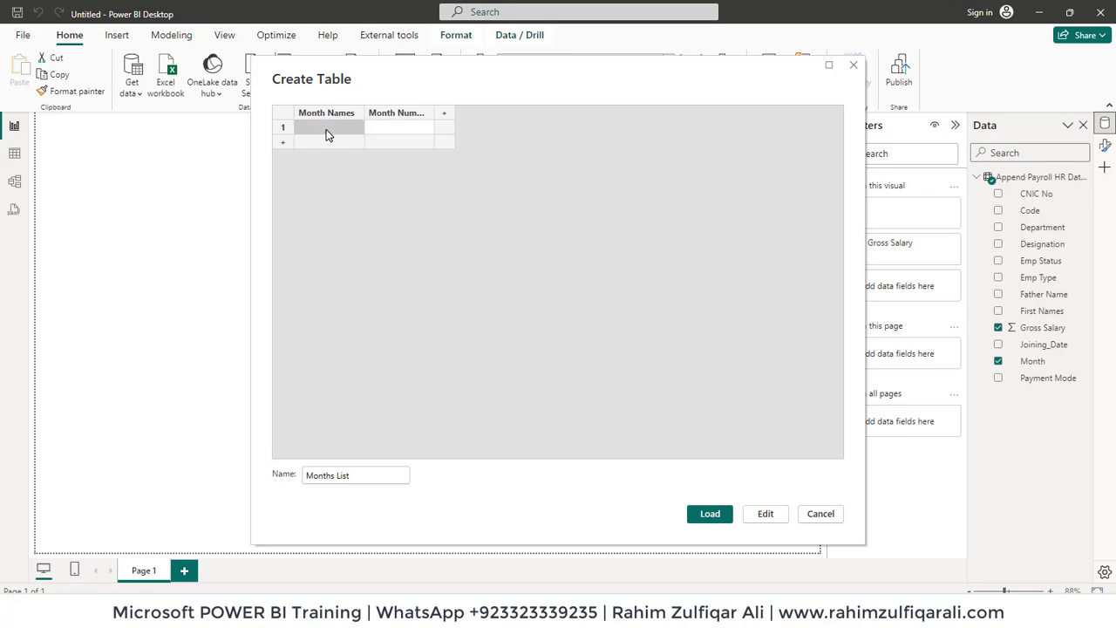
text(Jan)
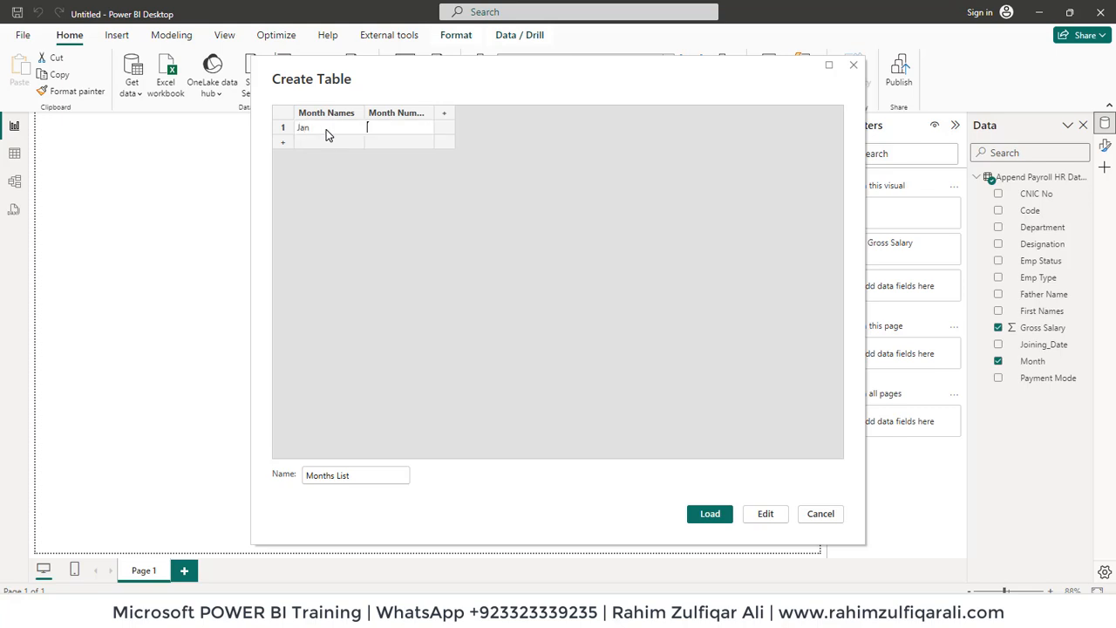
text(1)
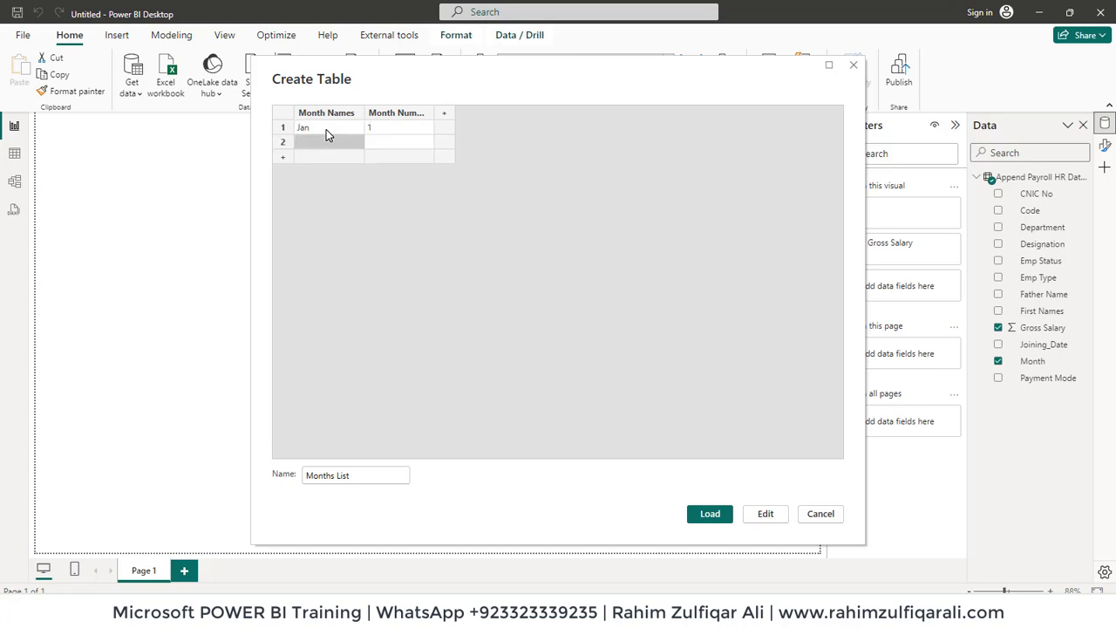
text(Feb)
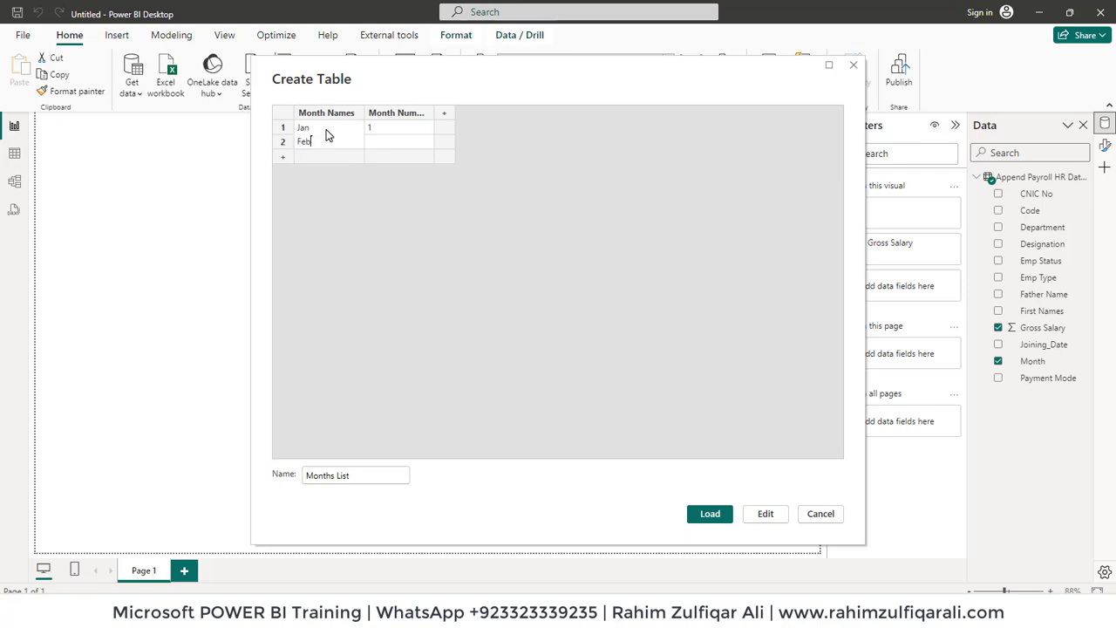
text(2)
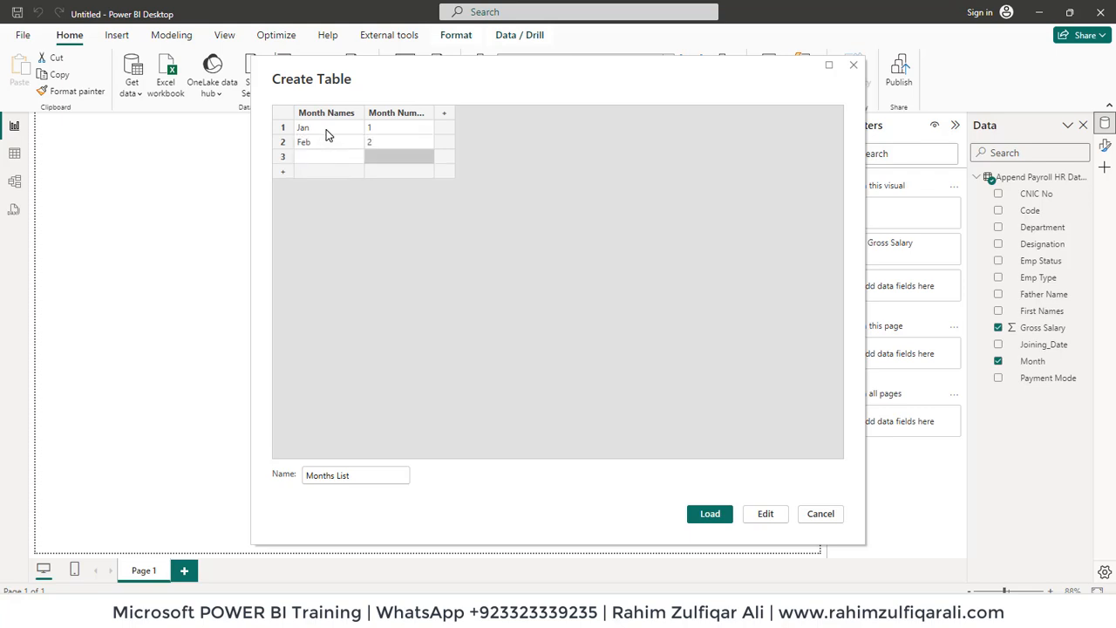
text(Mar)
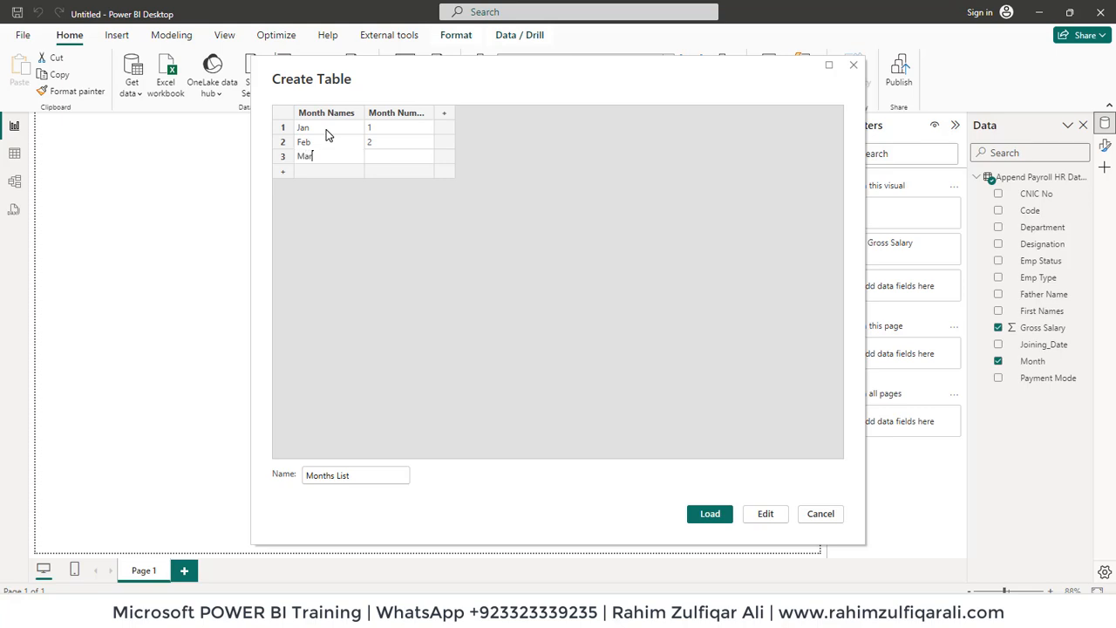
text(3)
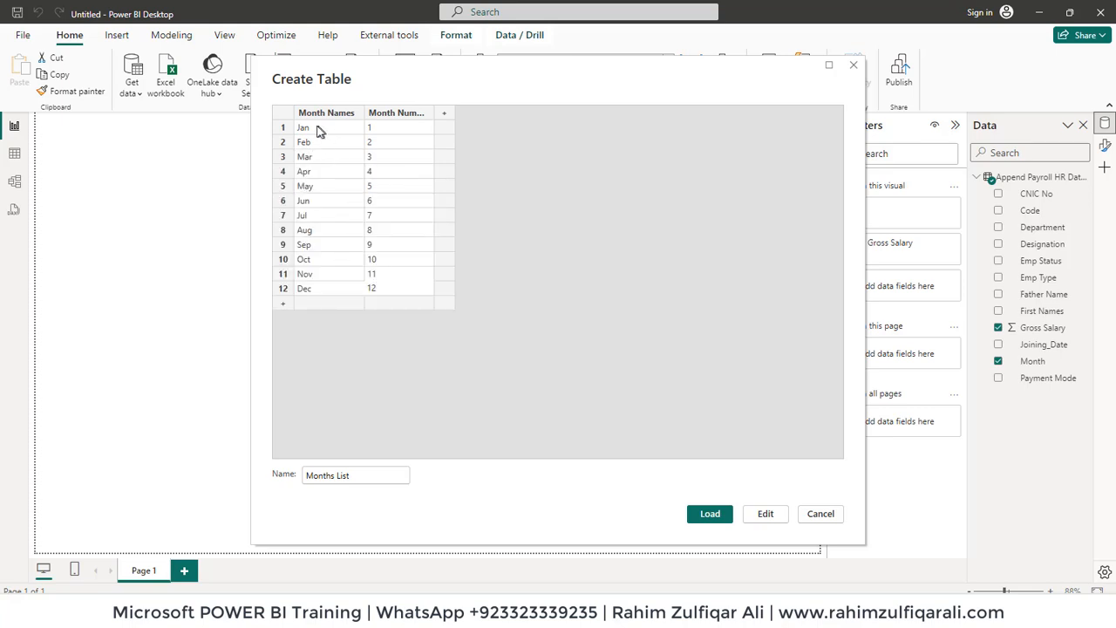
mouse_move(397, 268)
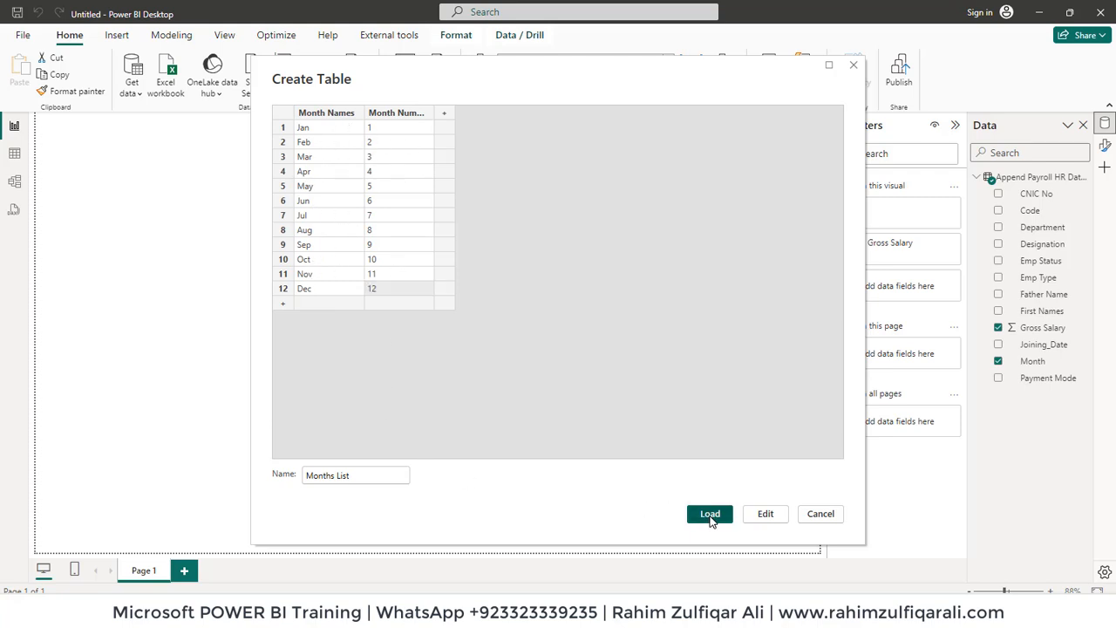
click(708, 512)
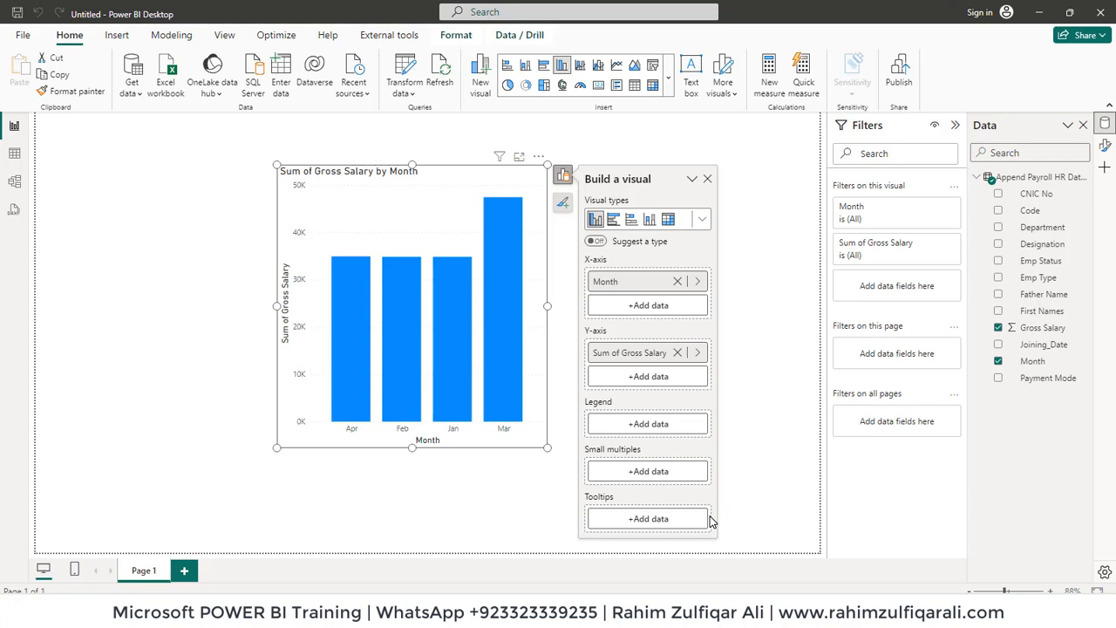
mouse_move(794, 359)
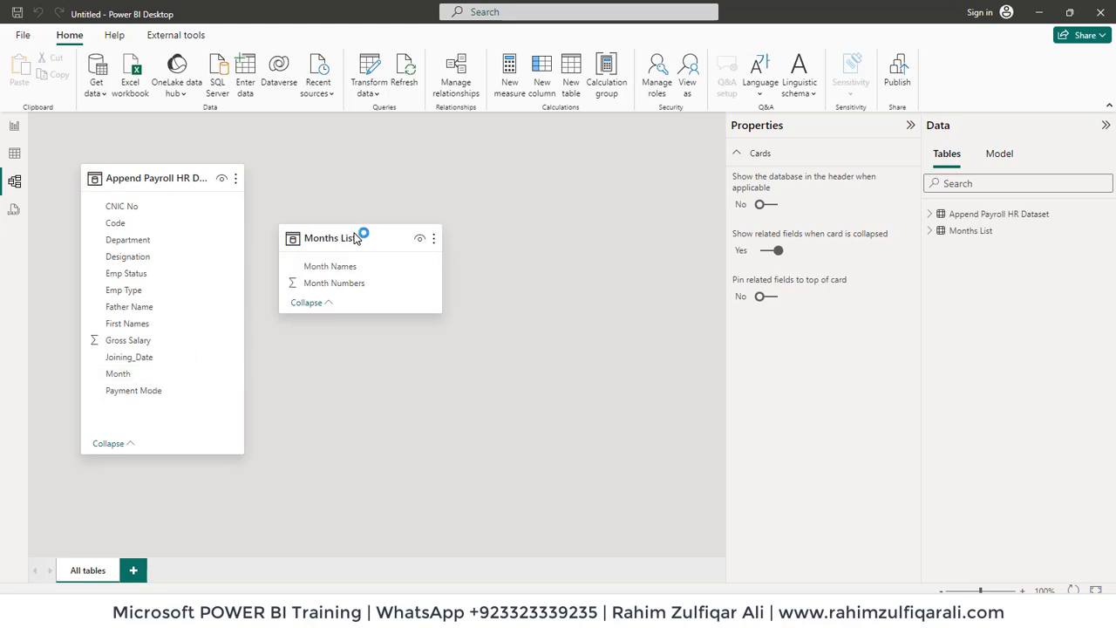
Reposition the Months List card in Model view beside the payroll table, then switch to Table view.
drag(330, 237, 462, 244)
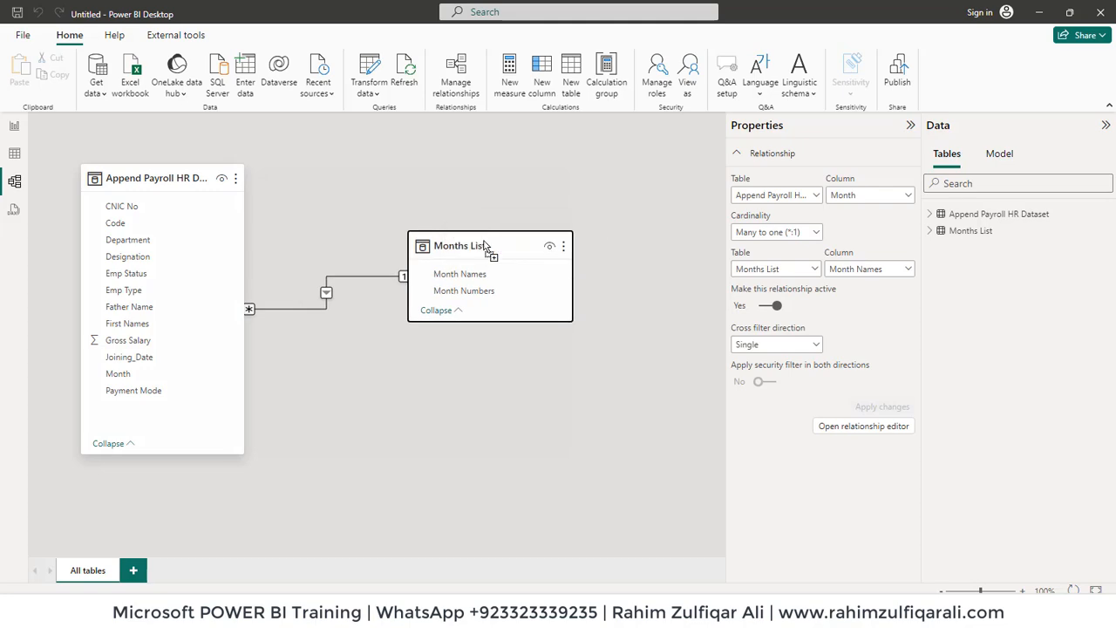
drag(490, 244, 534, 331)
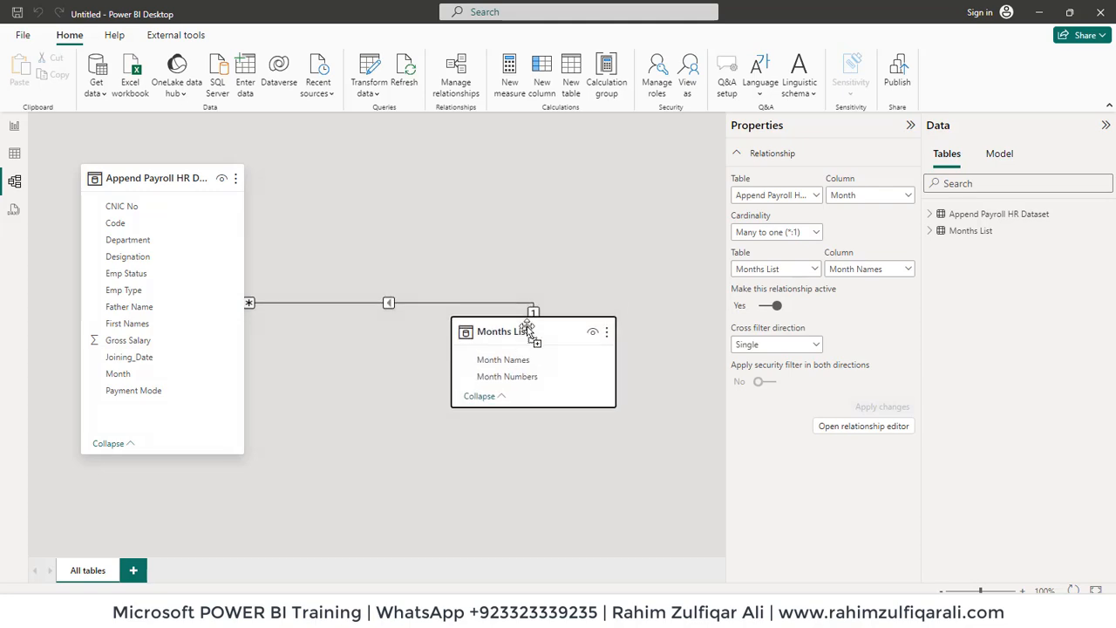
click(14, 157)
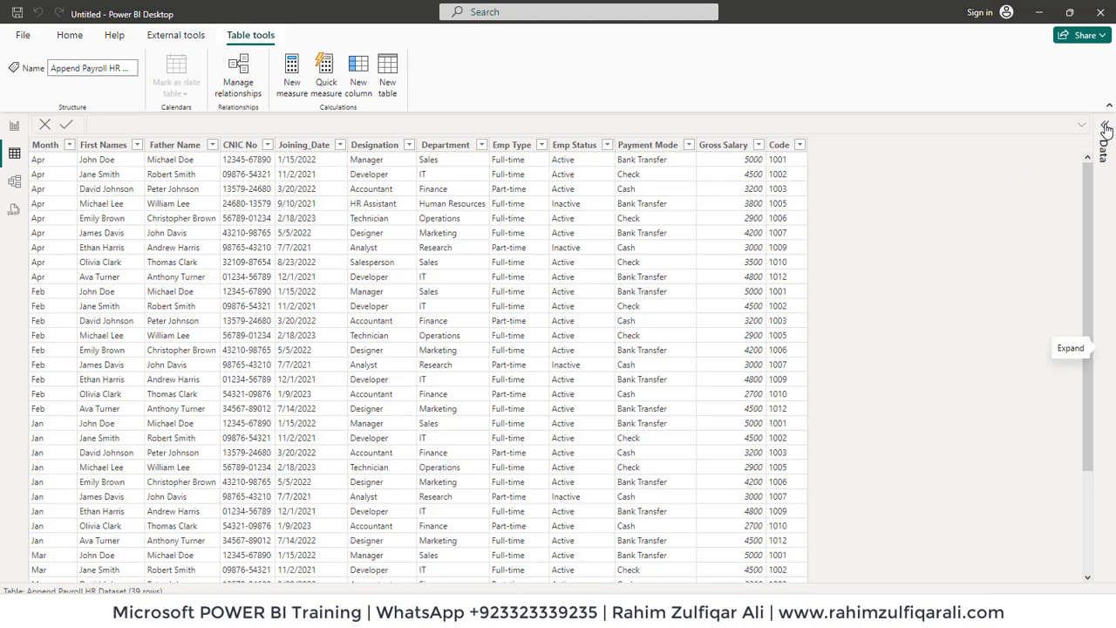
Select Months List's Month Names column and sort it by Month Numbers.
click(997, 192)
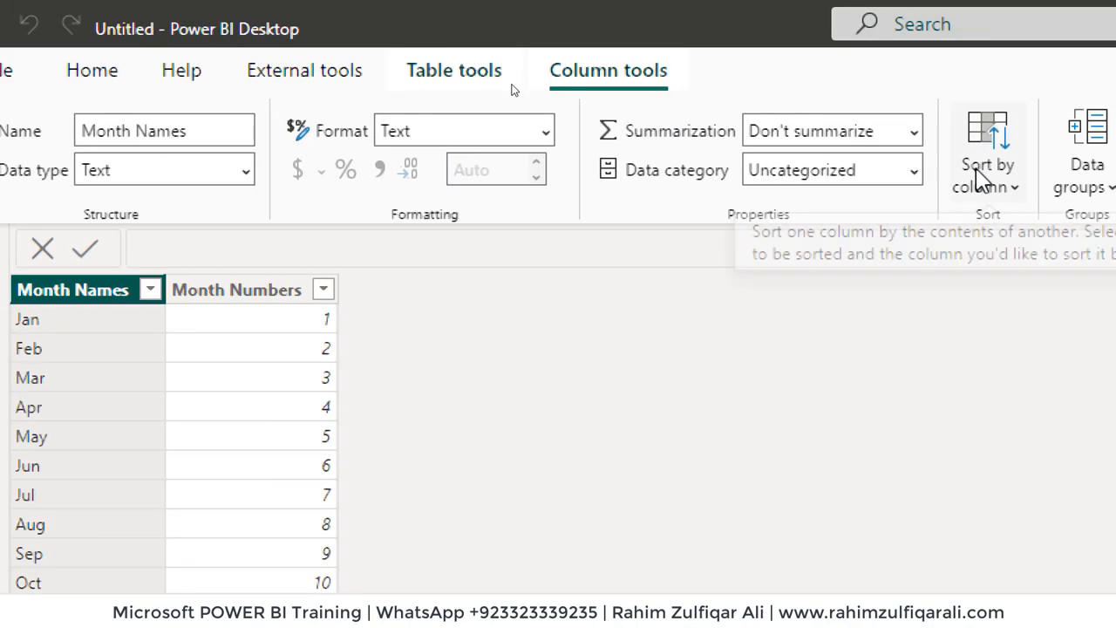
mouse_move(1012, 292)
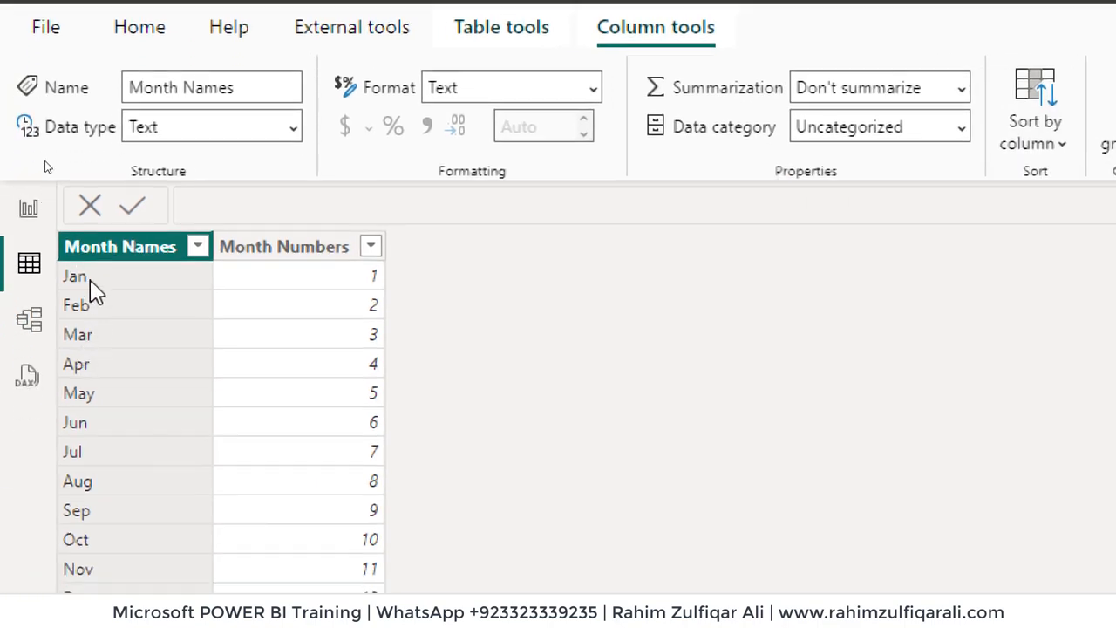
mouse_move(1036, 108)
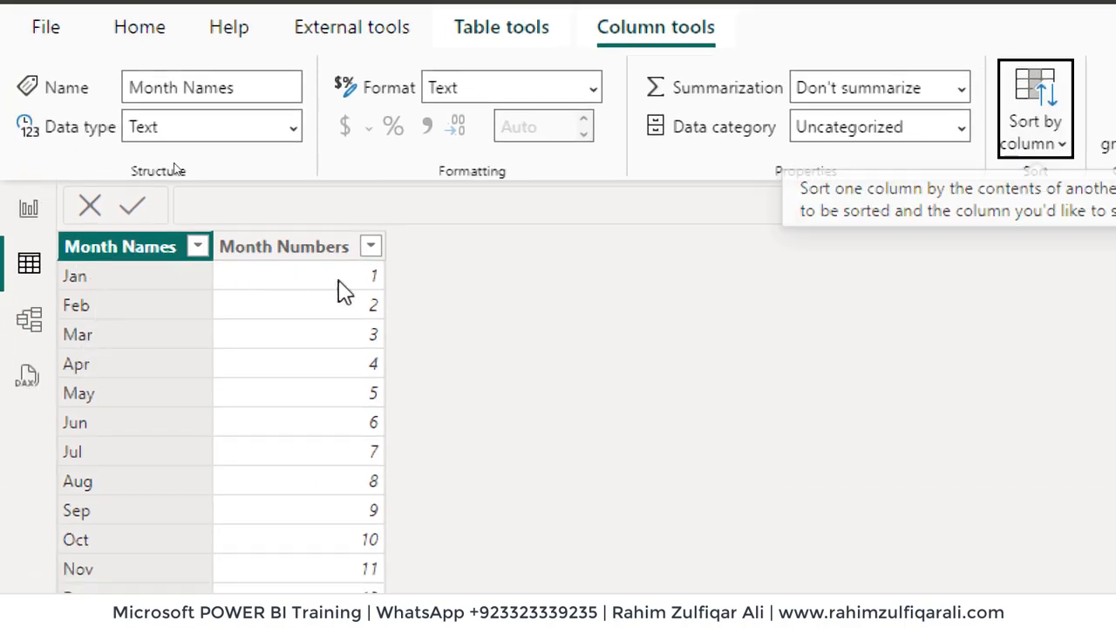
mouse_move(108, 335)
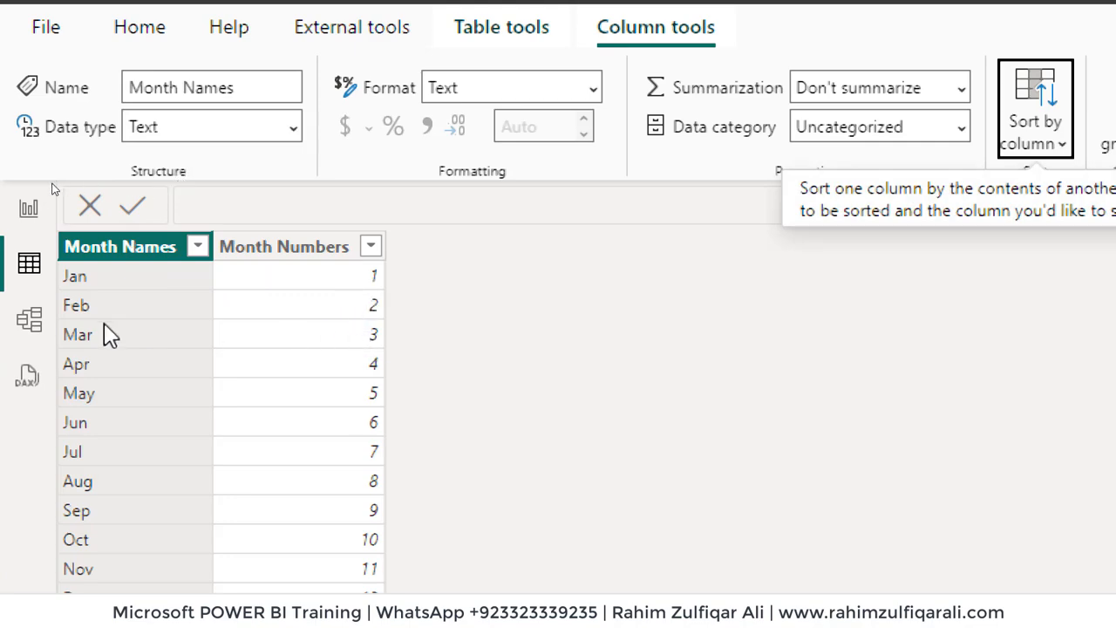
click(30, 211)
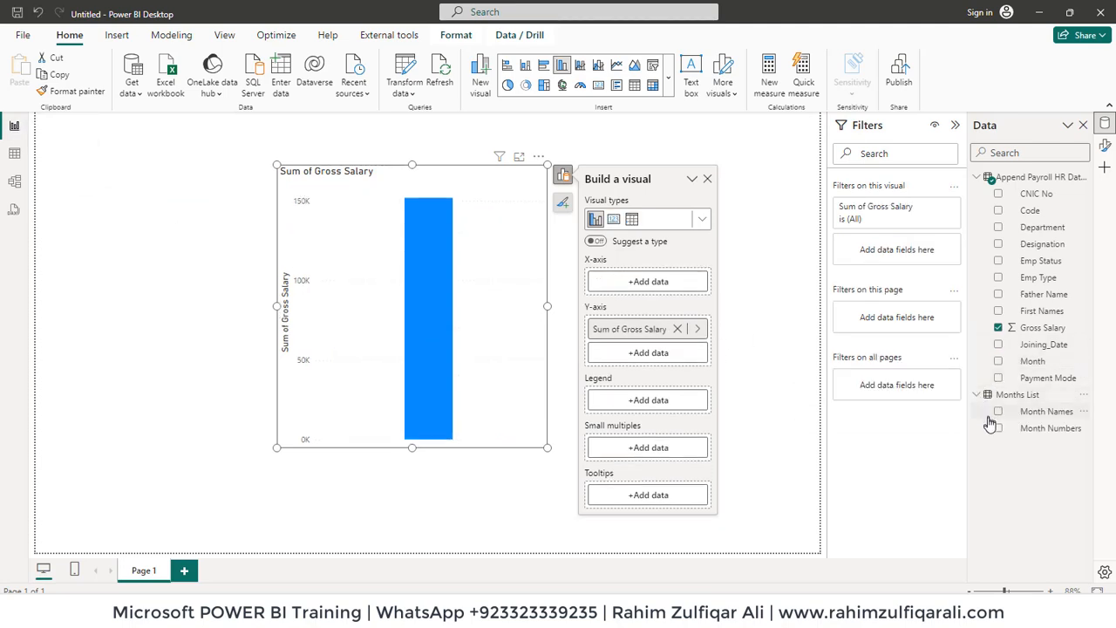
Add Month Names to the chart's X-axis so it plots Jan–Apr, then switch to the payroll folder.
click(999, 411)
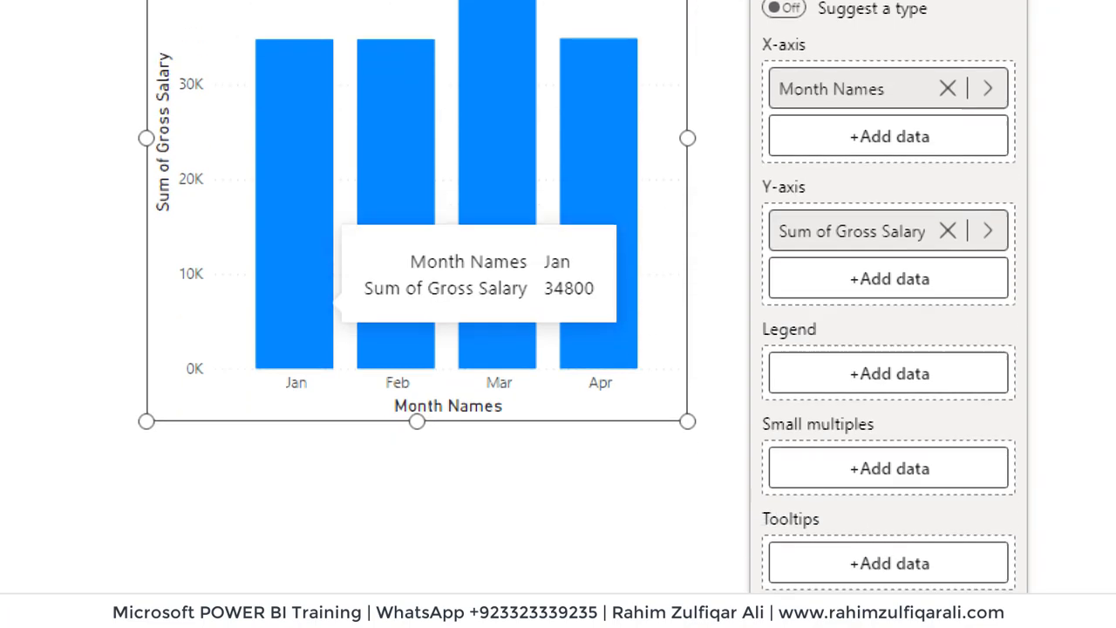
scroll(down, 3)
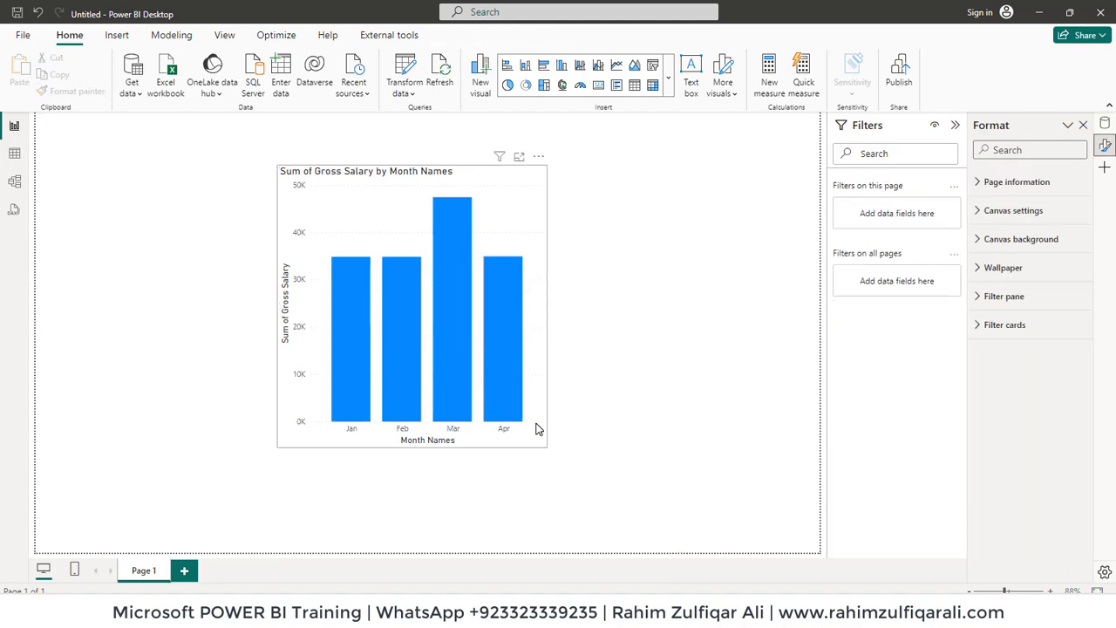
click(410, 305)
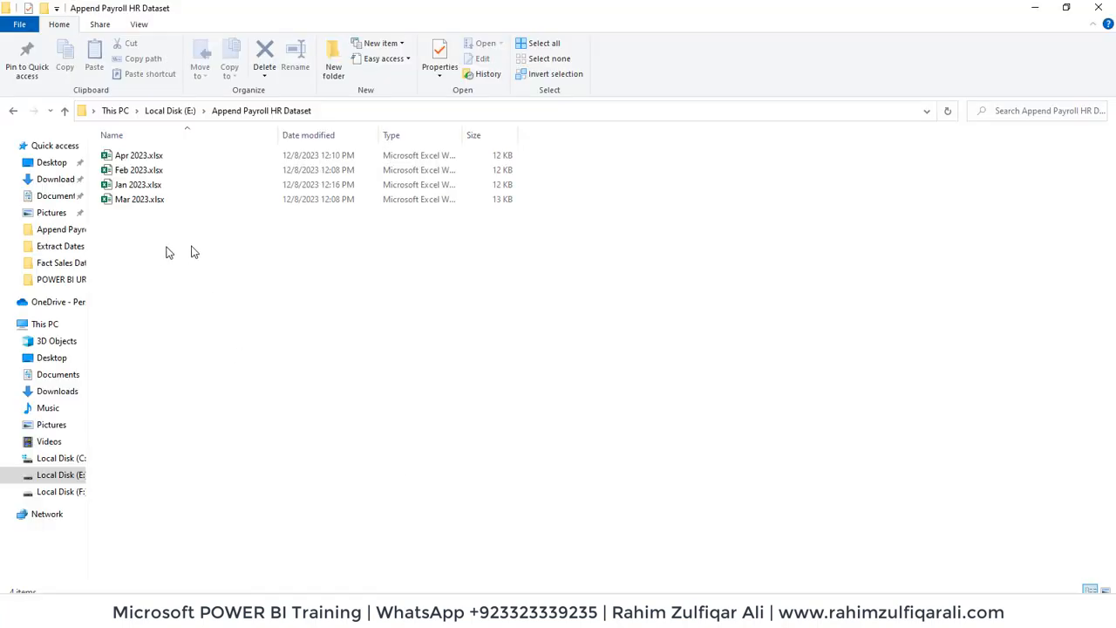
Paste the May 2023 and Jun 2023 workbooks into the Append Payroll HR Dataset folder.
click(138, 185)
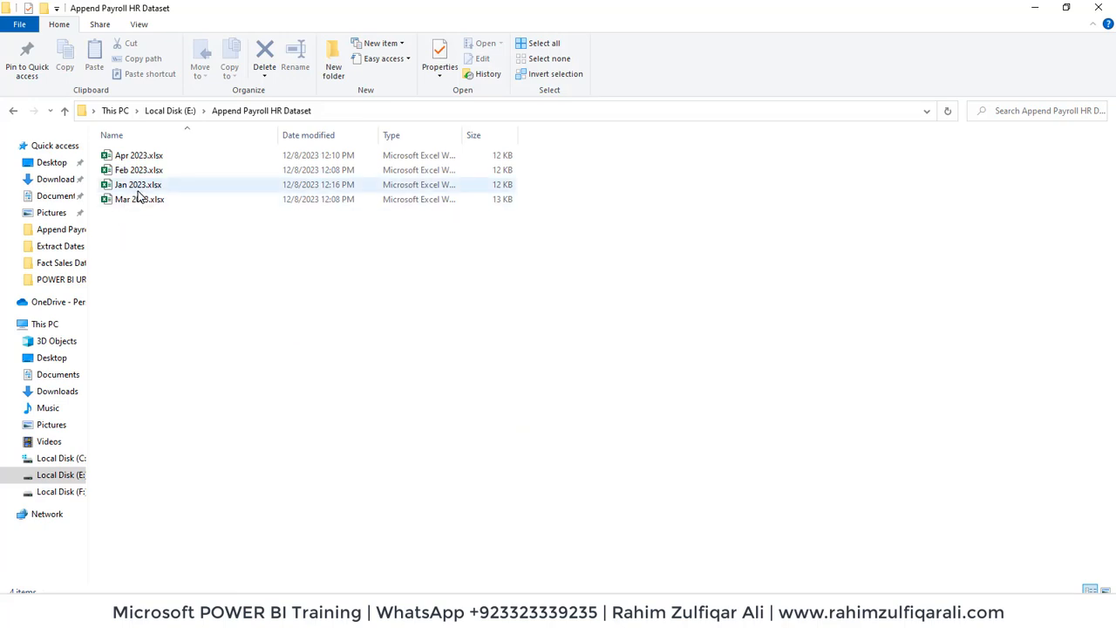
click(138, 185)
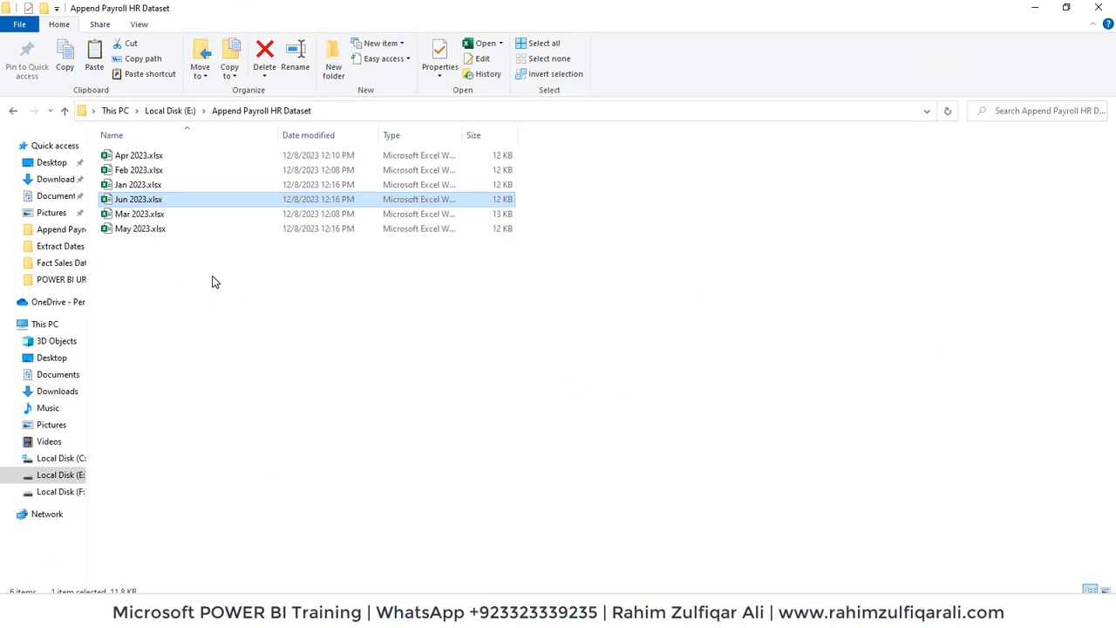
click(347, 365)
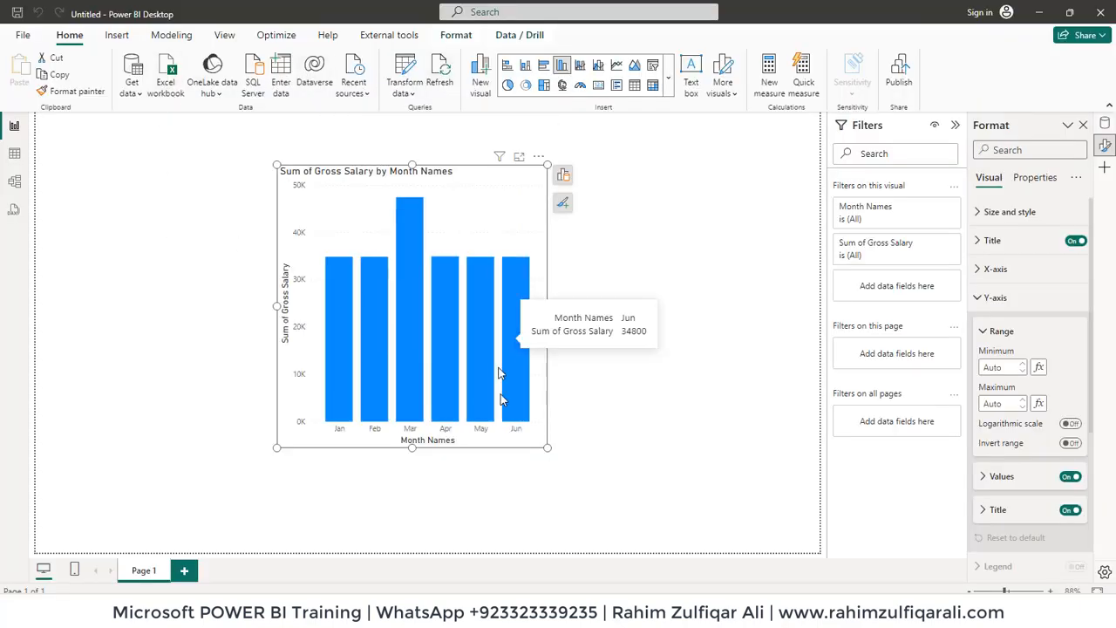
mouse_move(482, 412)
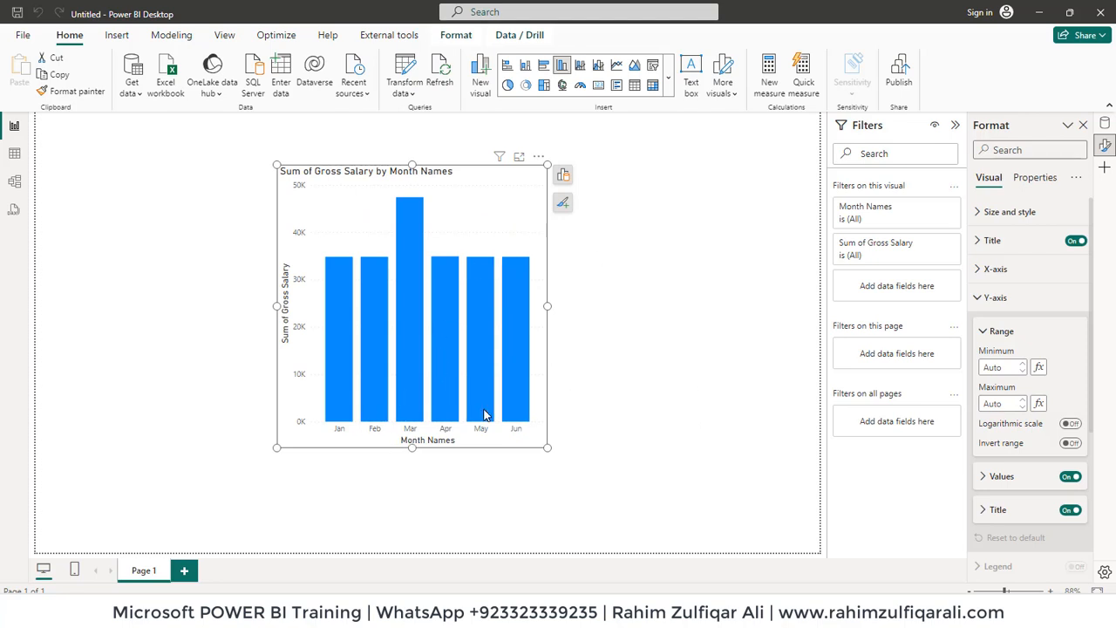